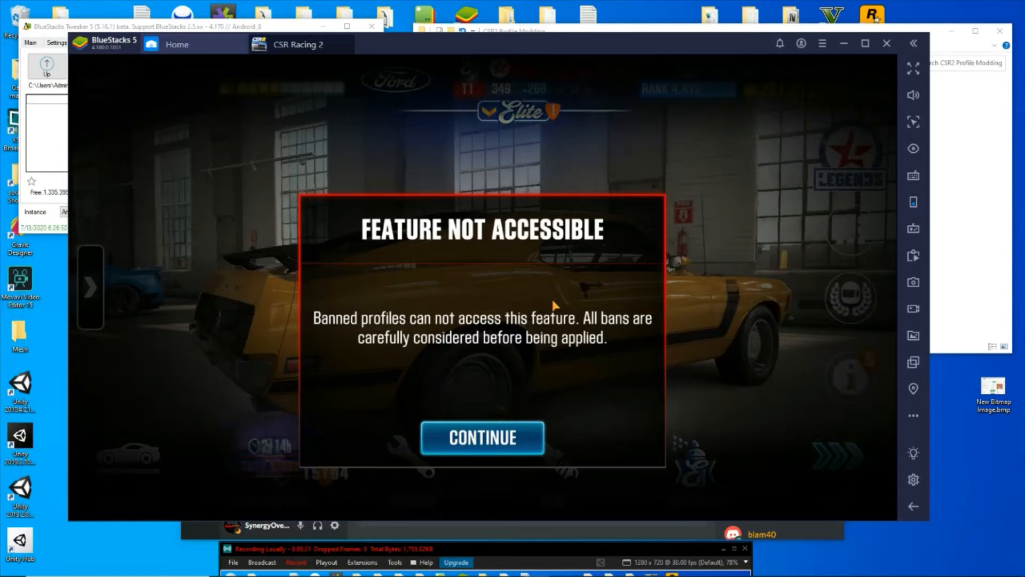
mouse_move(550, 260)
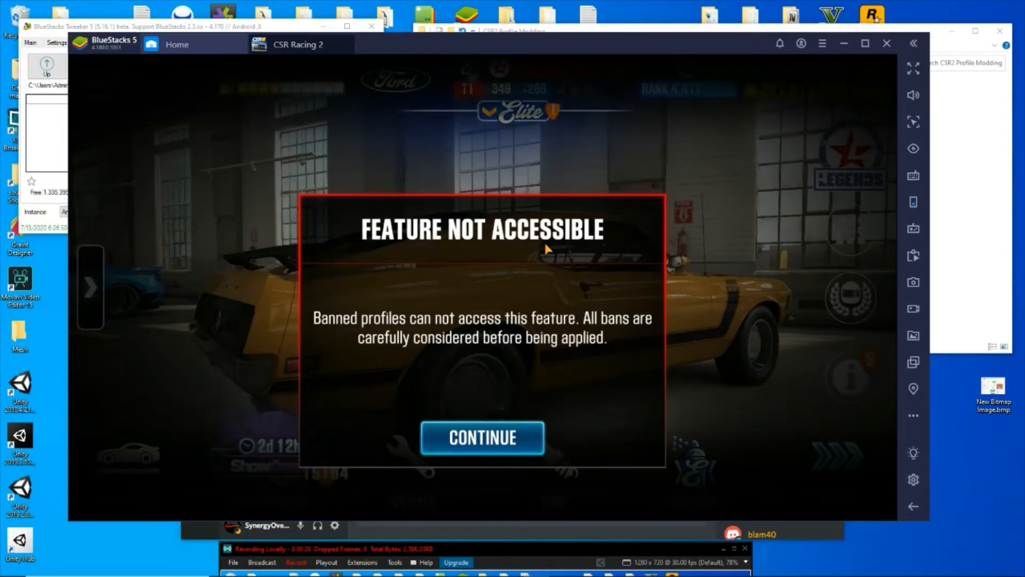
mouse_move(506, 397)
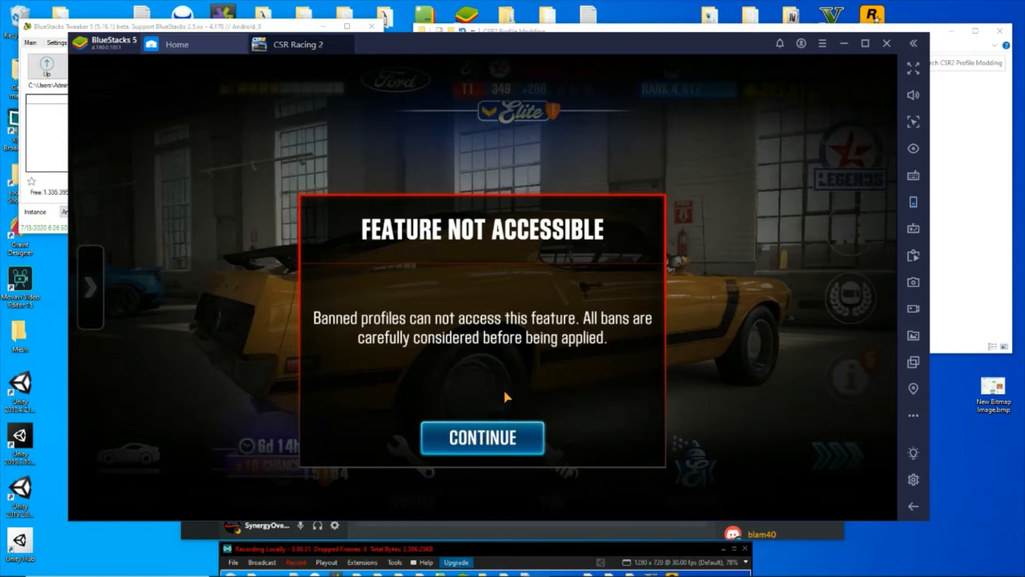
Dismiss the 'Feature Not Accessible' banned-profile notice to return to the garage with the Mustang Boss 302.
left_click(482, 438)
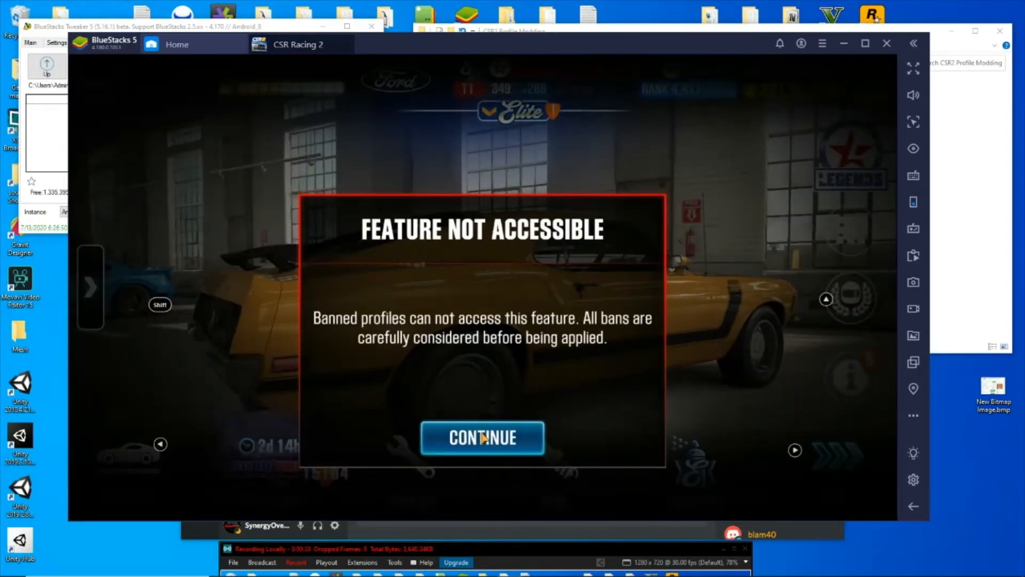
left_click(482, 438)
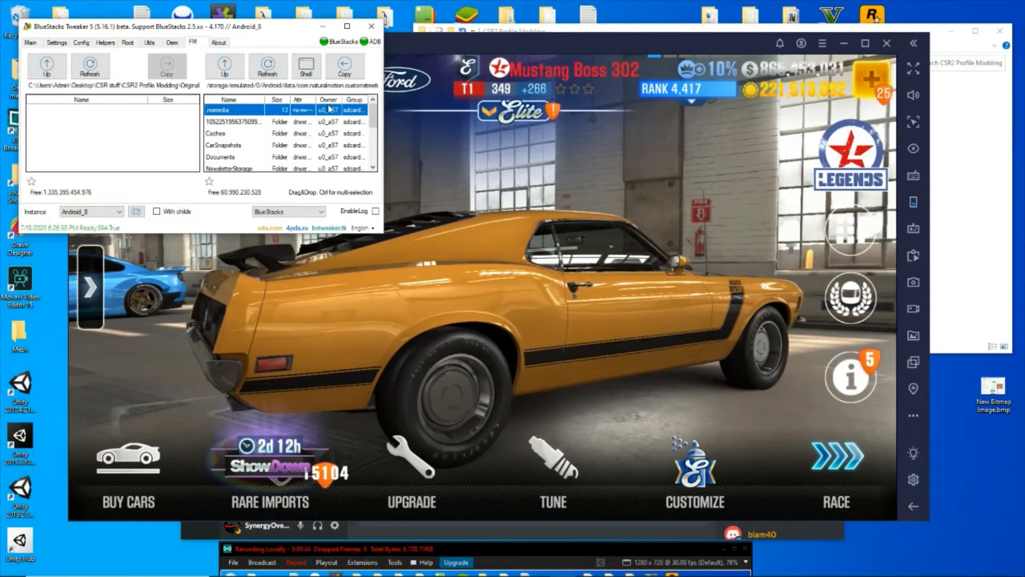
left_click_drag(196, 26, 458, 127)
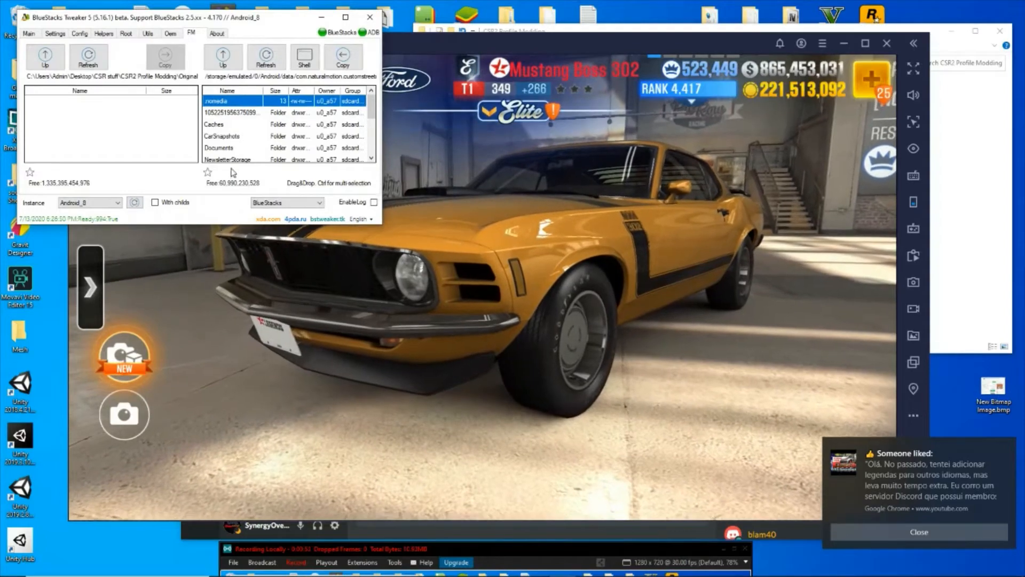
left_click(119, 202)
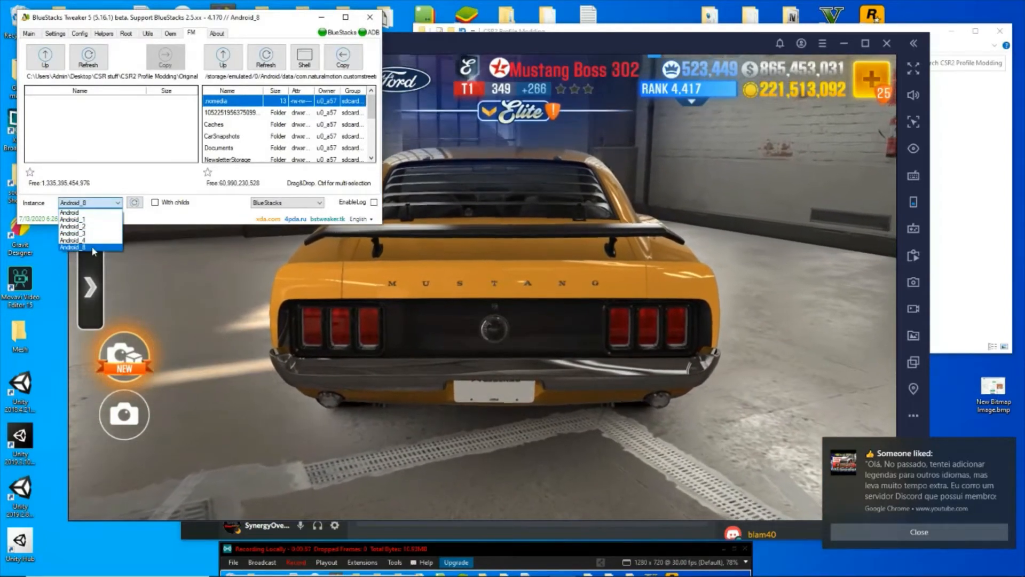
left_click(71, 247)
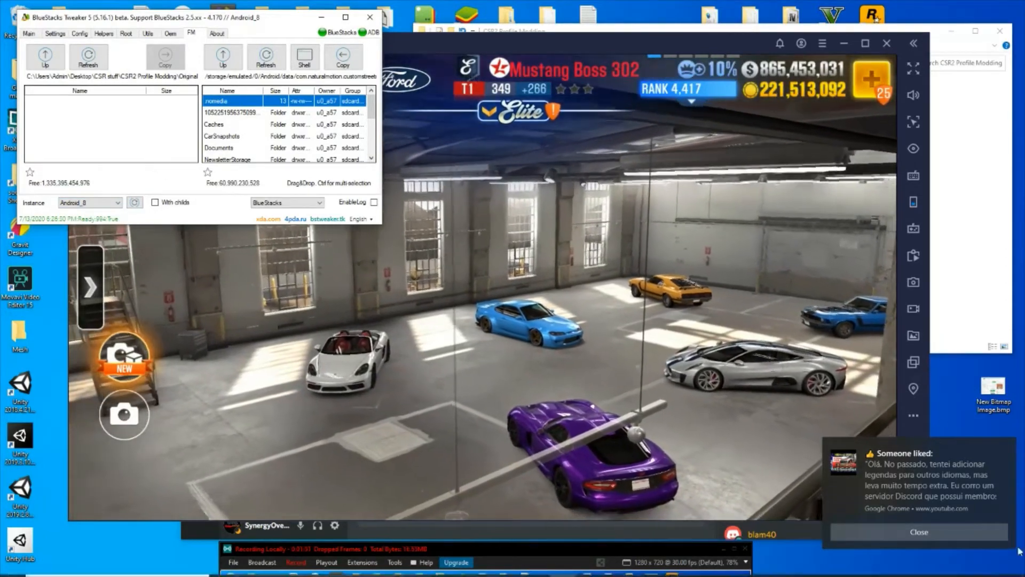
left_click(918, 532)
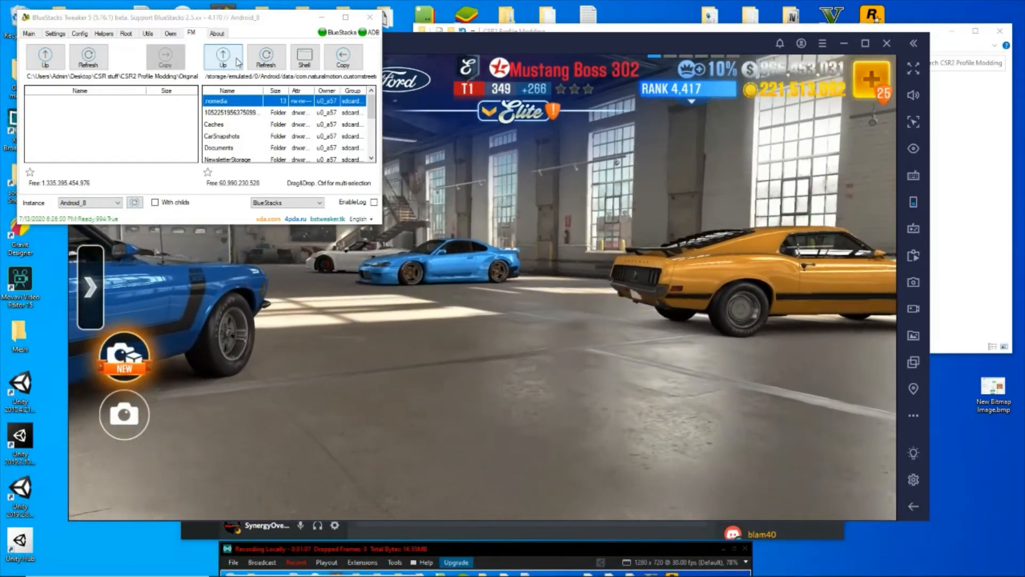
Delete the 341-byte profile file from the emulator and copy the 571-byte file to the PC's Original folder.
left_click(249, 112)
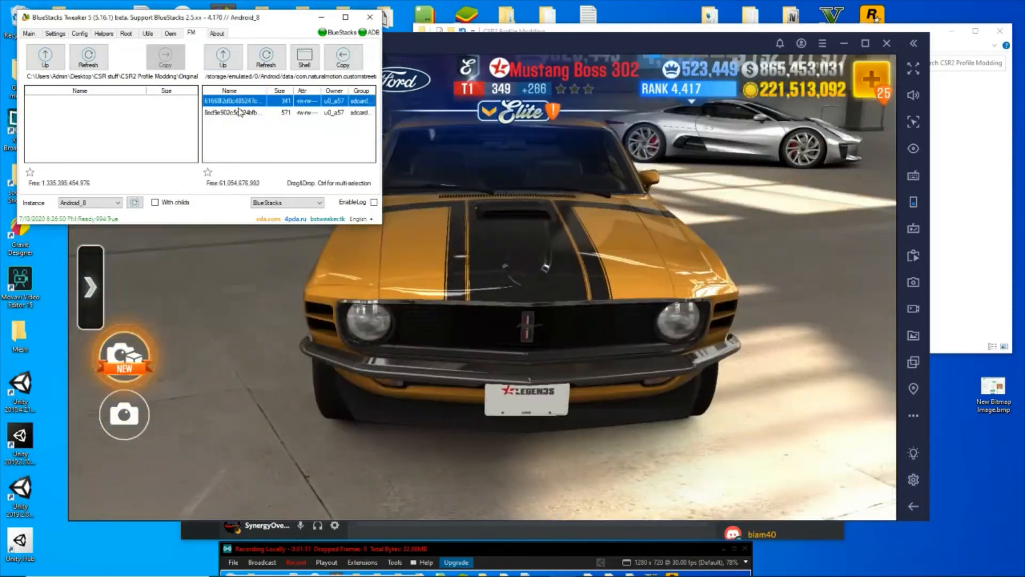
right_click(234, 100)
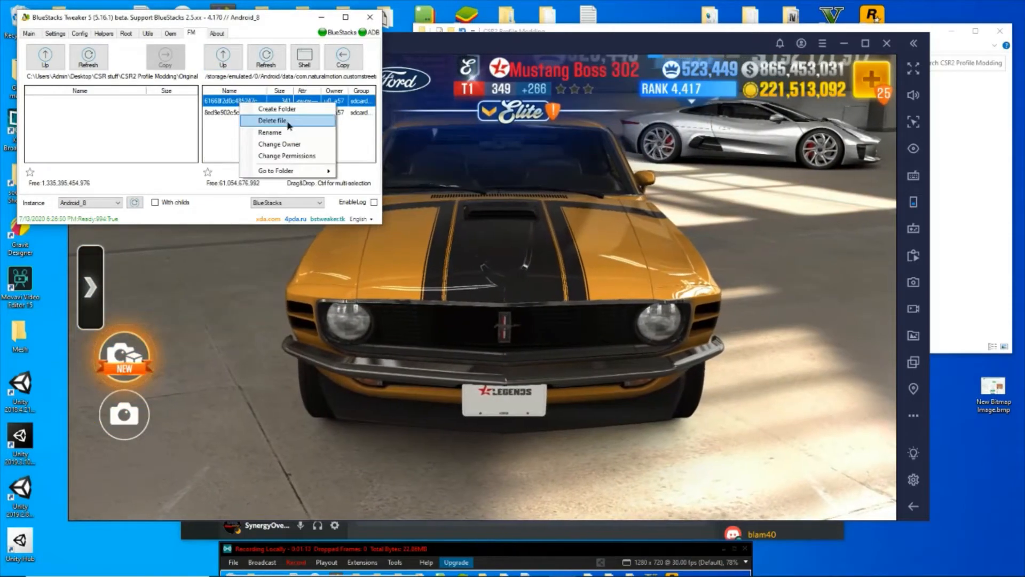
left_click(271, 121)
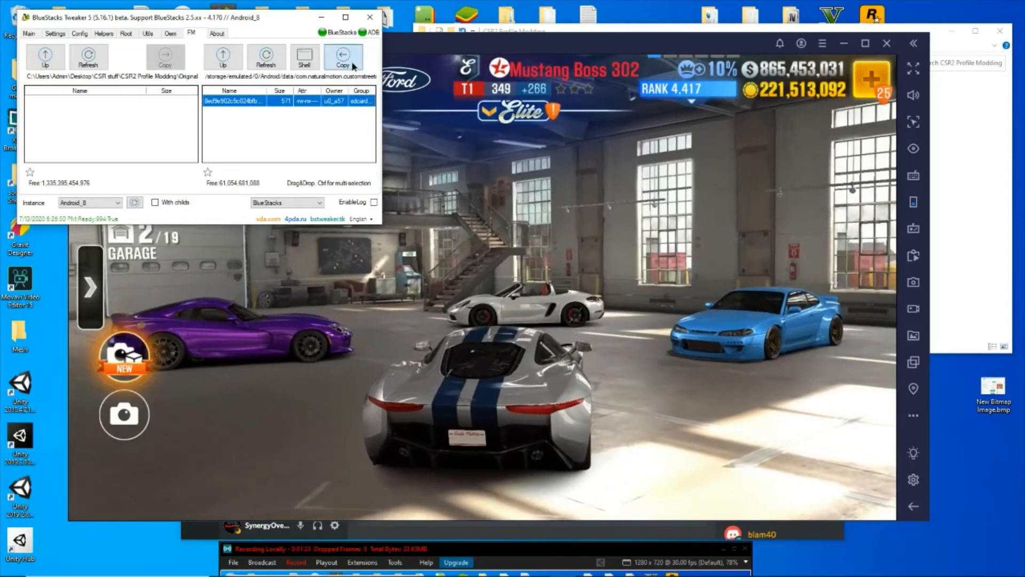
left_click(343, 58)
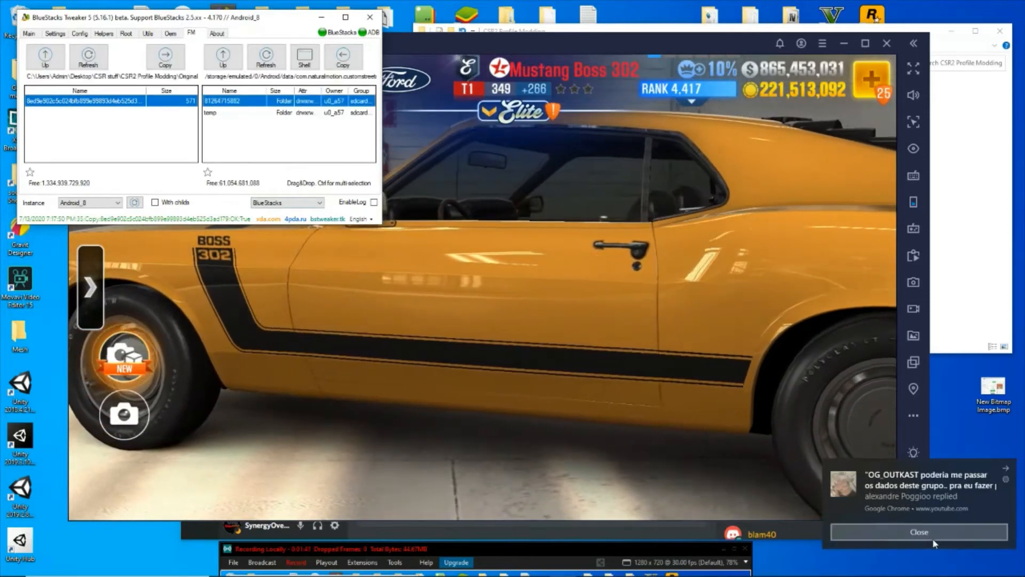
Delete the temp folder from the emulator and copy the nsb and scb files into the PC's Original folder.
left_click(918, 532)
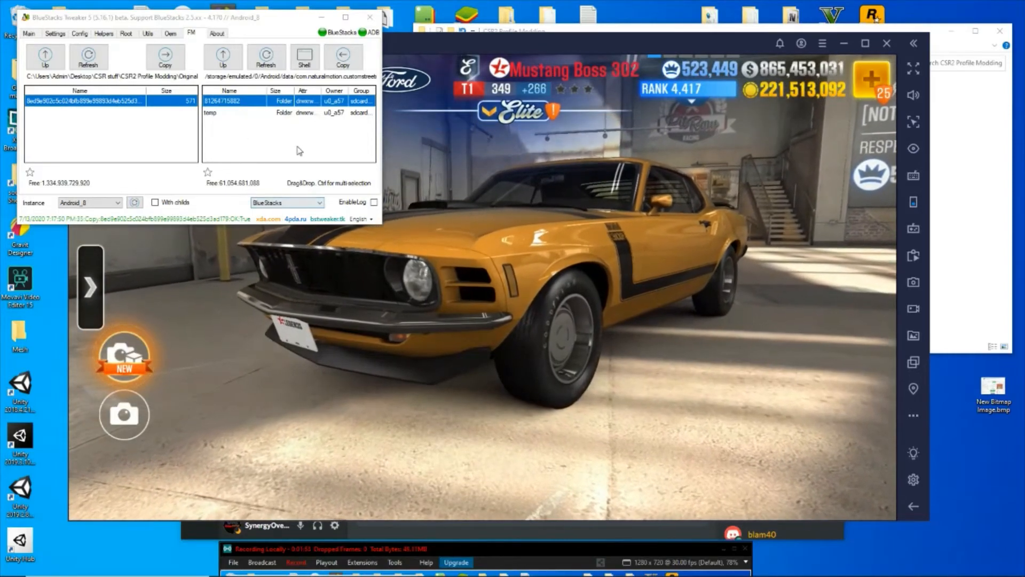
left_click(235, 112)
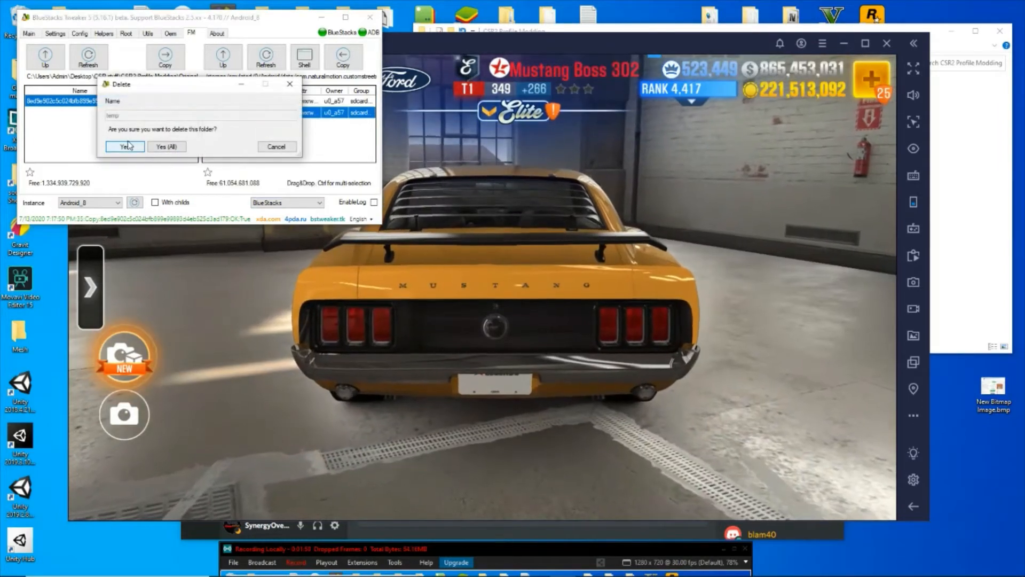
left_click(124, 147)
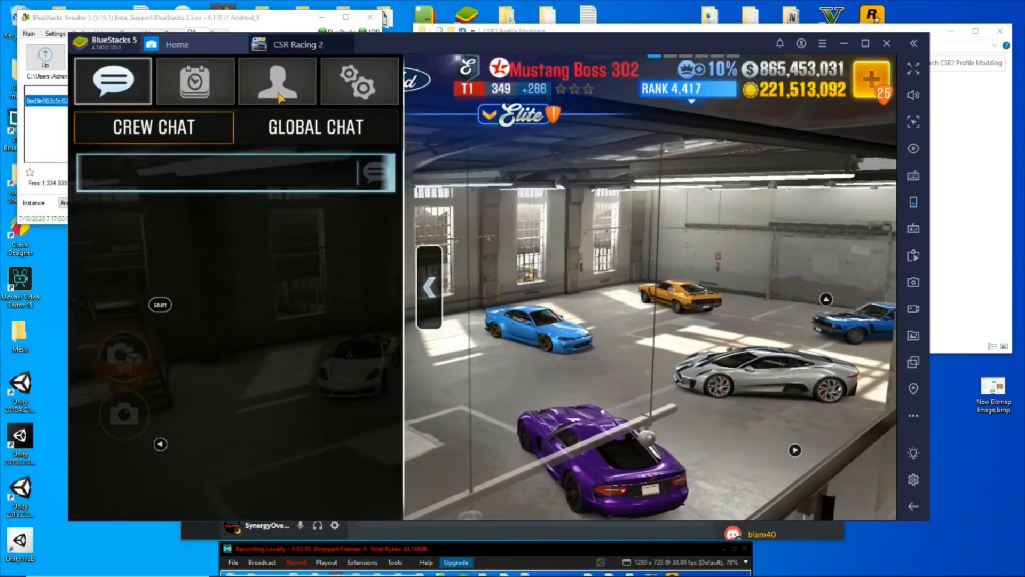
left_click(278, 80)
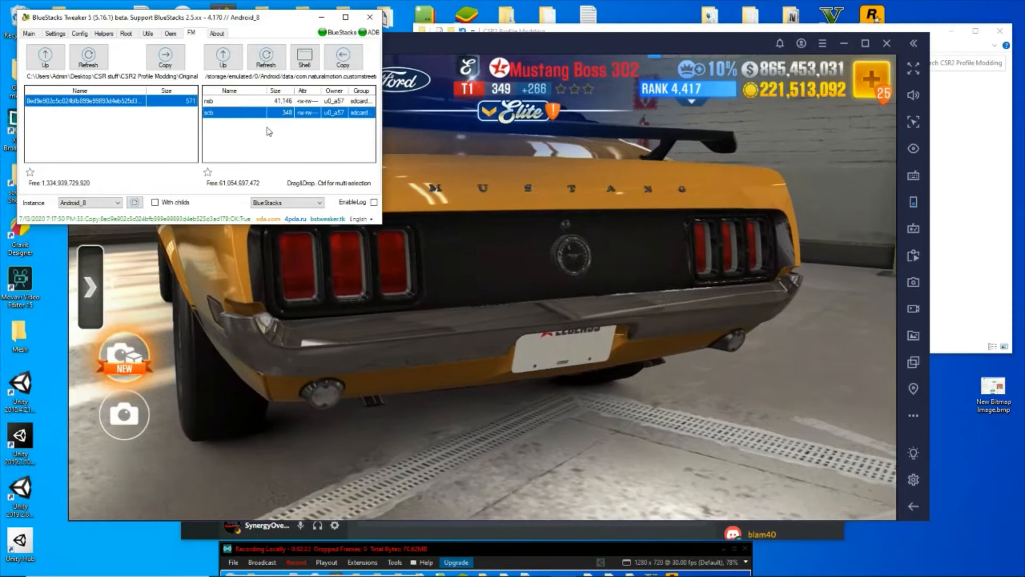
left_click(243, 102)
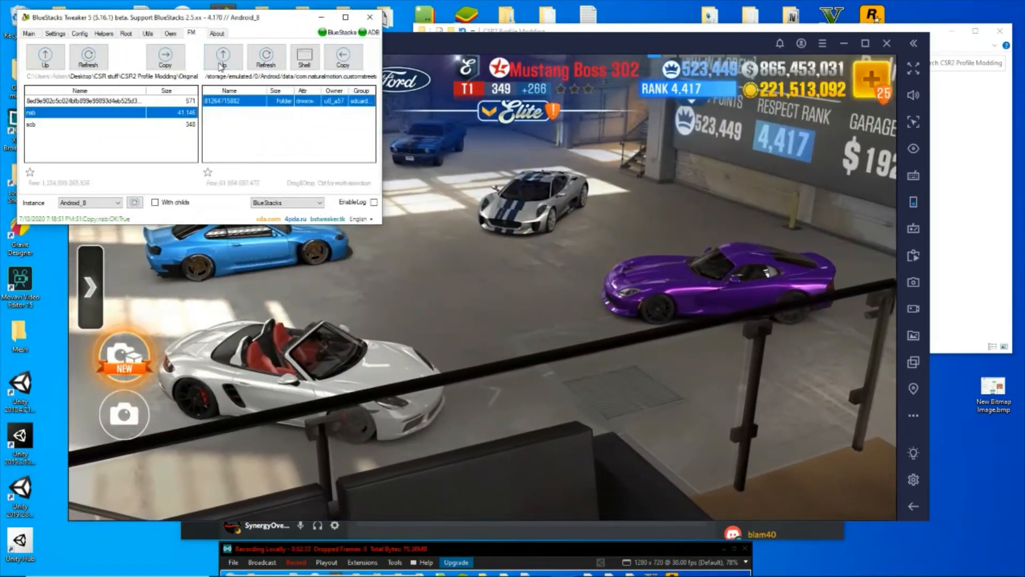
right_click(258, 102)
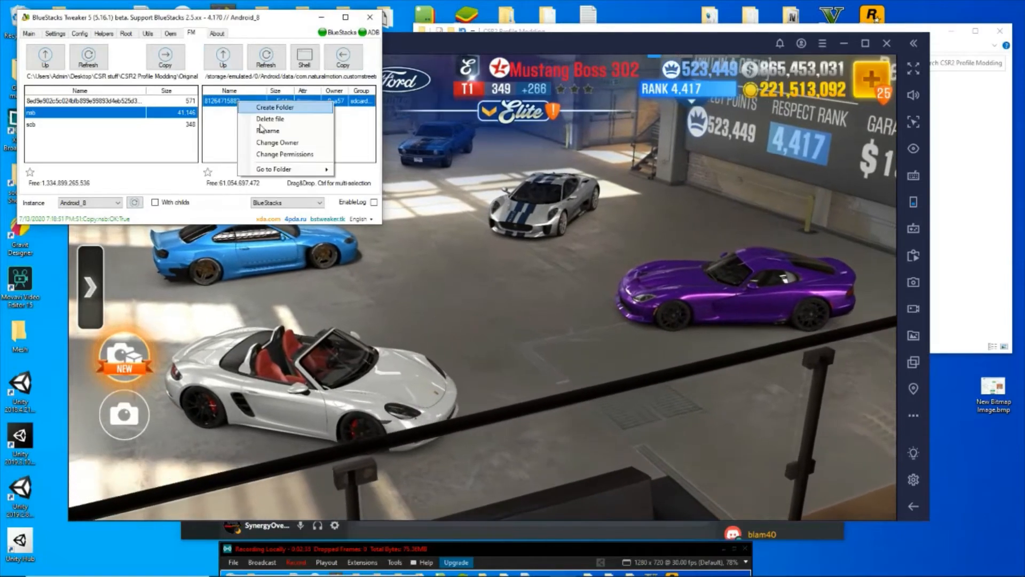
left_click(274, 107)
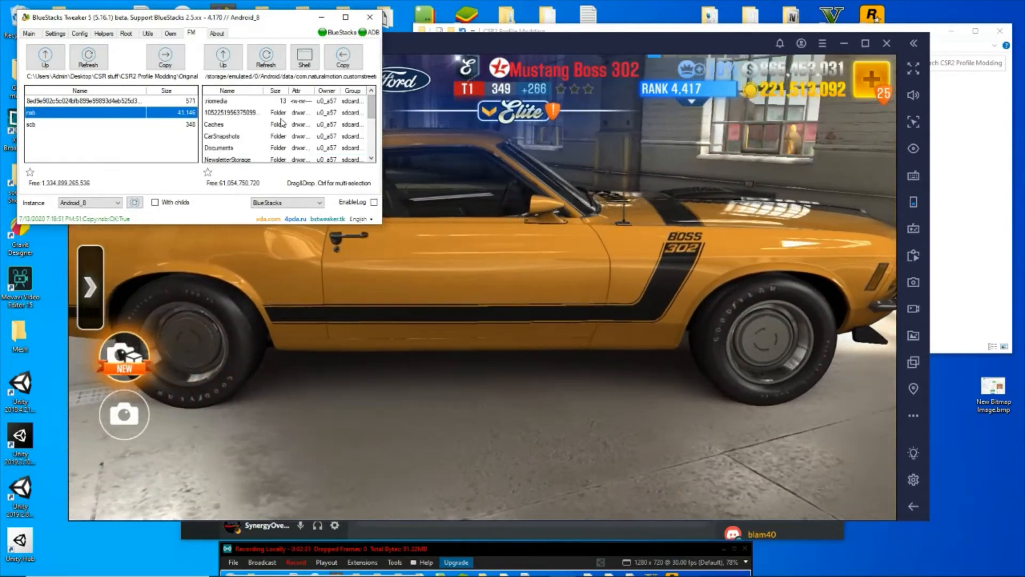
right_click(235, 101)
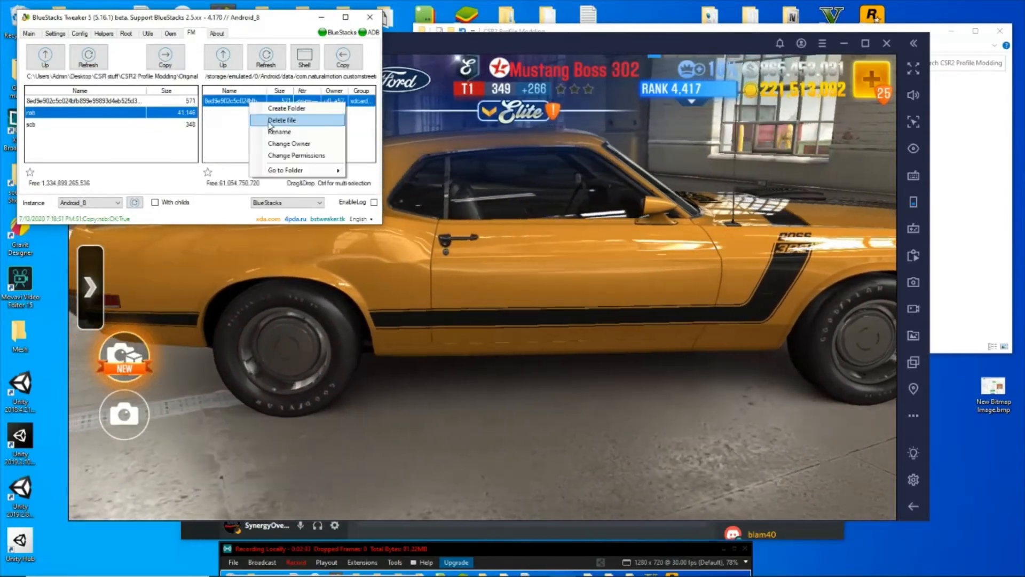
left_click(281, 121)
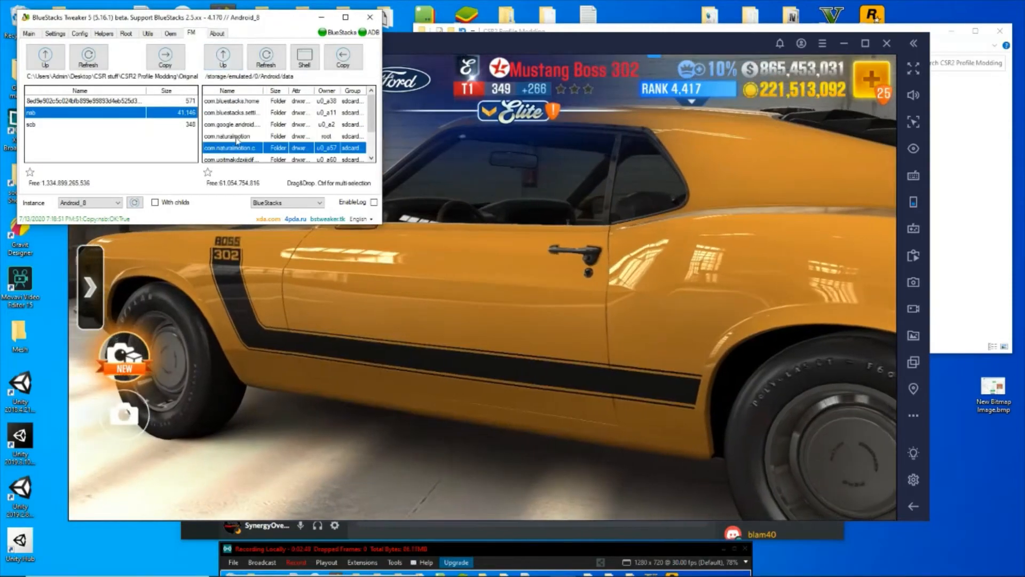
Return to the game's com.naturalmotion.customstreet data folder and bring the CSR Racing 2 garage forward.
double_click(232, 147)
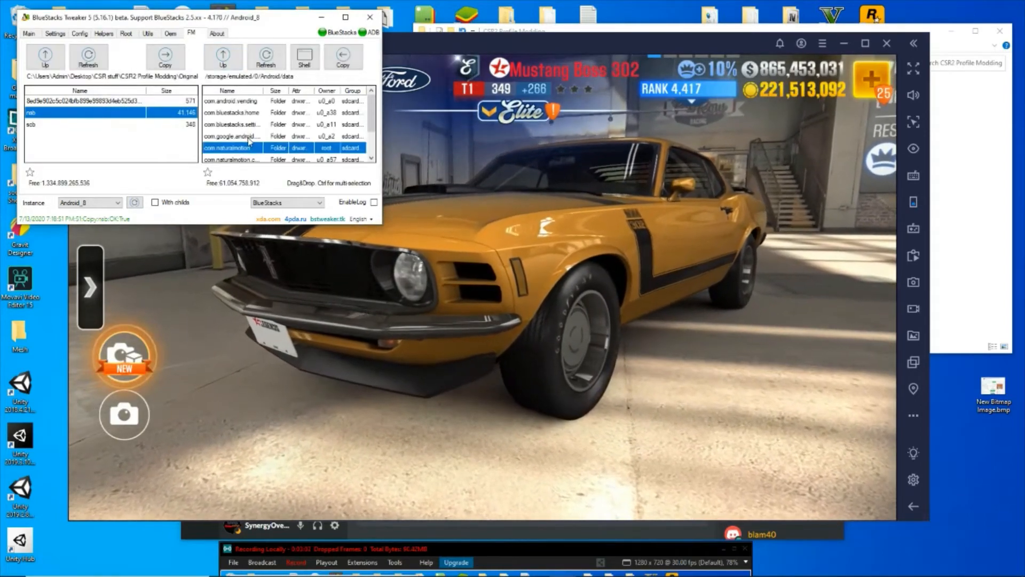
double_click(227, 147)
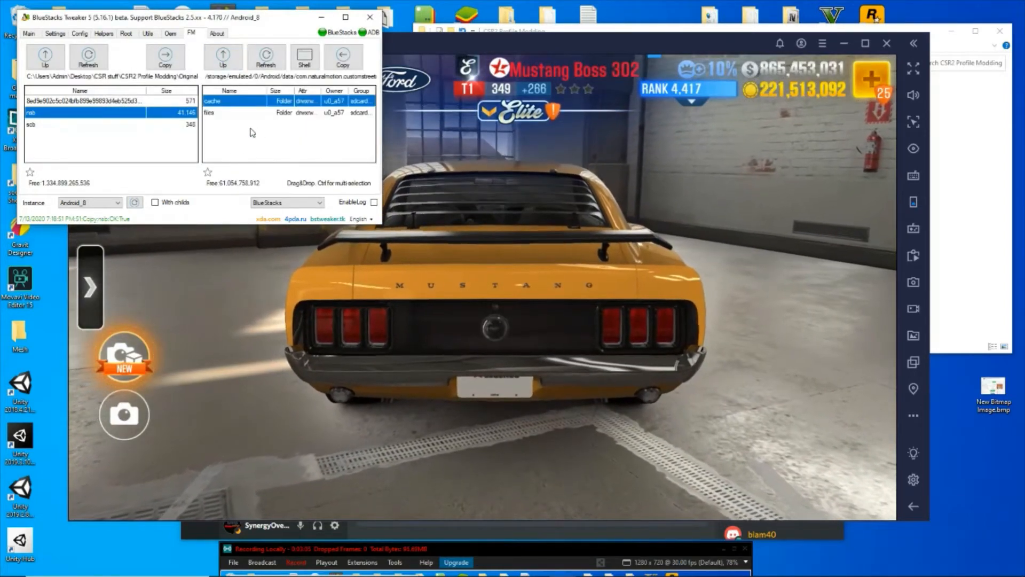
double_click(209, 113)
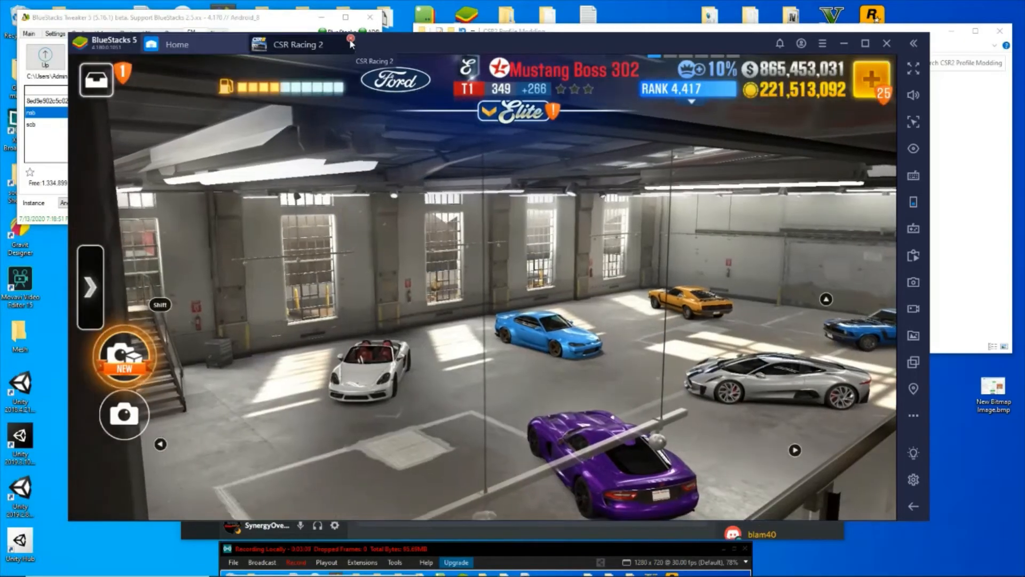
Close the game, then in the Decrypted folder give the hash-named text file a 'b ' prefix like nsb.txt.
left_click(350, 39)
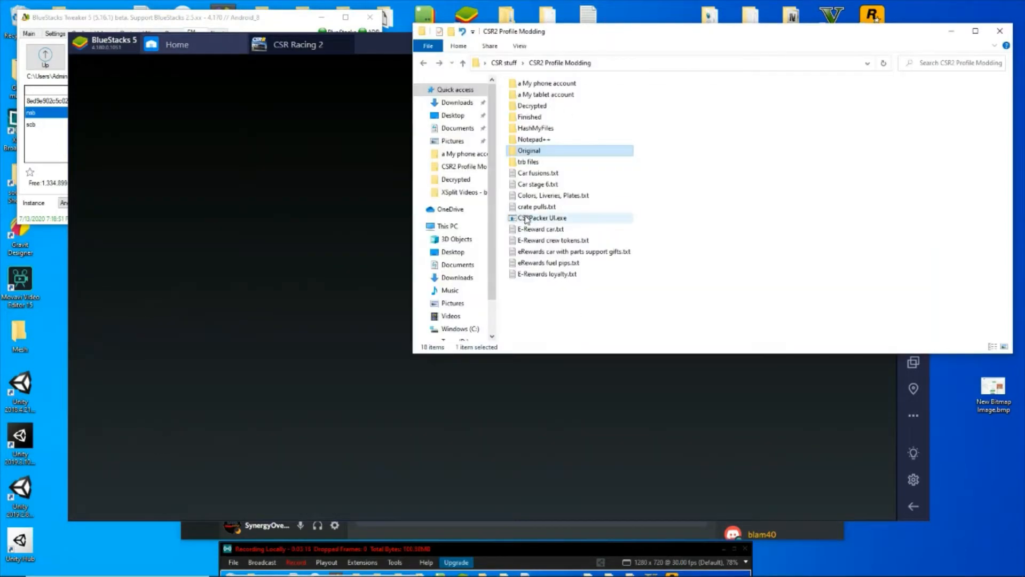
double_click(542, 216)
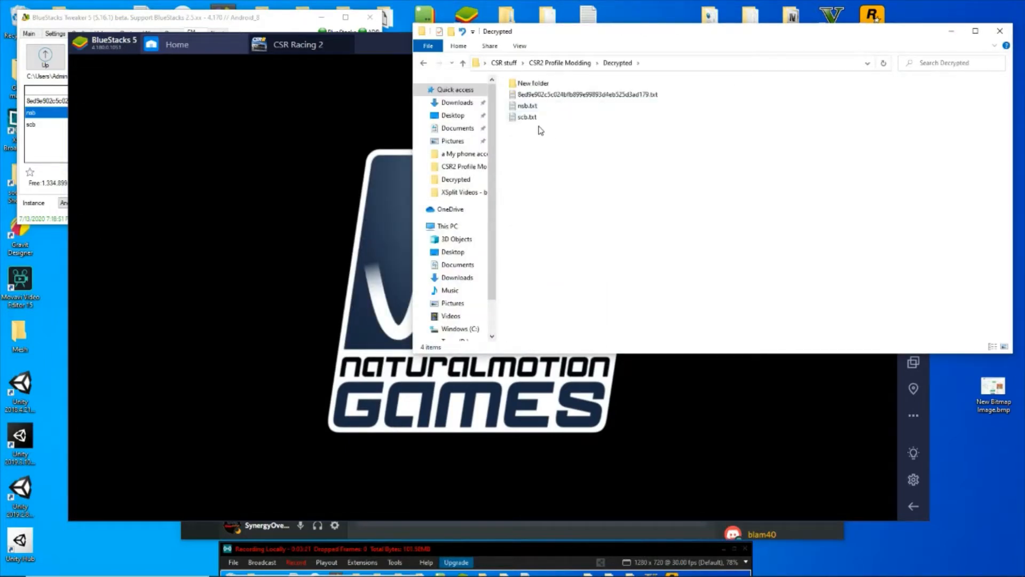
left_click(527, 117)
type("b ")
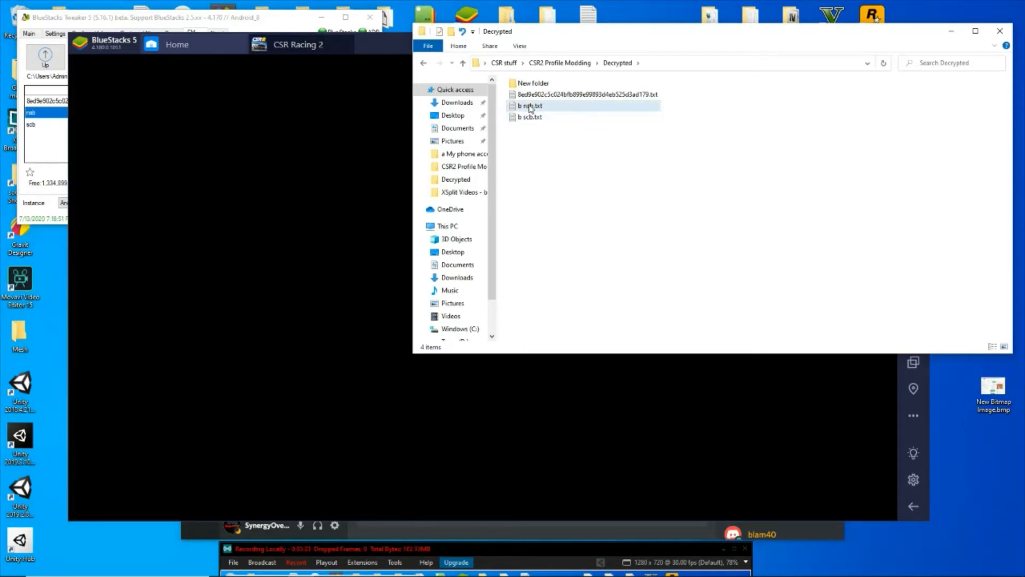
mouse_move(530, 105)
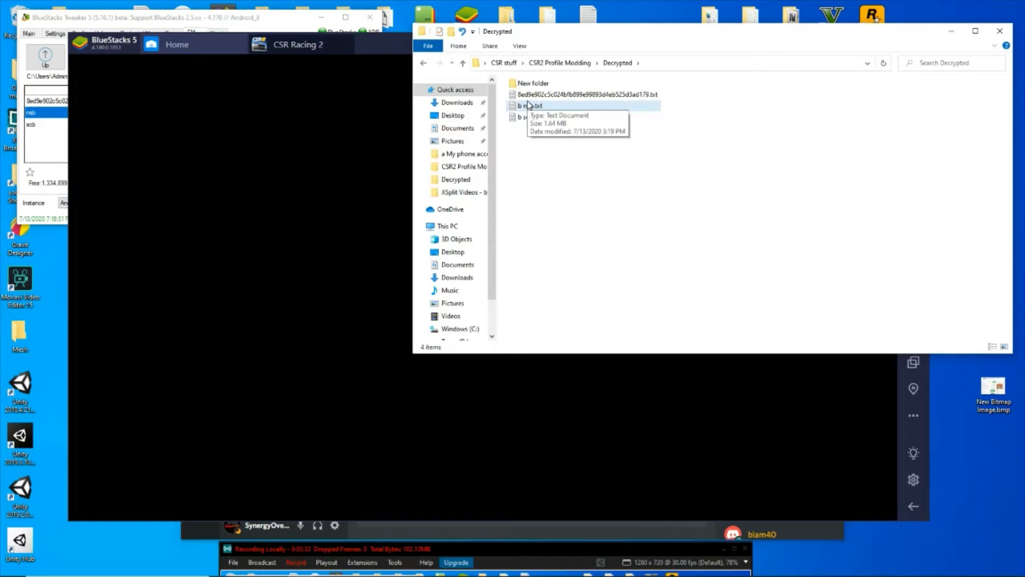
left_click(589, 94)
type("b ")
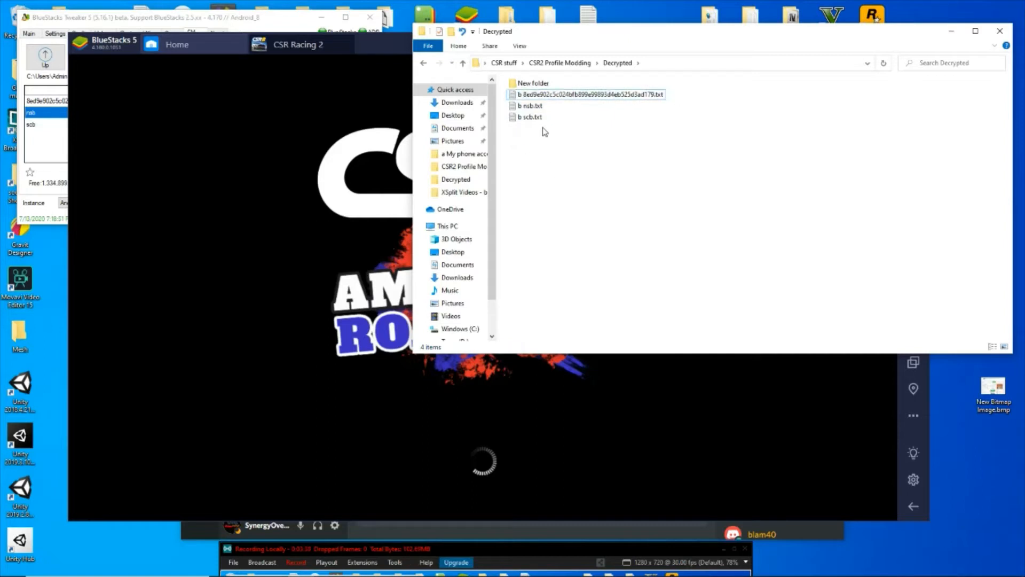
mouse_move(434, 66)
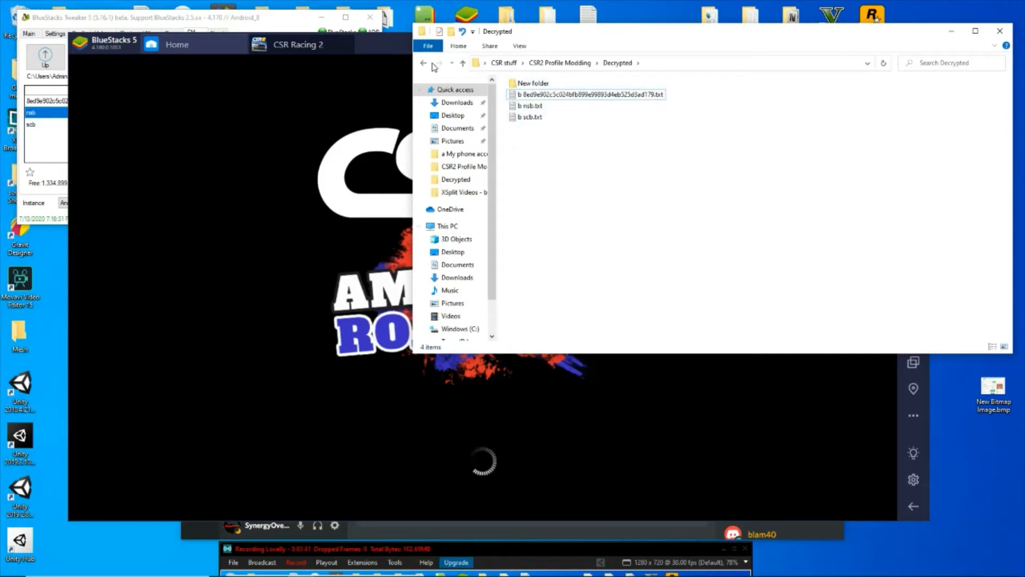
mouse_move(424, 63)
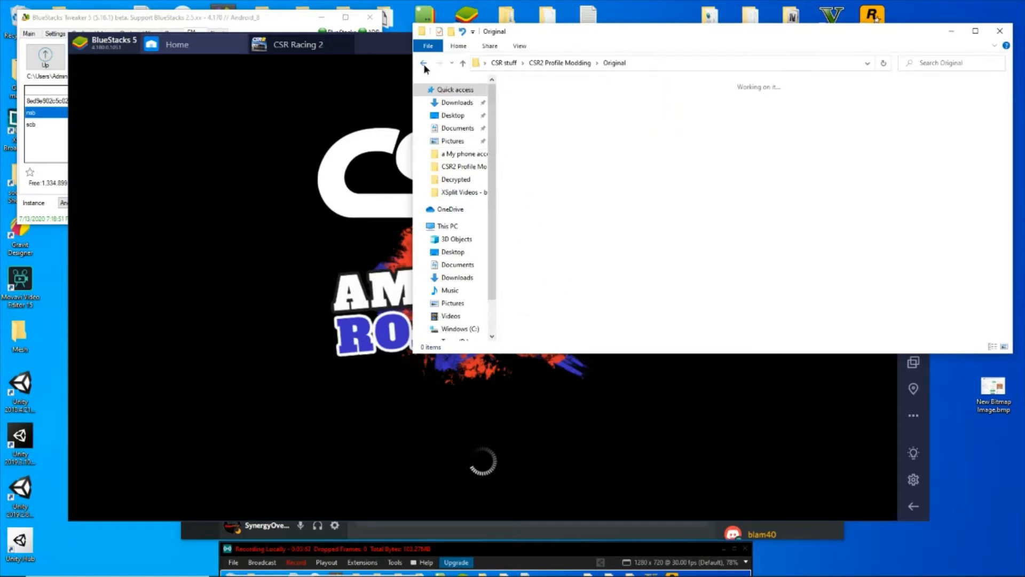
Delete the 8ed9e902… profile file from the player-ID folder on the emulator, leaving it empty.
left_click(424, 63)
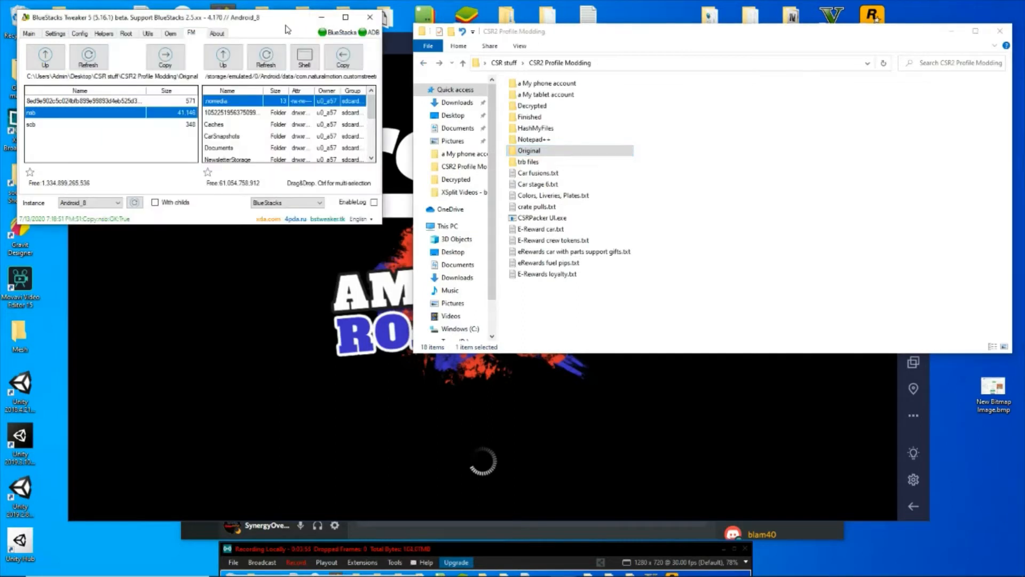
left_click(232, 112)
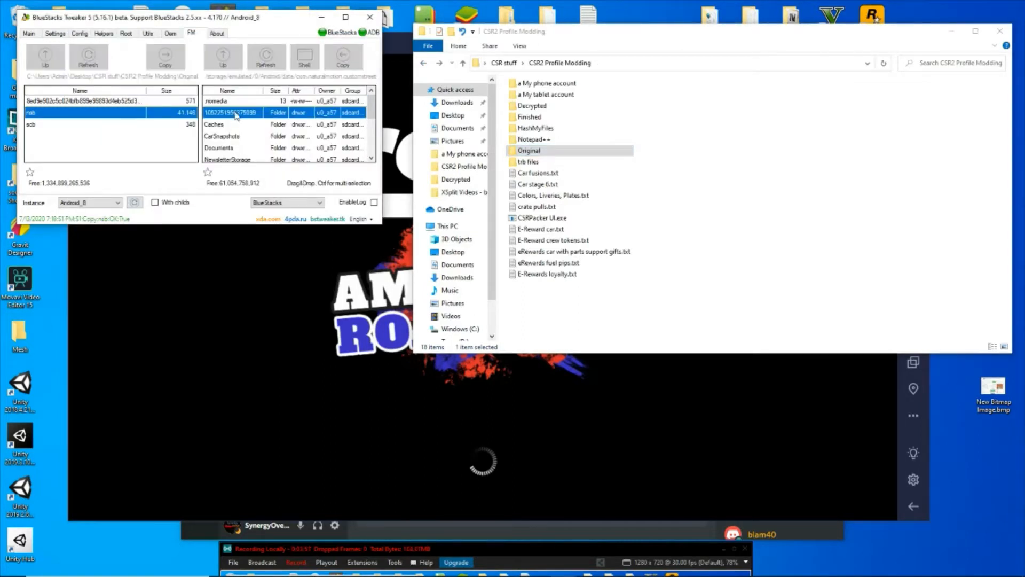
left_click(223, 55)
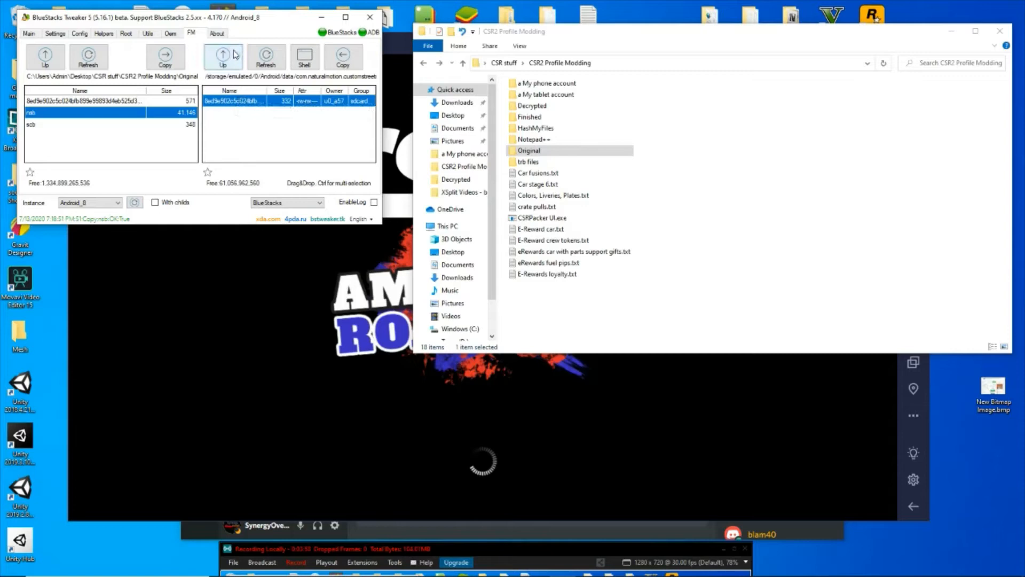
left_click(223, 56)
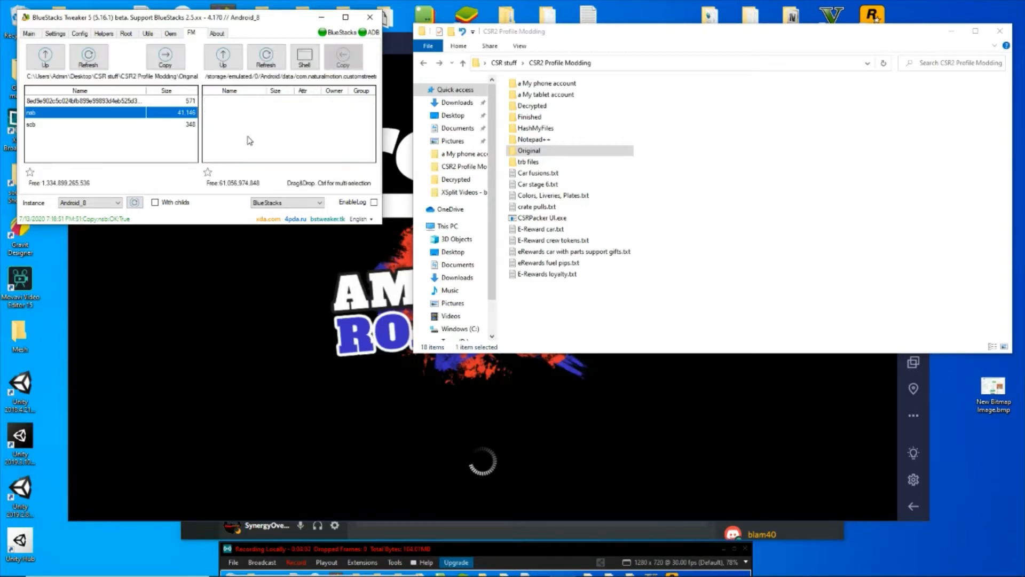
left_click(266, 56)
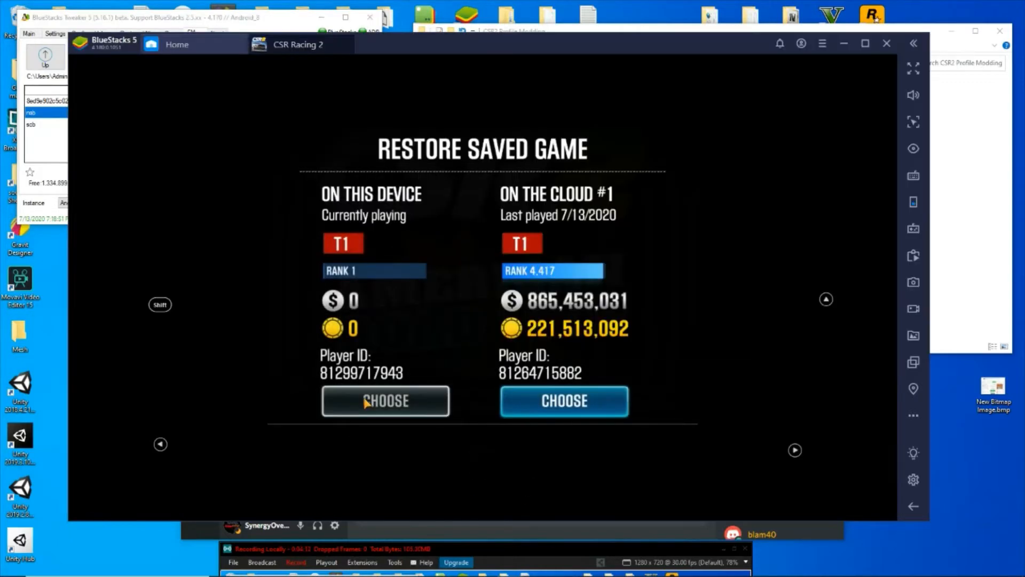
Keep the on-device rank-1 save over the cloud save, confirm, and refresh the emulator listing.
left_click(384, 400)
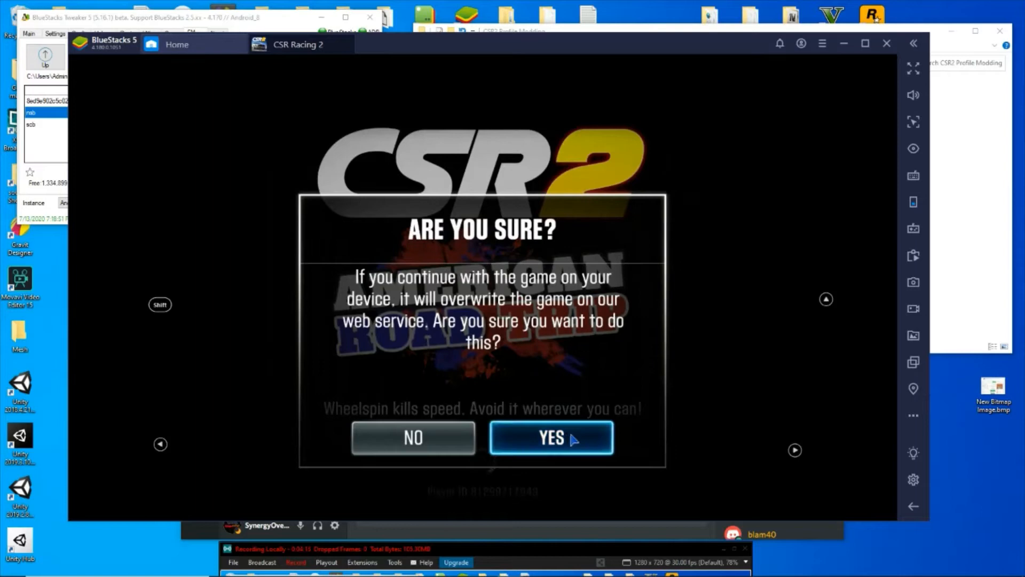
left_click(551, 437)
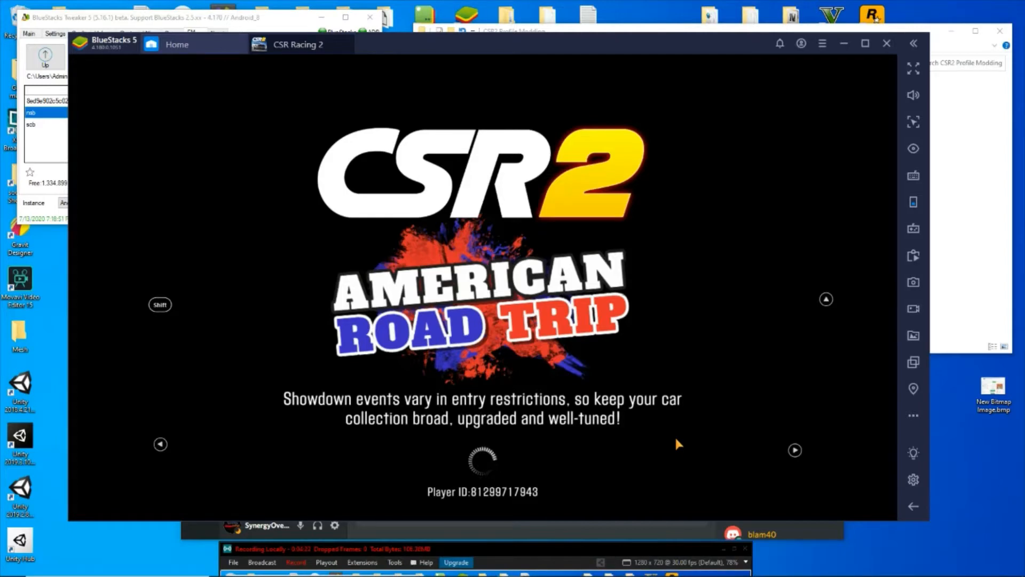
mouse_move(325, 395)
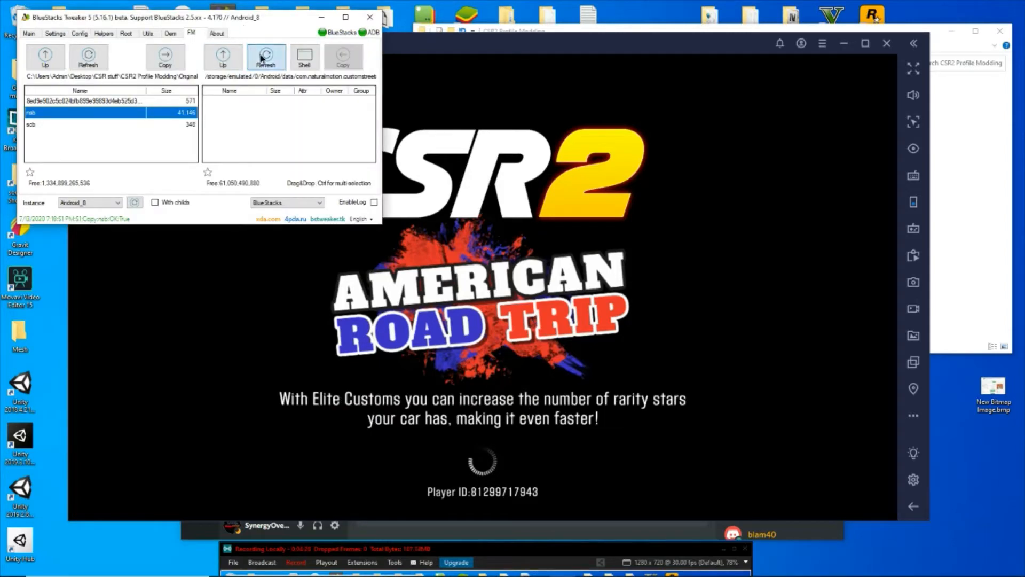
left_click(266, 56)
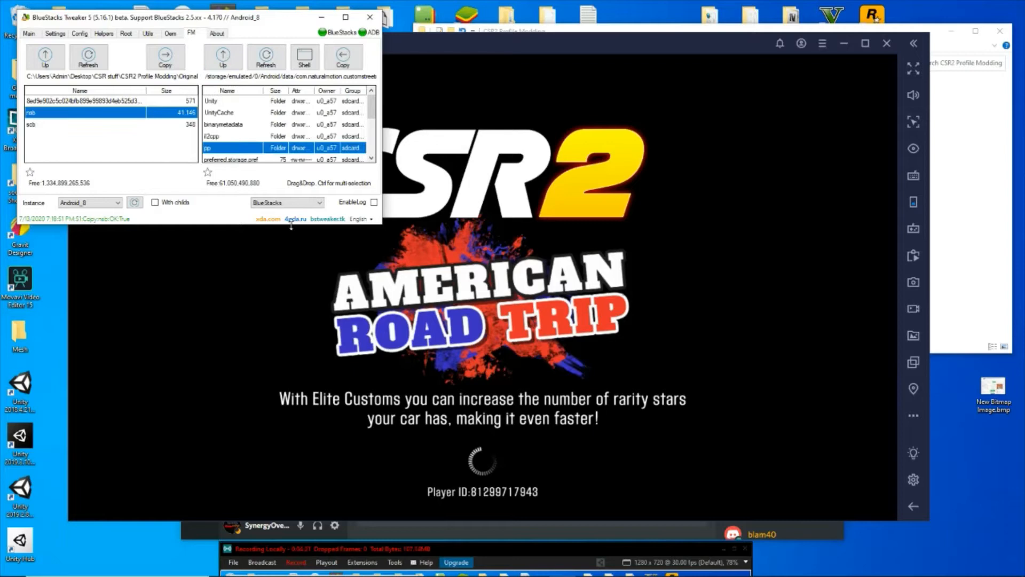
mouse_move(510, 493)
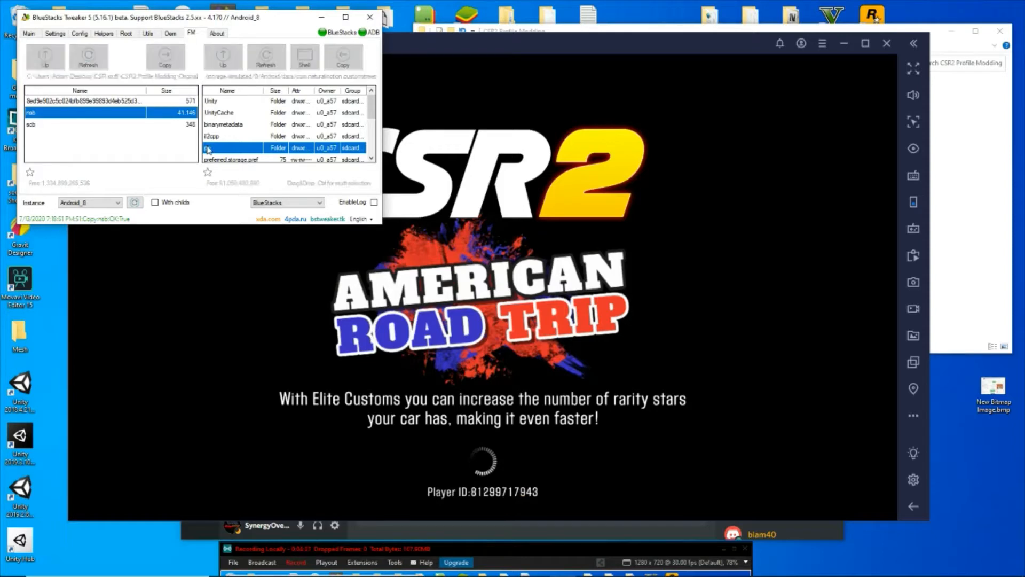
Open the empty folder in the game's Android data directory and bring Tweaker back to the front.
left_click(266, 57)
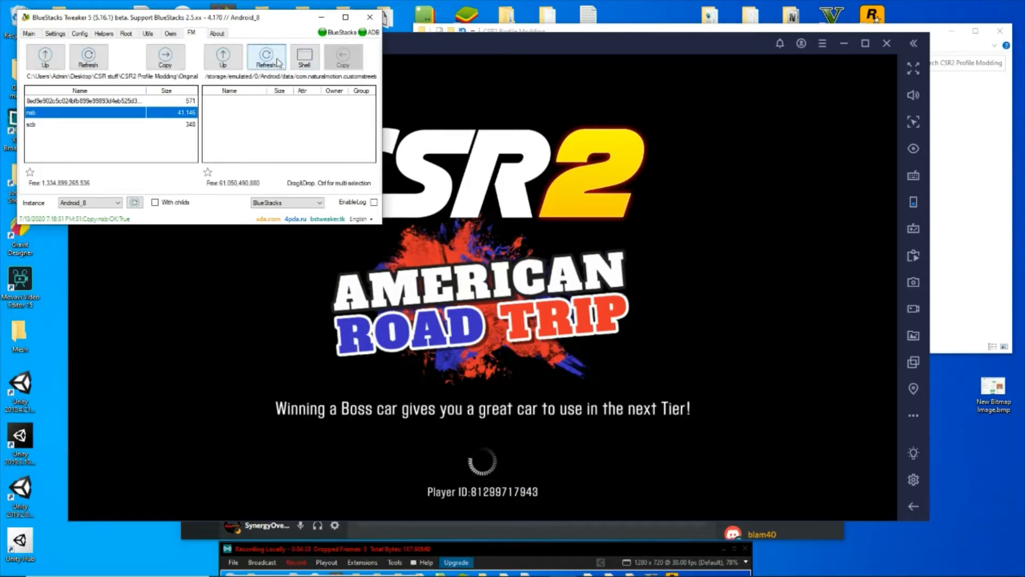
mouse_move(363, 275)
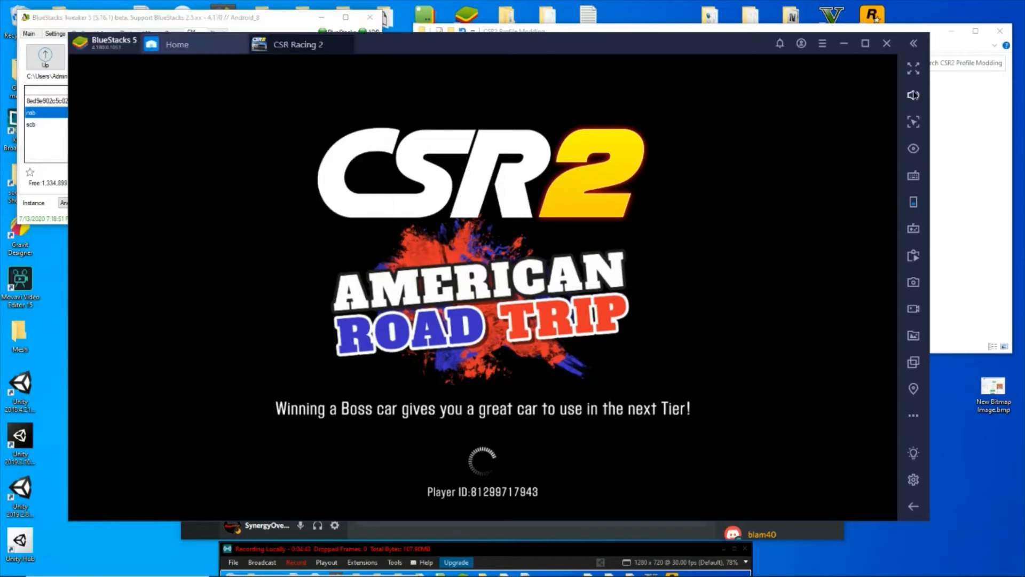
left_click(913, 95)
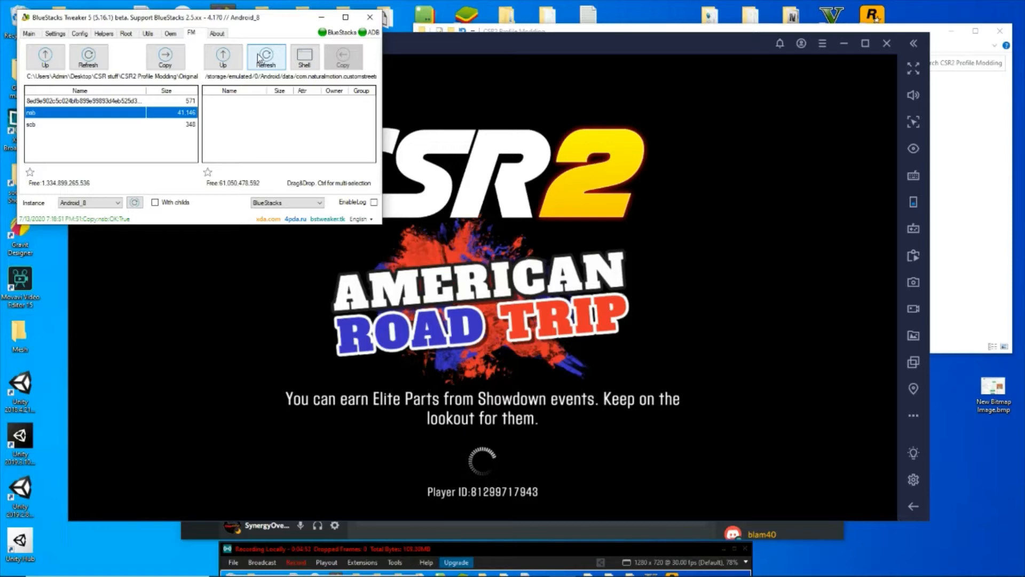
mouse_move(305, 115)
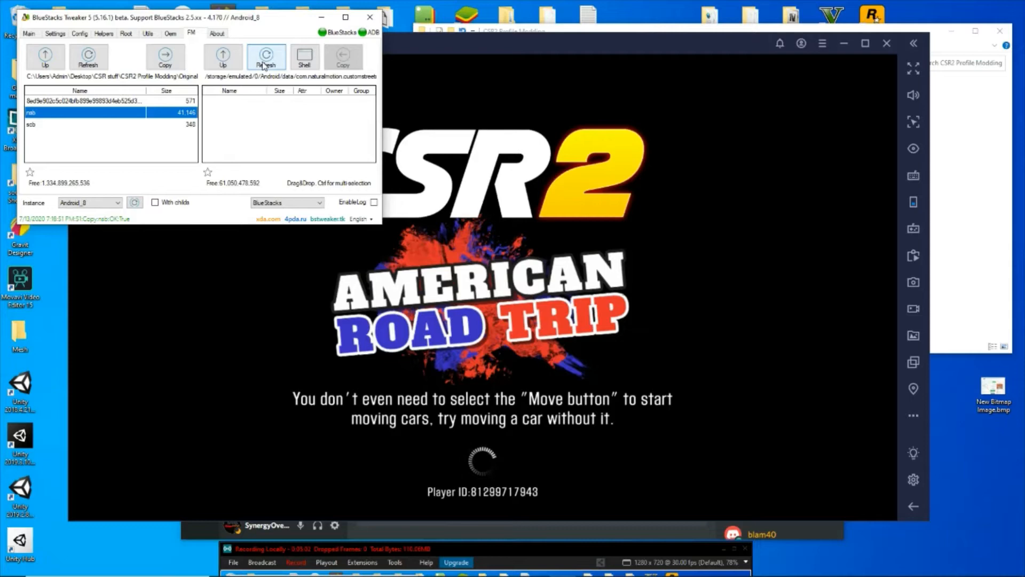
mouse_move(693, 422)
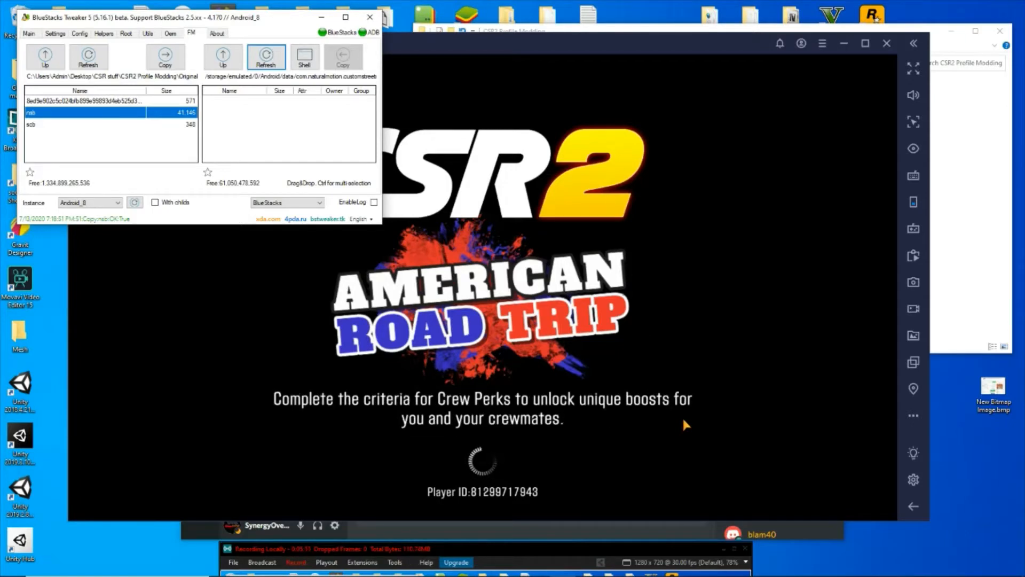
mouse_move(665, 433)
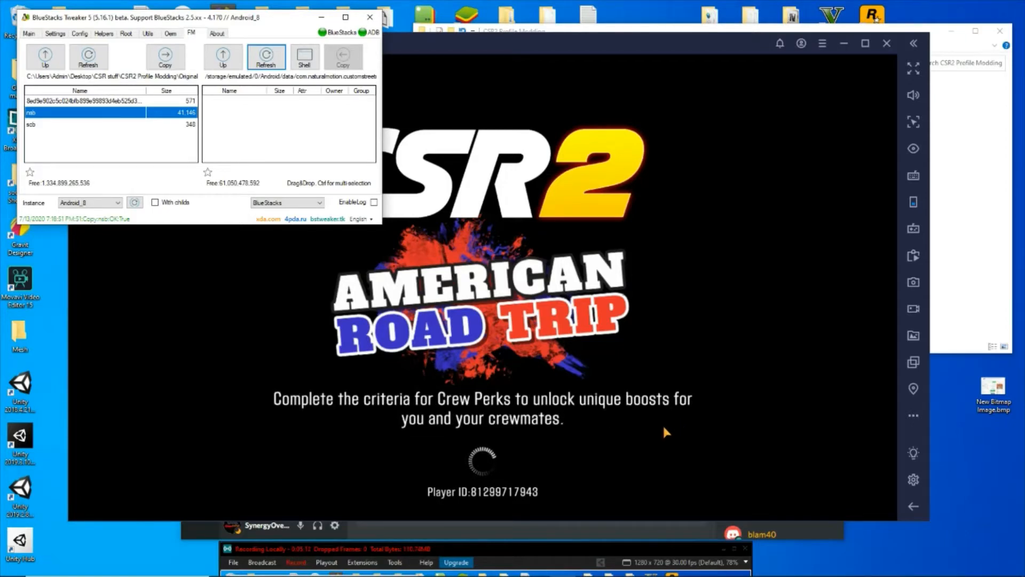
mouse_move(633, 415)
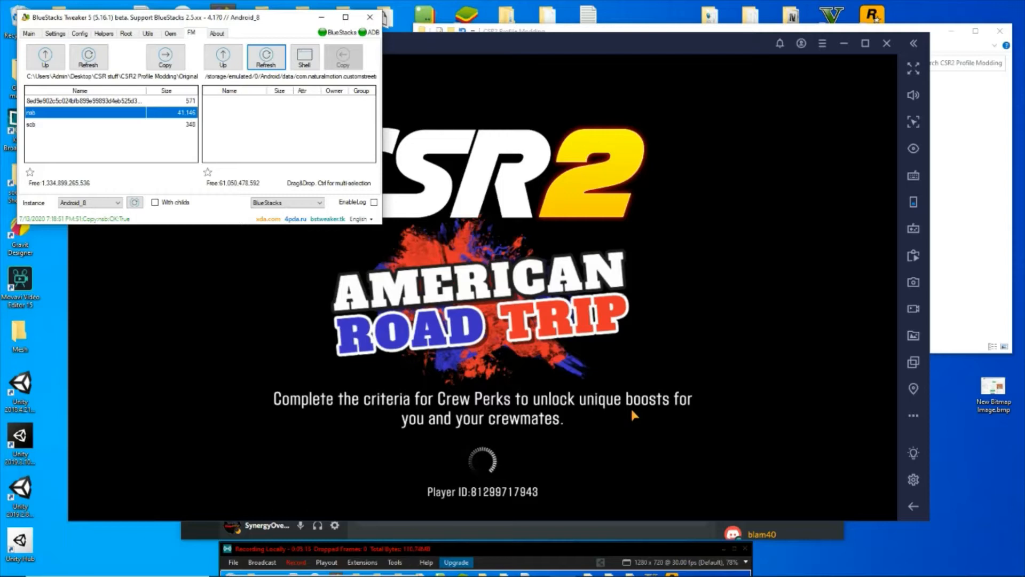
mouse_move(611, 398)
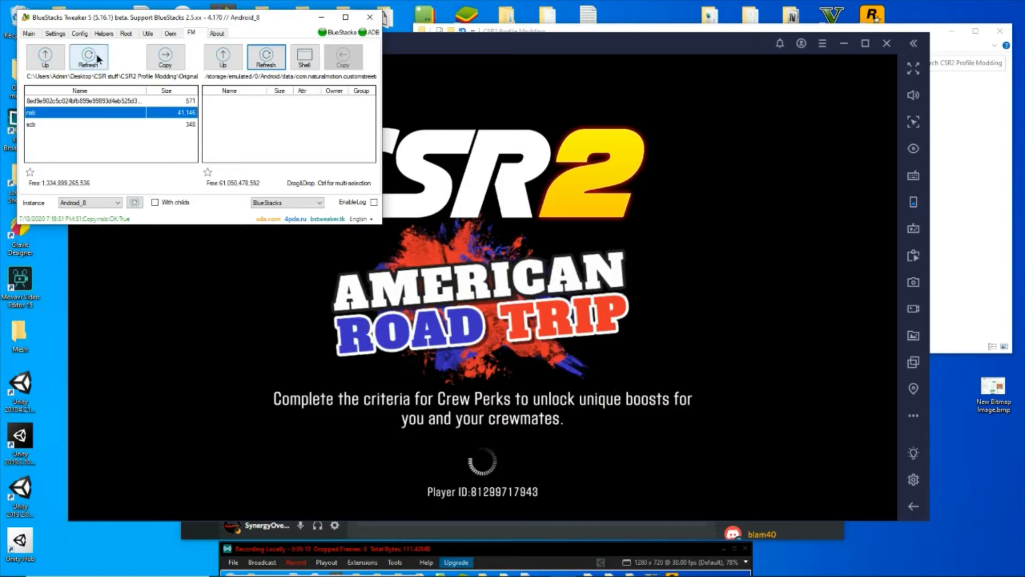
Confirm the Original folder is empty in Explorer, then return to the loading game window.
left_click(89, 56)
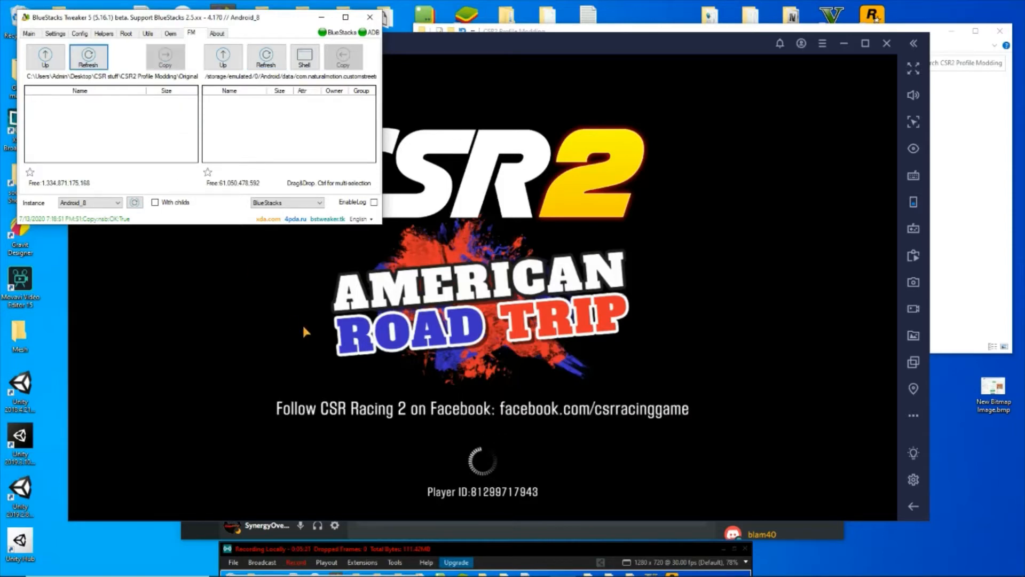
mouse_move(126, 110)
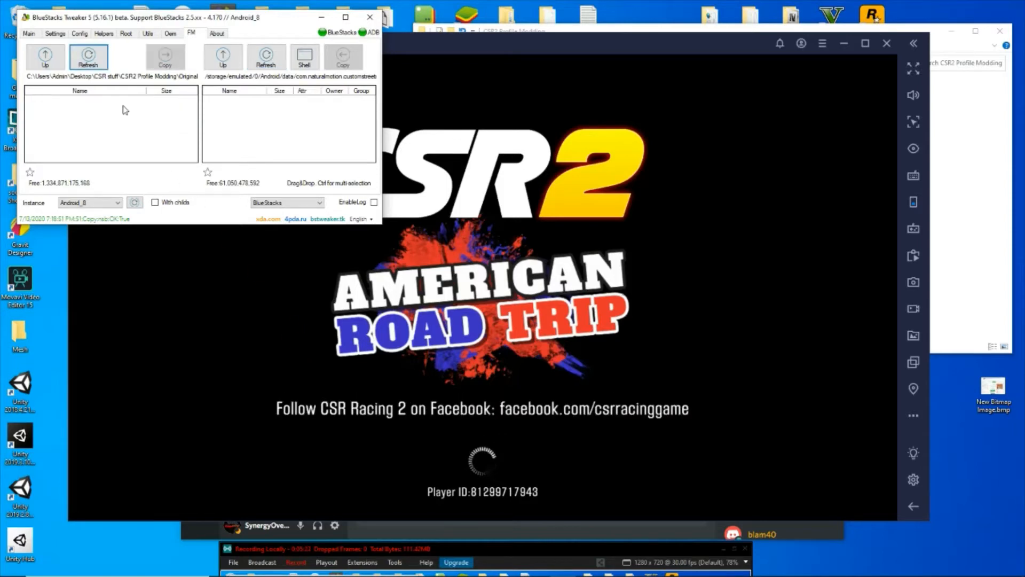
left_click(89, 56)
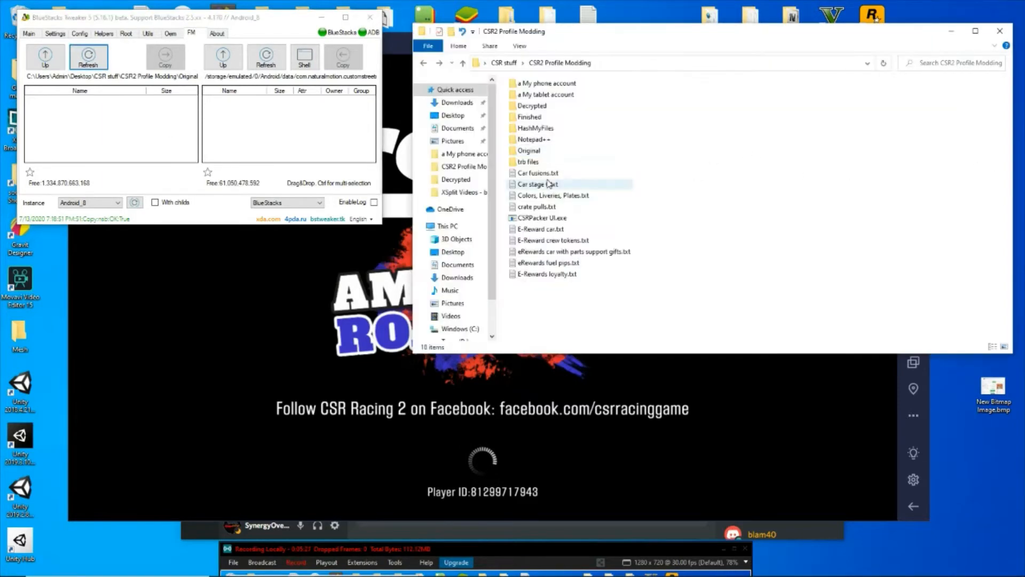
double_click(528, 151)
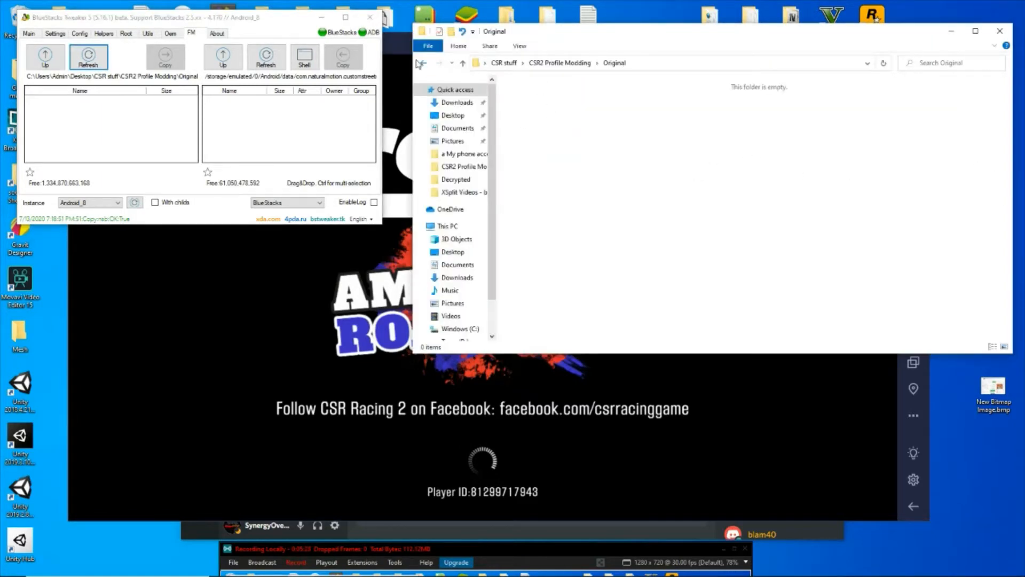
left_click(462, 63)
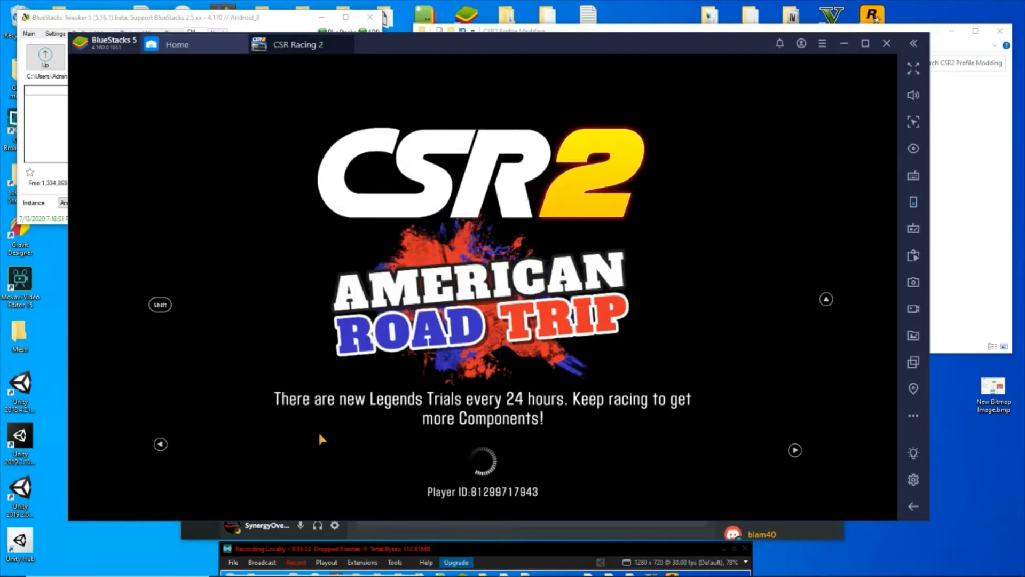
mouse_move(314, 456)
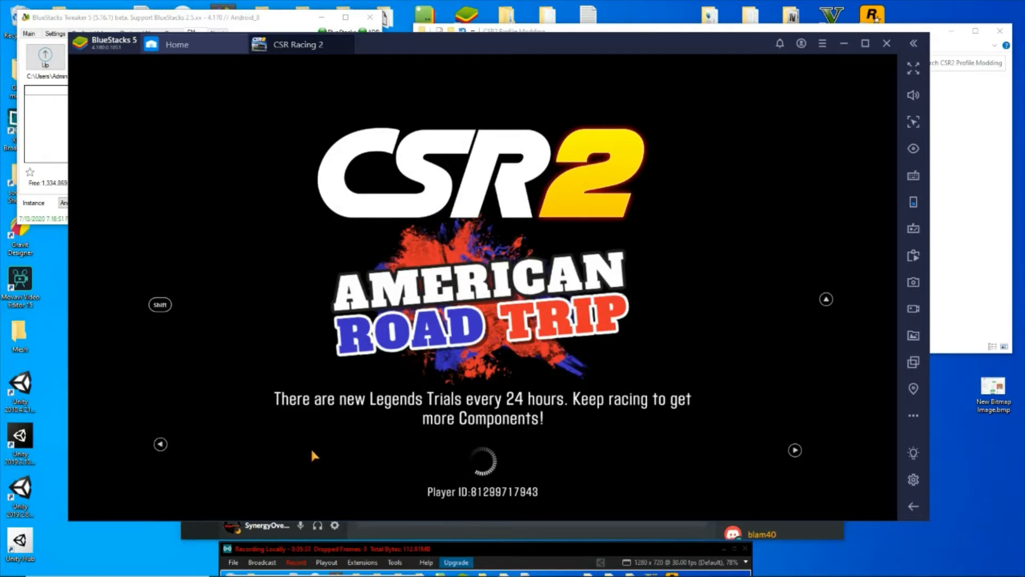
mouse_move(310, 467)
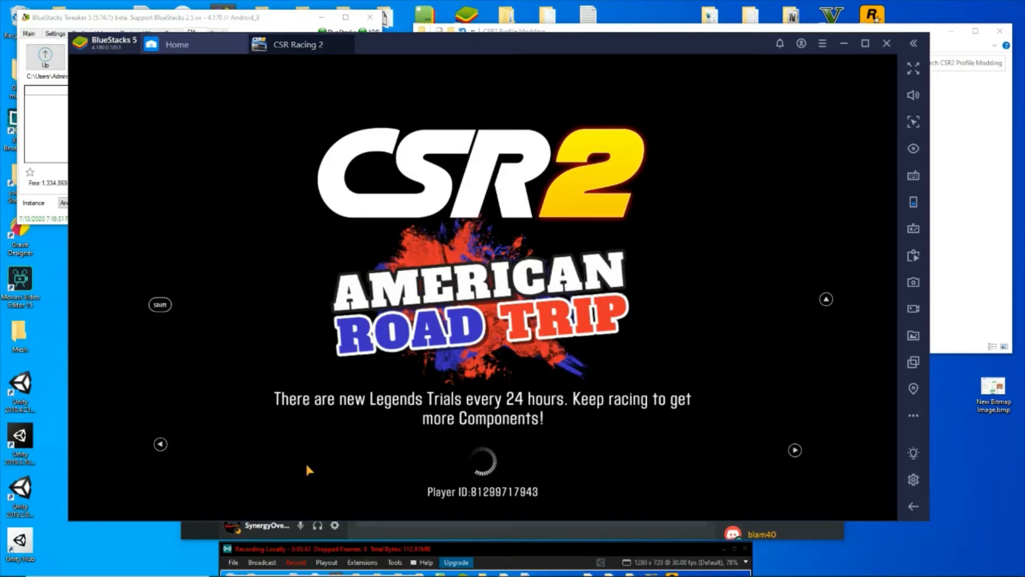
mouse_move(320, 470)
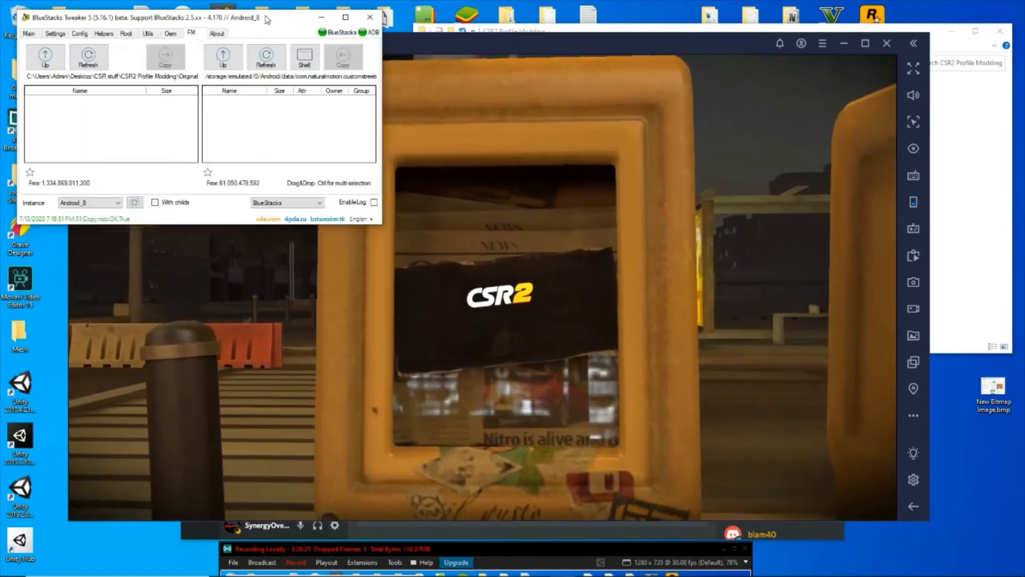
List the game's data folder contents (Unity, UnityCache, il2cpp, pp…) and select the pp folder.
left_click(266, 56)
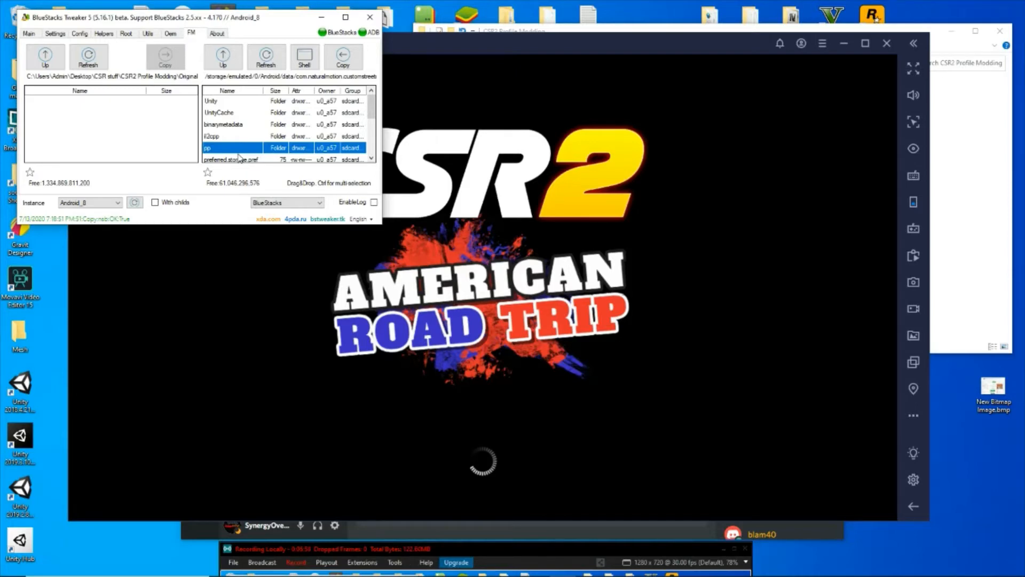
mouse_move(298, 180)
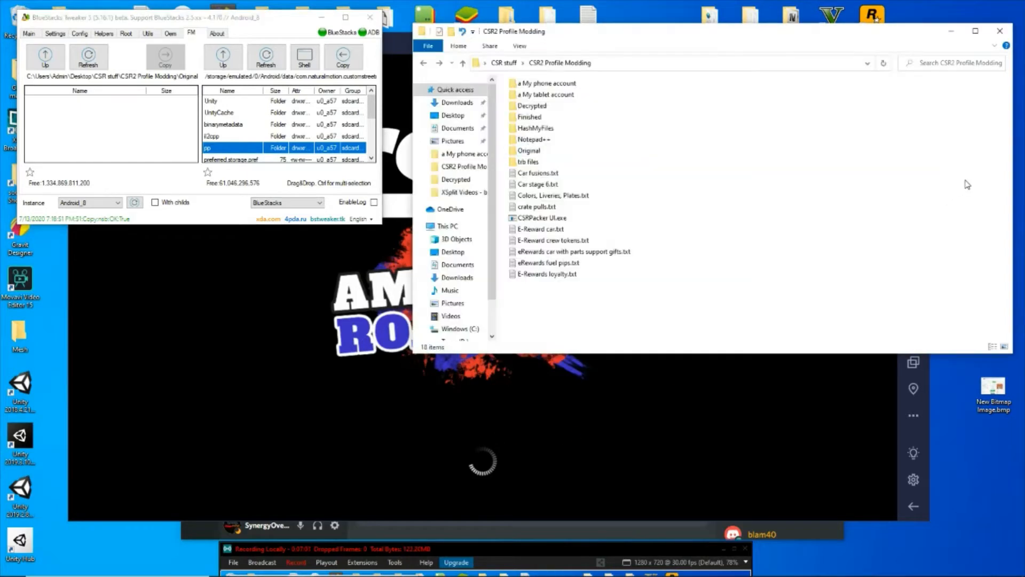
mouse_move(520, 36)
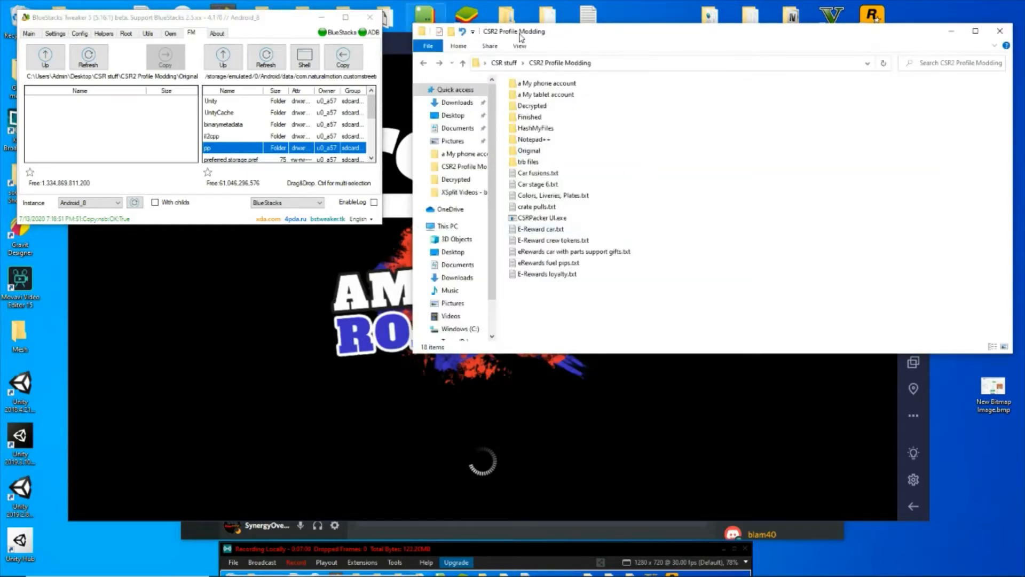
mouse_move(889, 48)
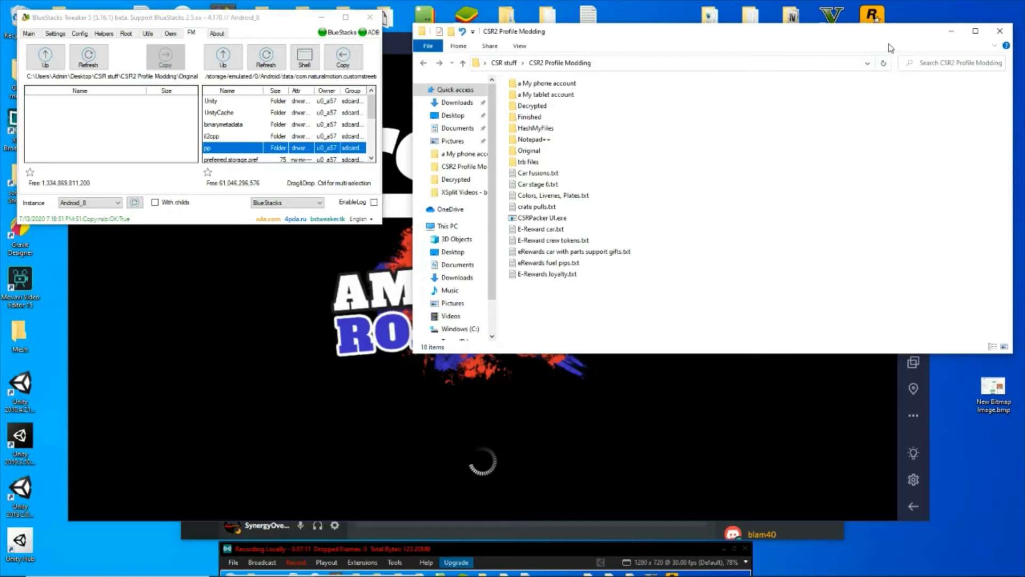
mouse_move(395, 53)
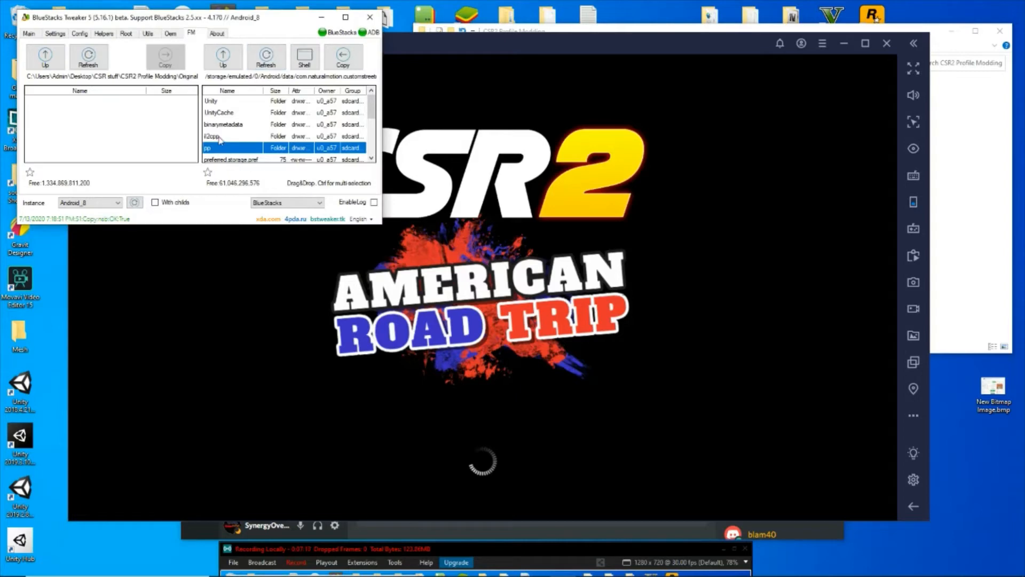
left_click(265, 56)
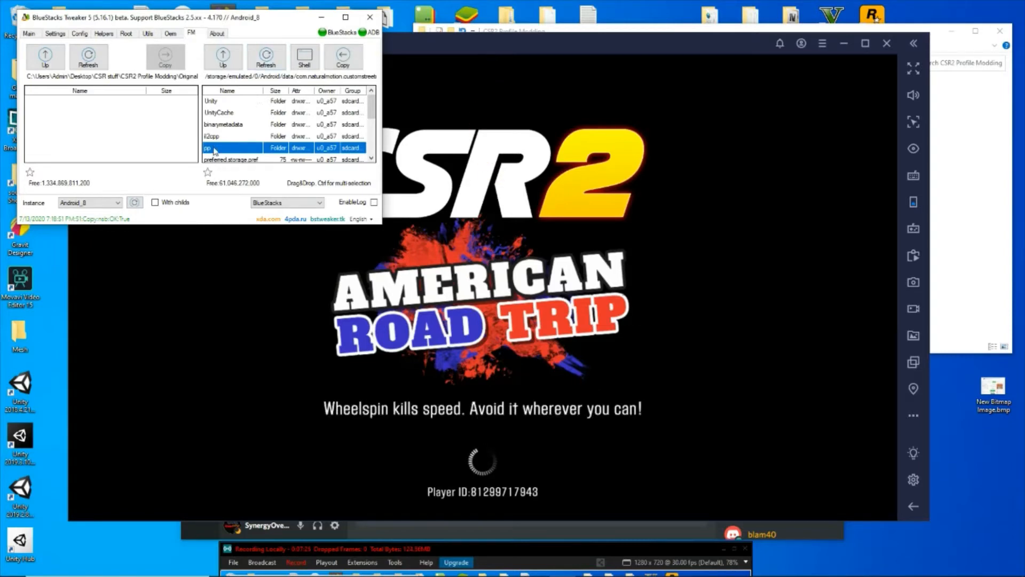
From the pp and account folders, copy msb, scb and the long hash-named profile file to the PC's Original folder.
double_click(213, 148)
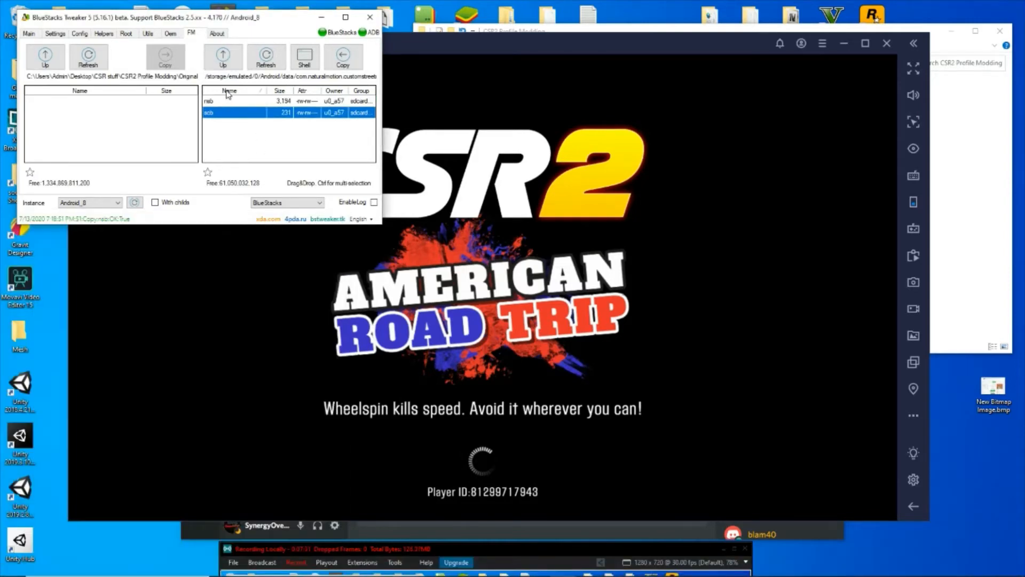
left_click(343, 55)
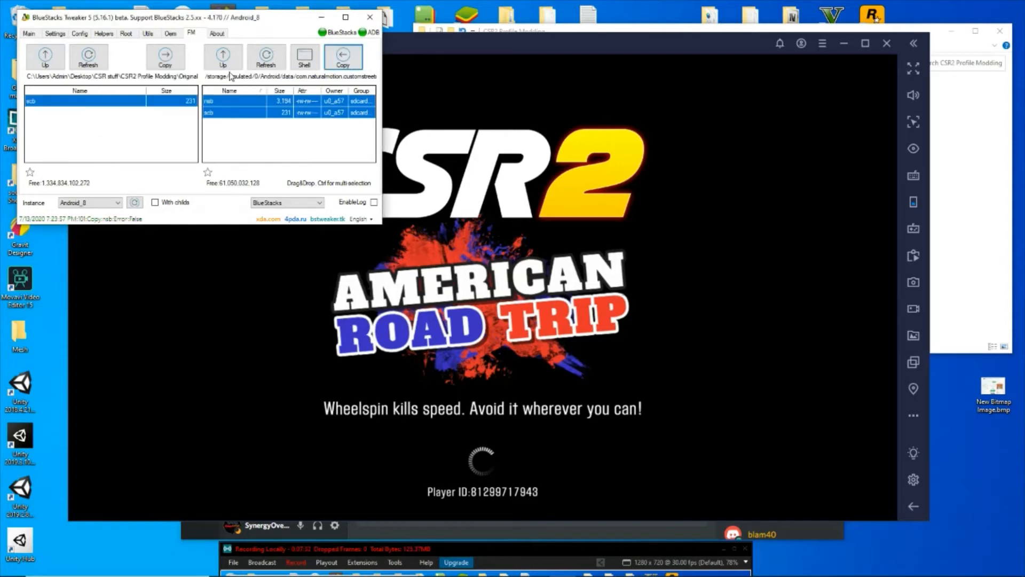
left_click(223, 55)
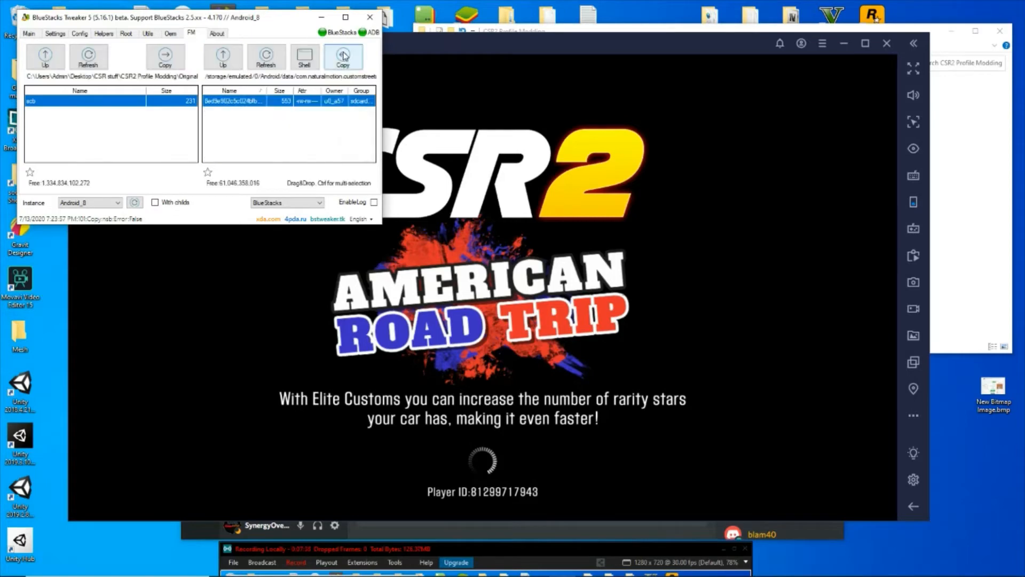
left_click(343, 55)
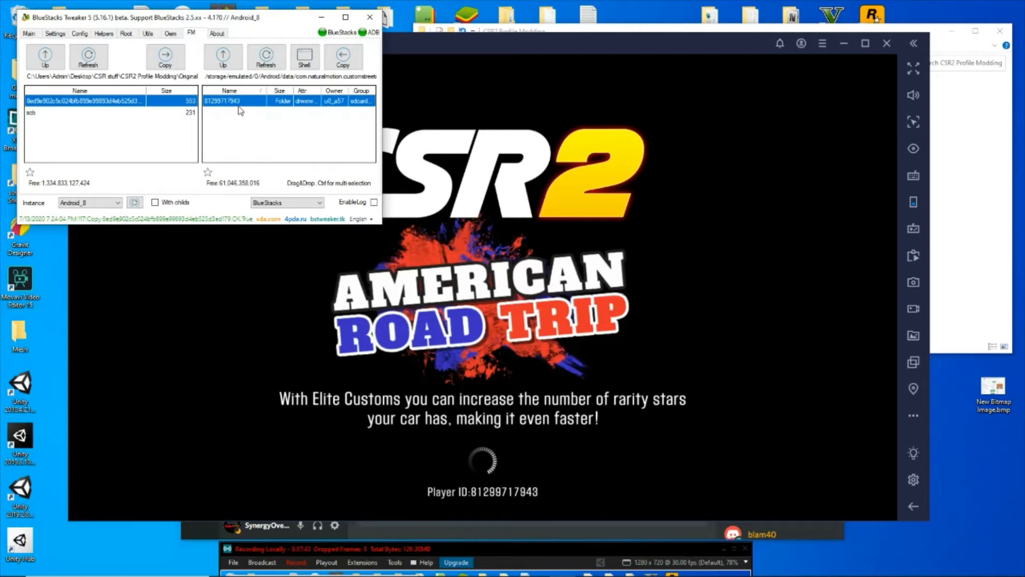
left_click(343, 58)
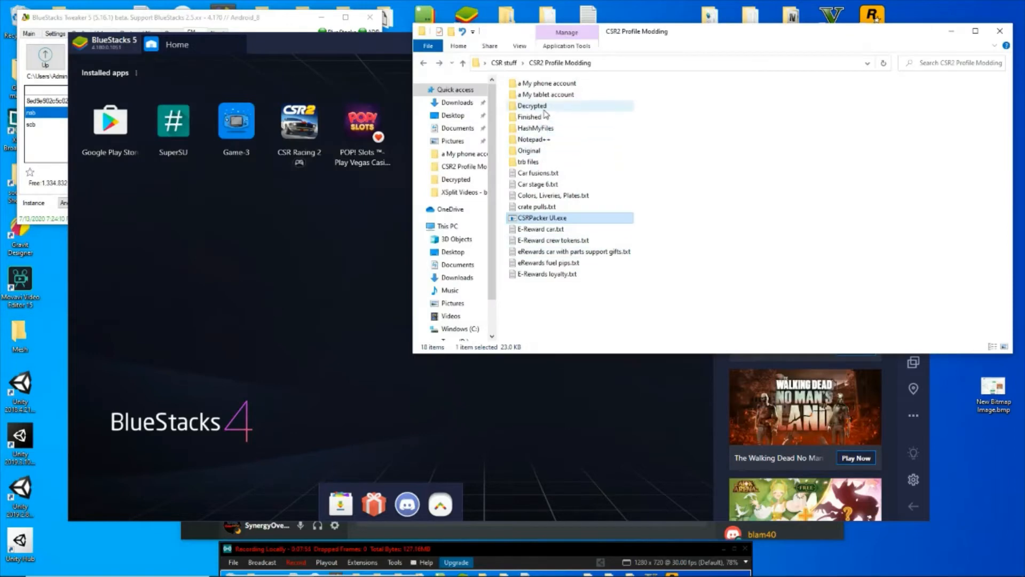
Open all Decrypted folder files in Notepad++ and close the extra b 8ed9e profile tab.
double_click(532, 106)
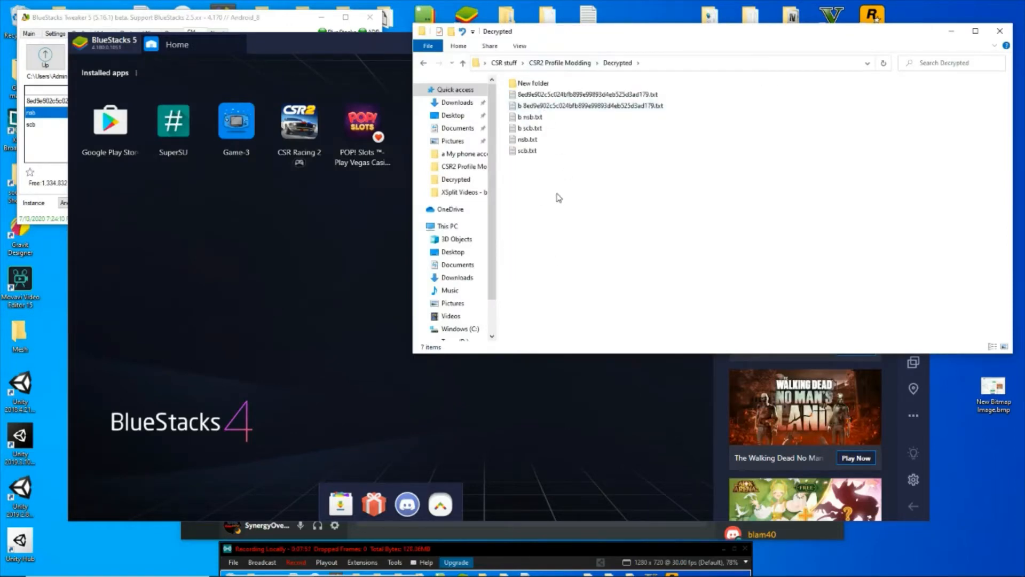
right_click(582, 94)
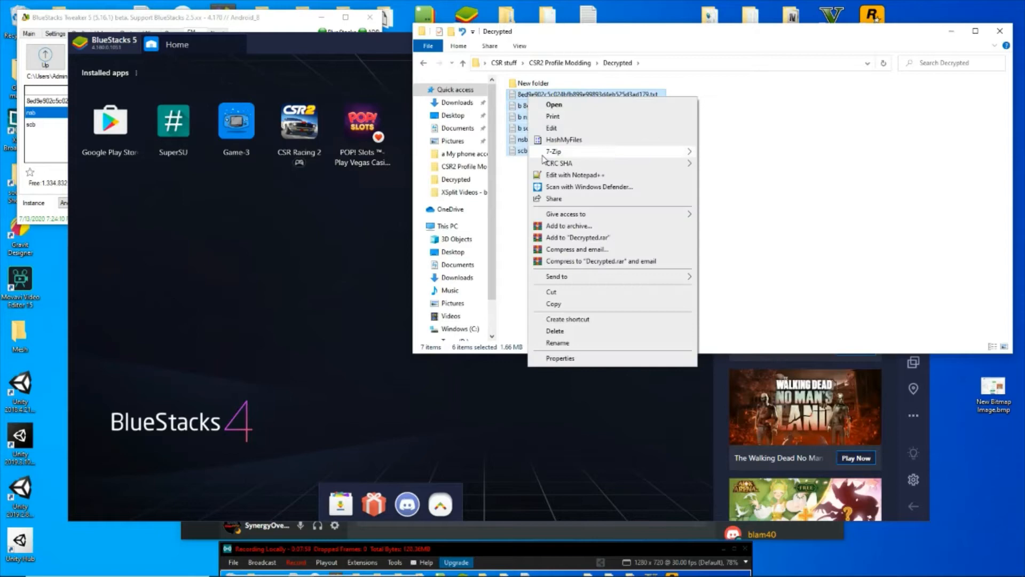
left_click(574, 174)
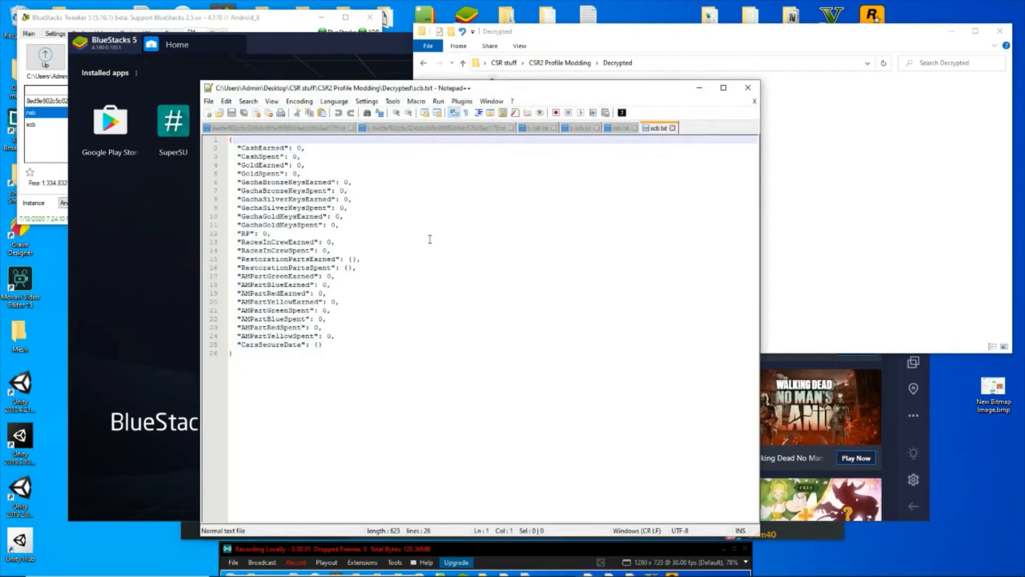
mouse_move(391, 286)
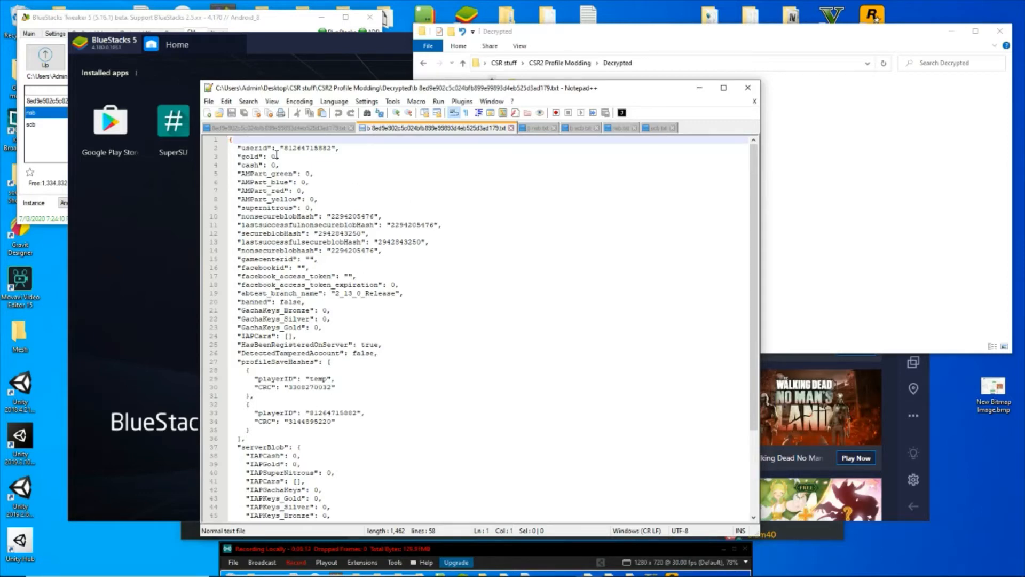
scroll("down", 3)
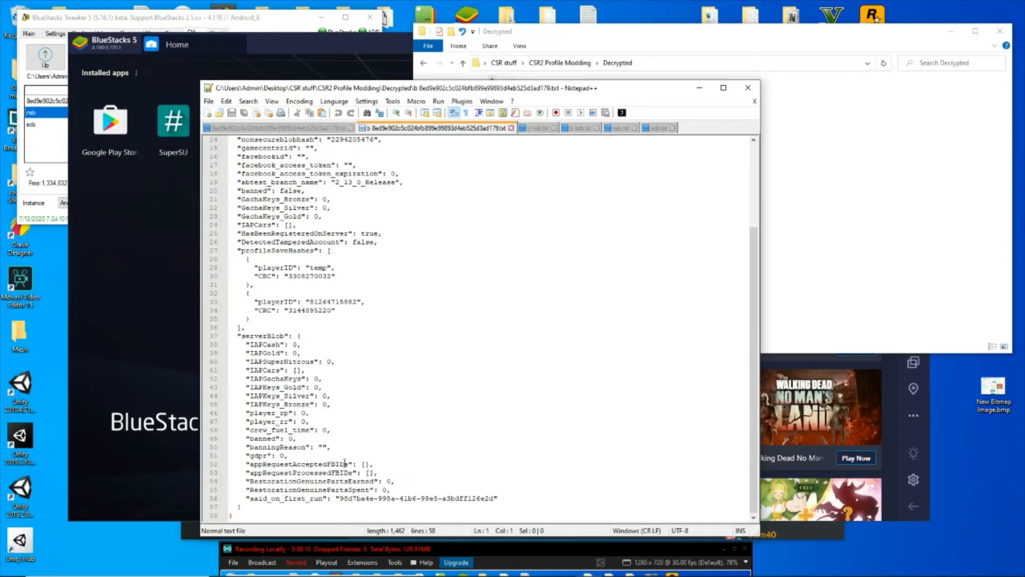
scroll("up", 3)
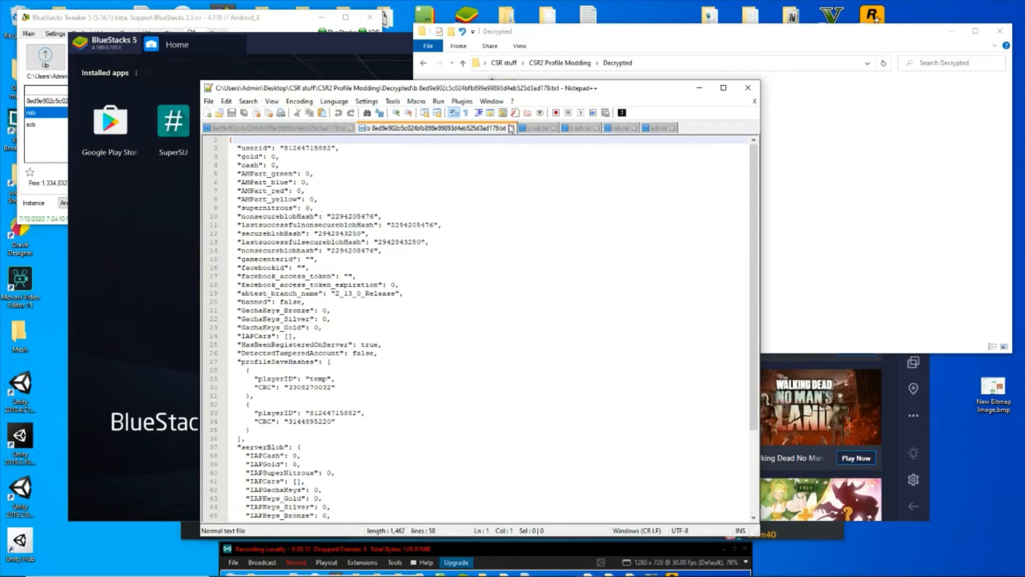
left_click(495, 127)
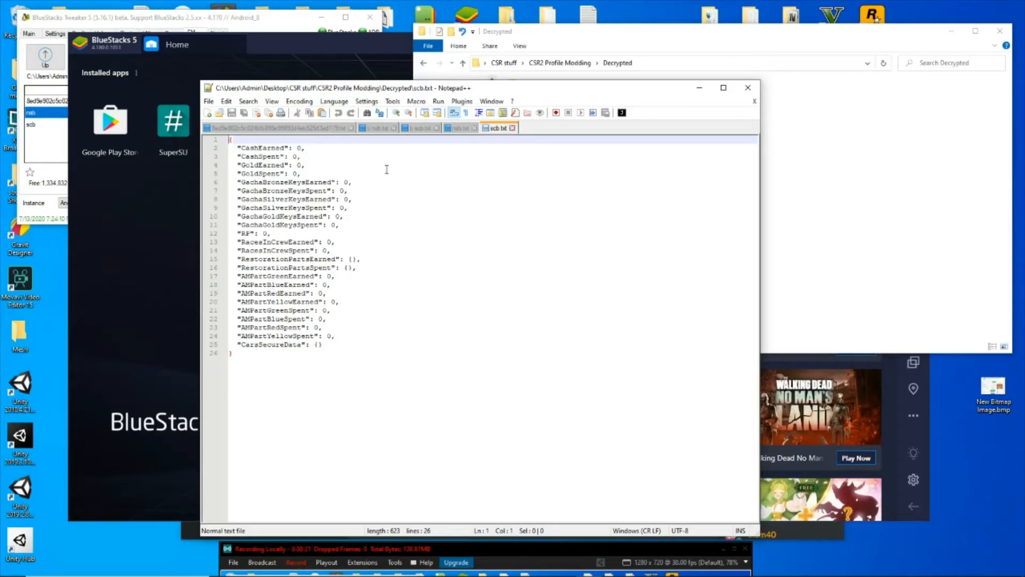
In b scb.txt, leave the CarsSecureData block empty after its opening brace.
left_click(419, 127)
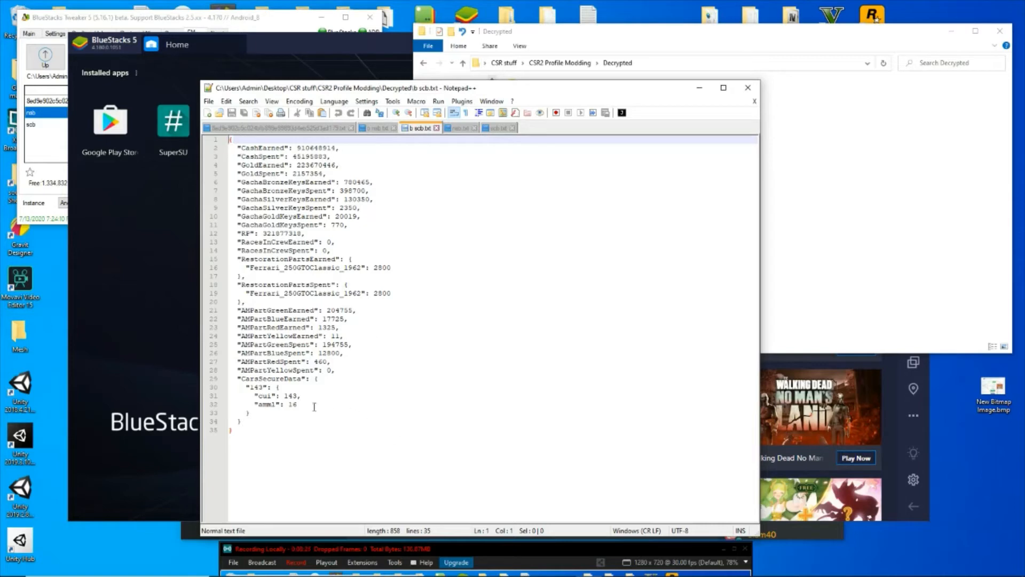
left_click(296, 403)
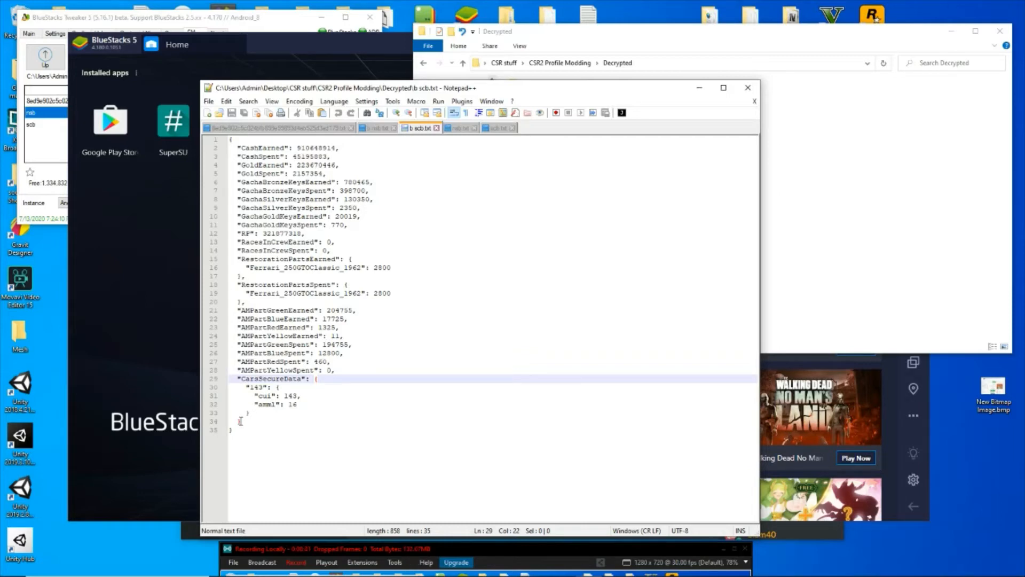
mouse_move(327, 409)
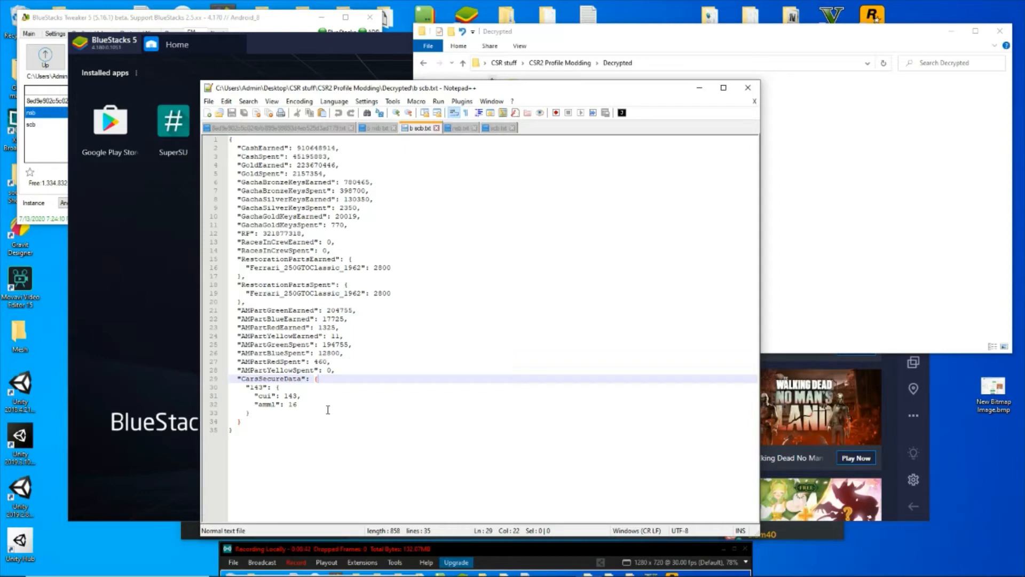
left_click(248, 100)
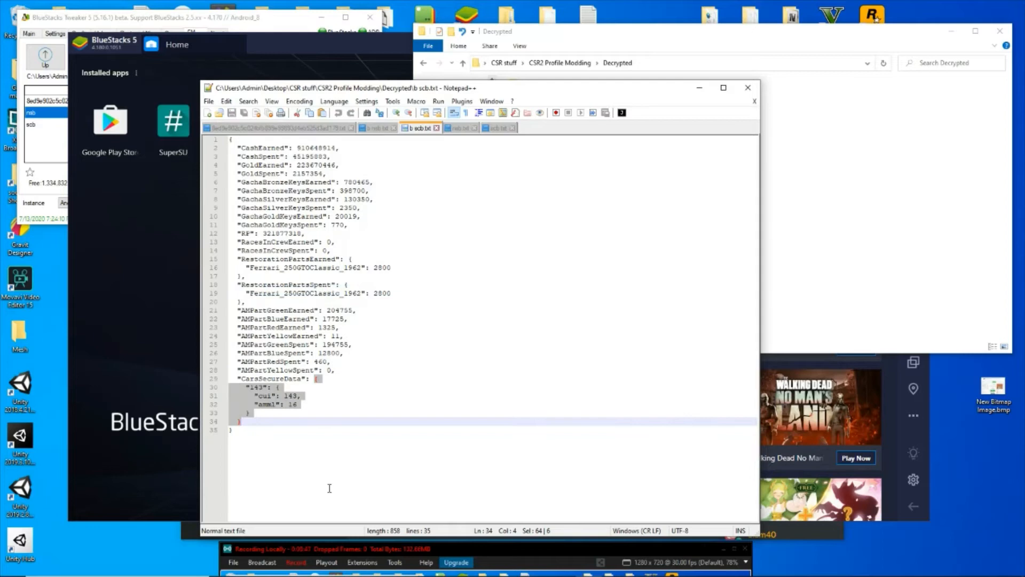
mouse_move(316, 407)
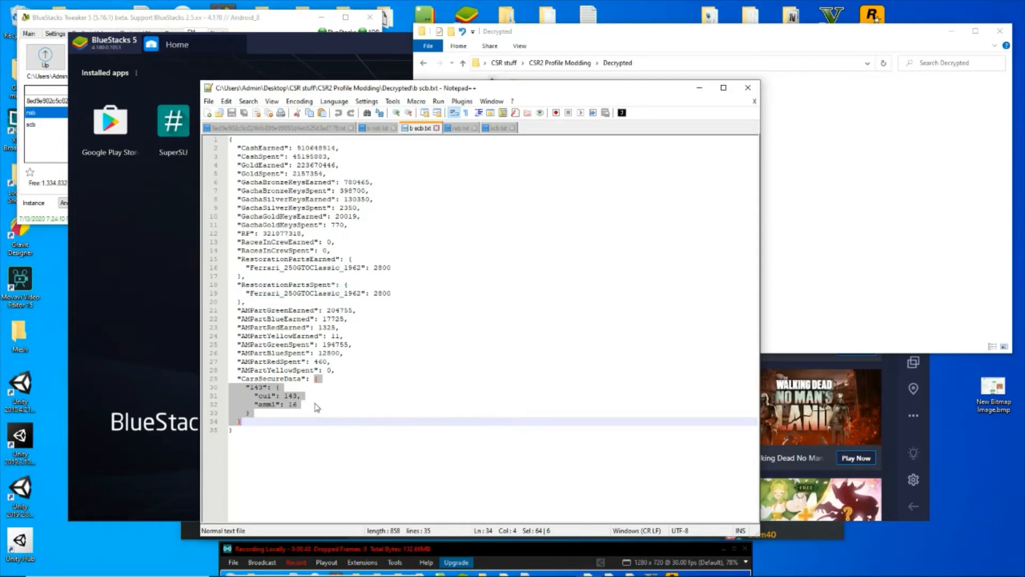
left_click(318, 387)
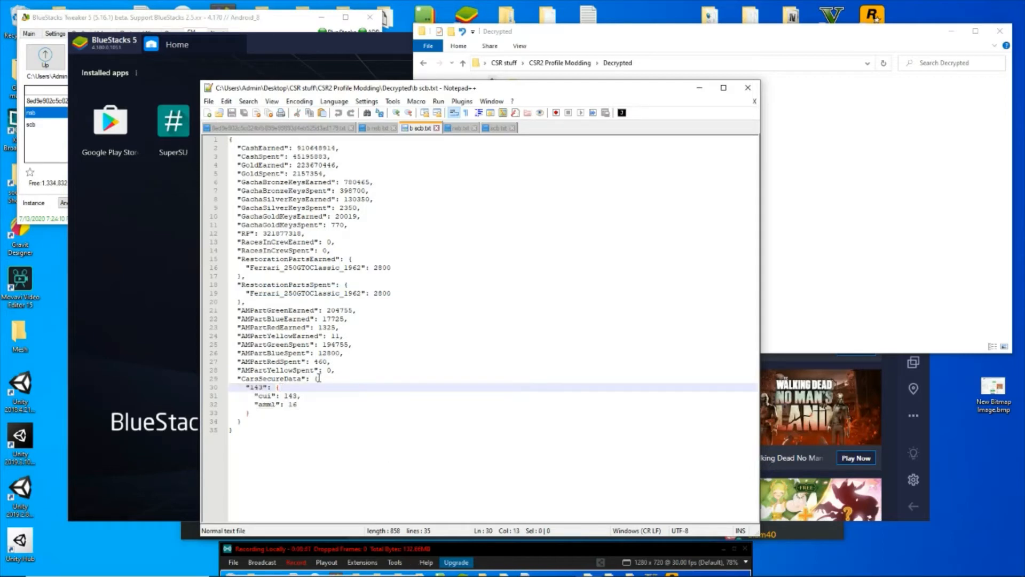
left_click(319, 378)
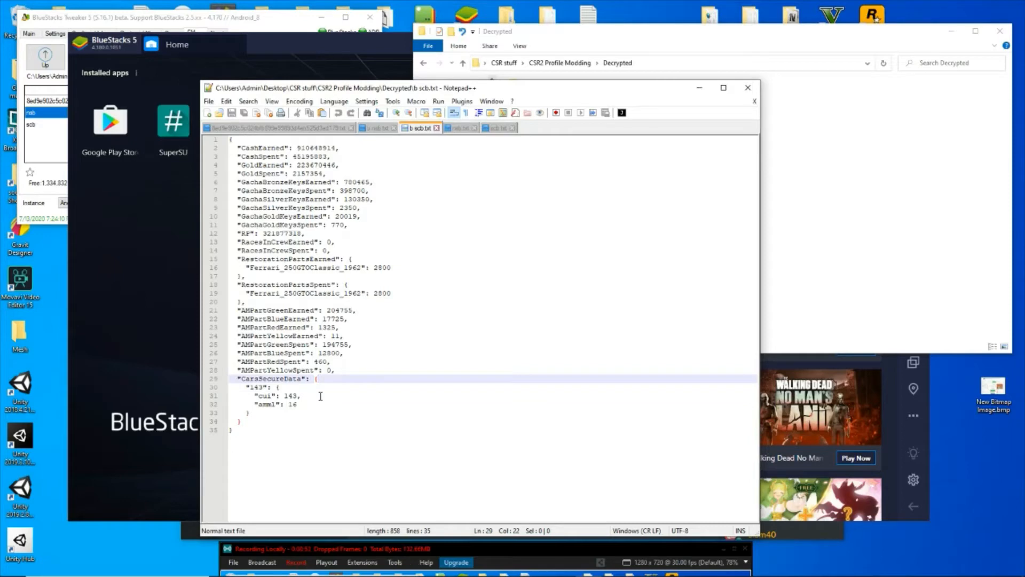
mouse_move(242, 418)
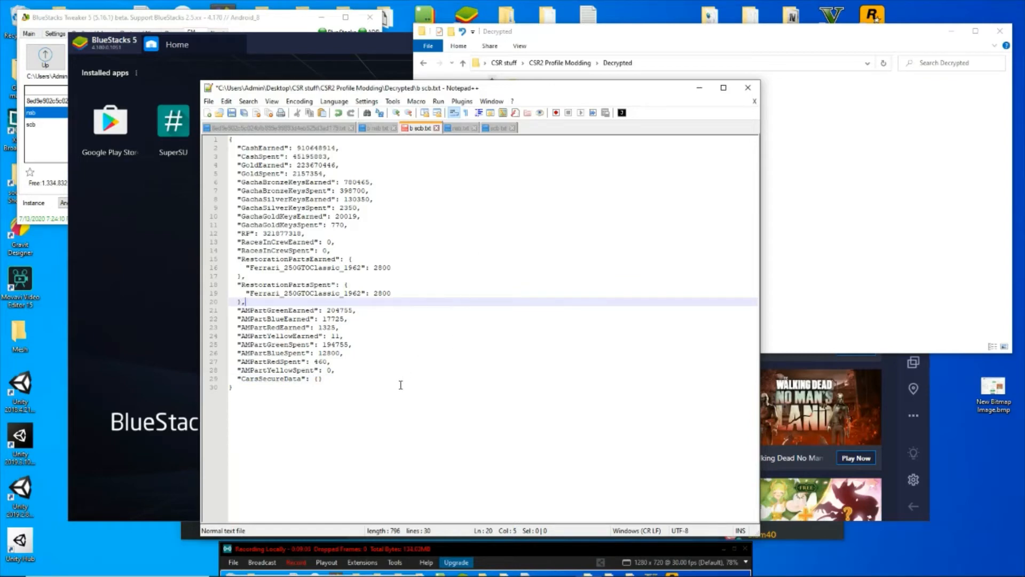
mouse_move(383, 362)
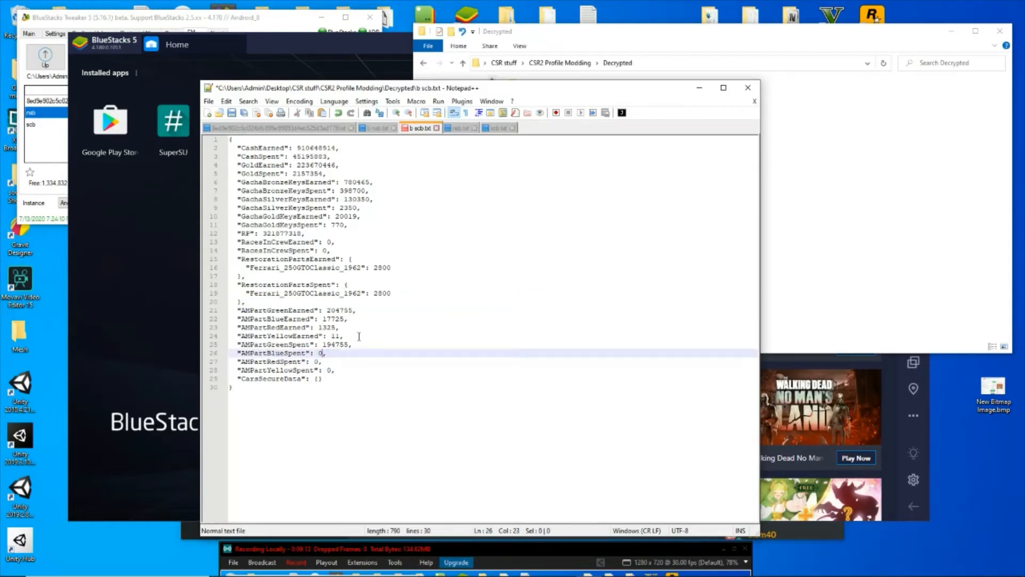
Set AMPartGreenSpent to 0 in b scb.txt, then move to b nsb.txt.
double_click(336, 345)
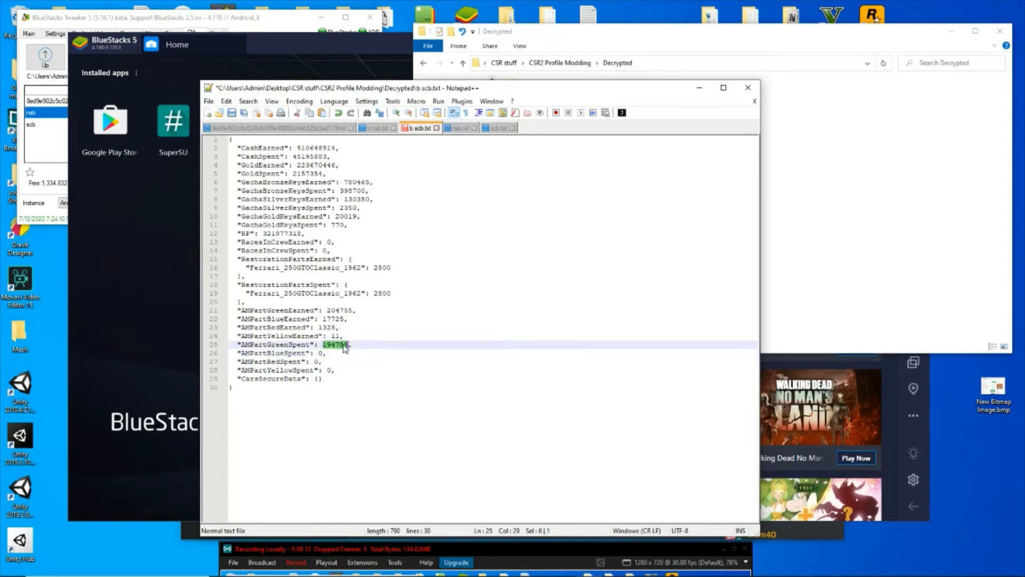
type("0")
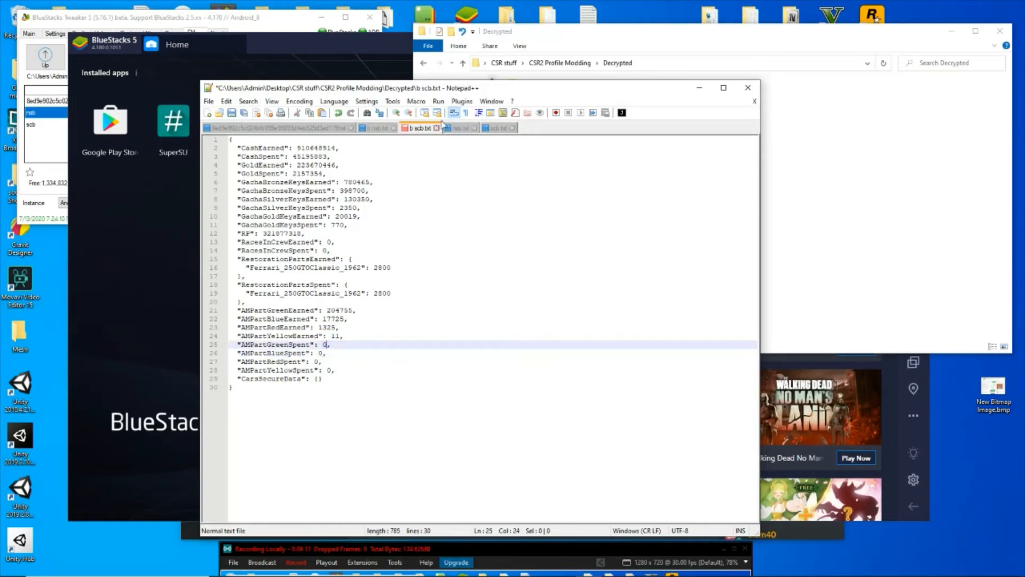
mouse_move(418, 127)
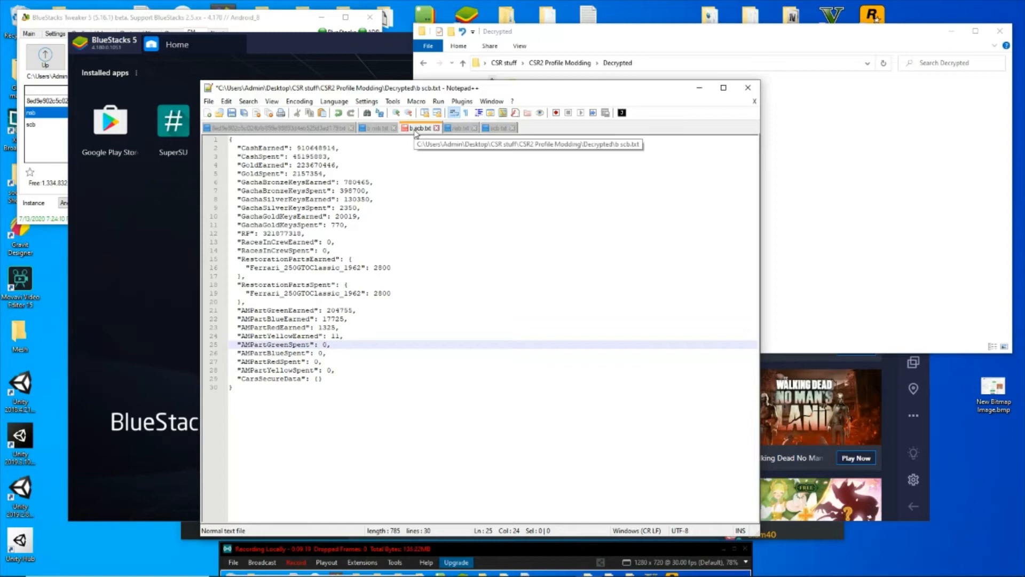
left_click(376, 127)
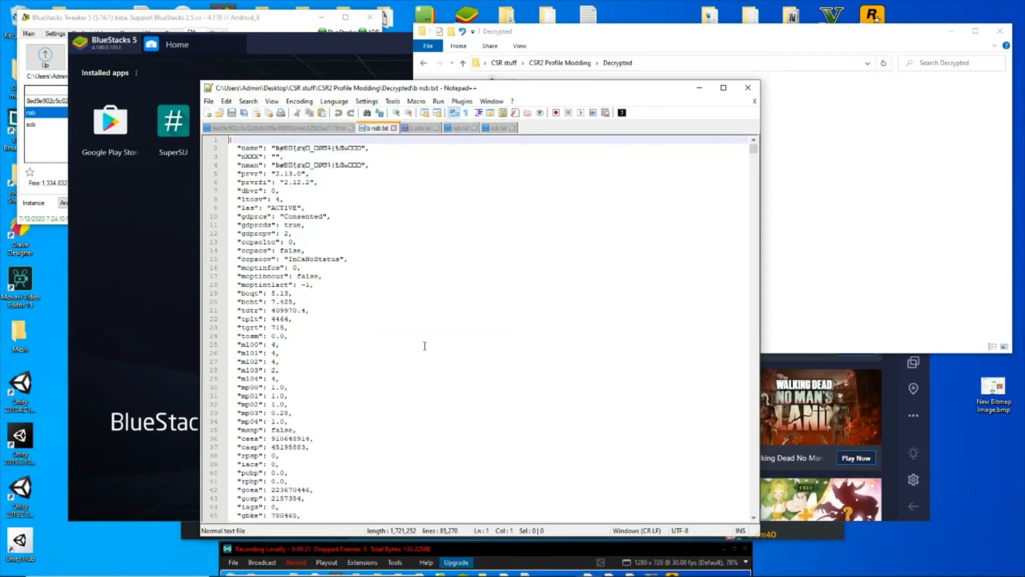
Set the afms Green, Blue and Red values in b nsb.txt to 0 and bring up Find.
scroll("down", 3)
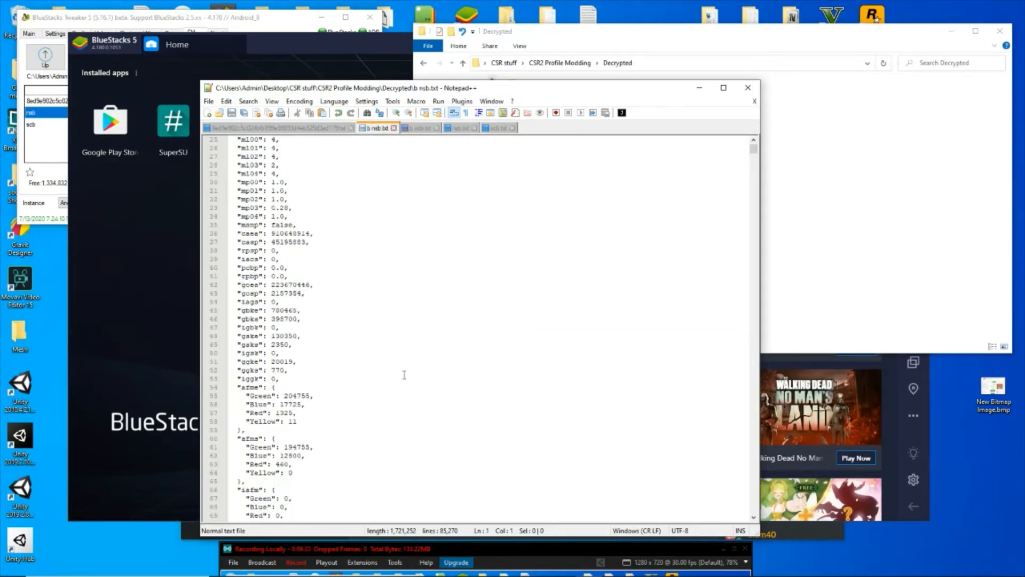
scroll("down", 3)
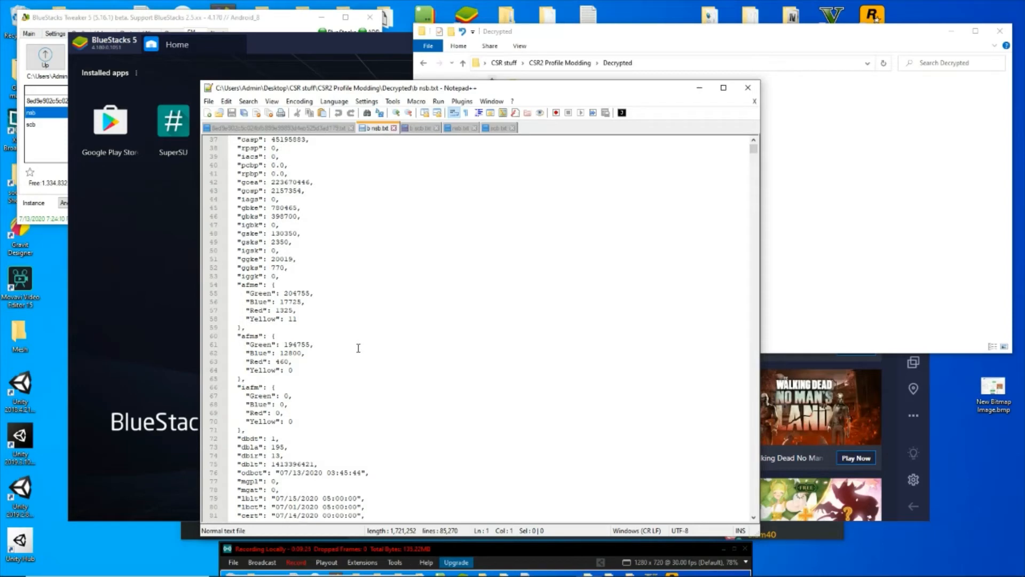
double_click(296, 344)
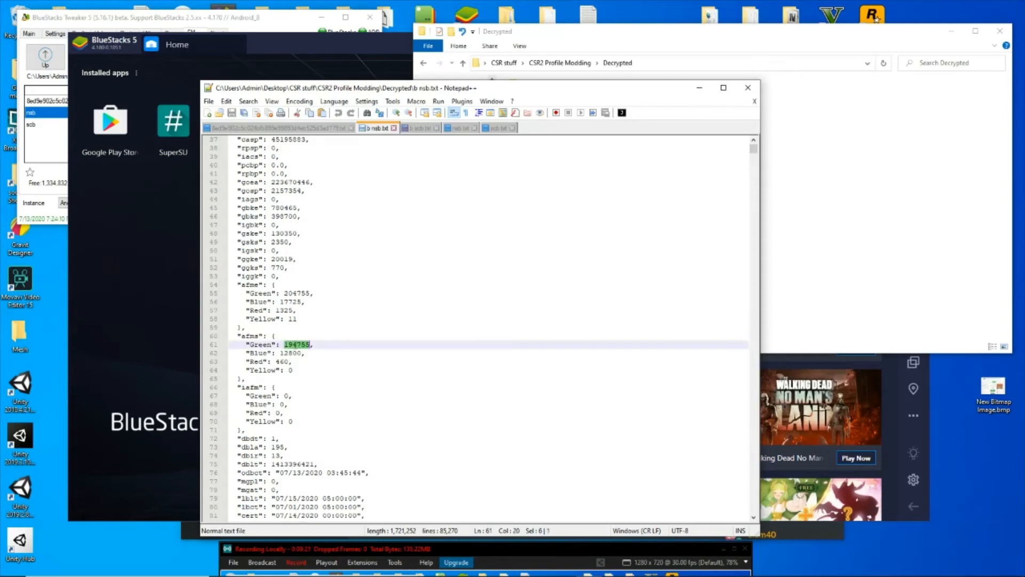
type("0")
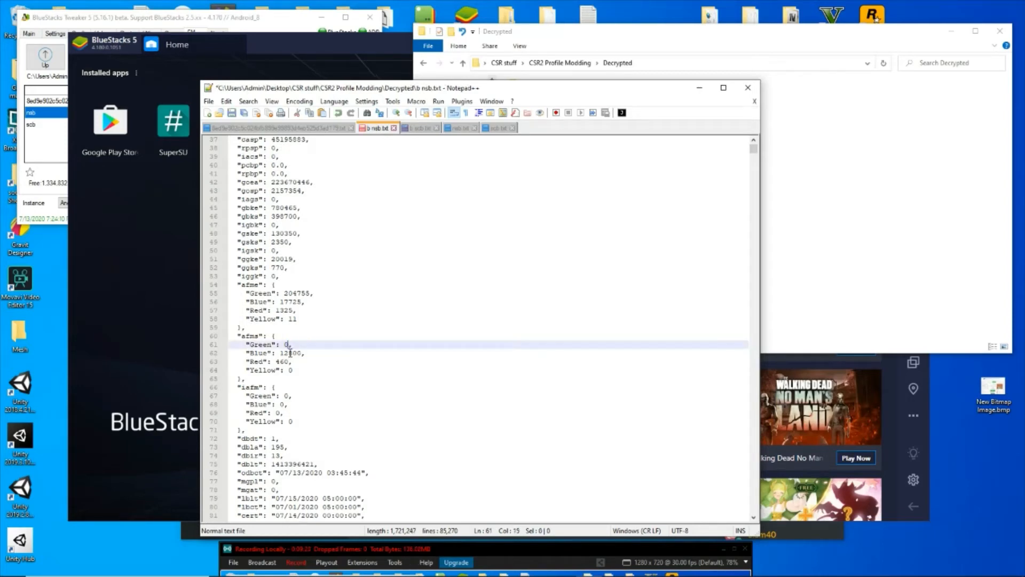
double_click(280, 362)
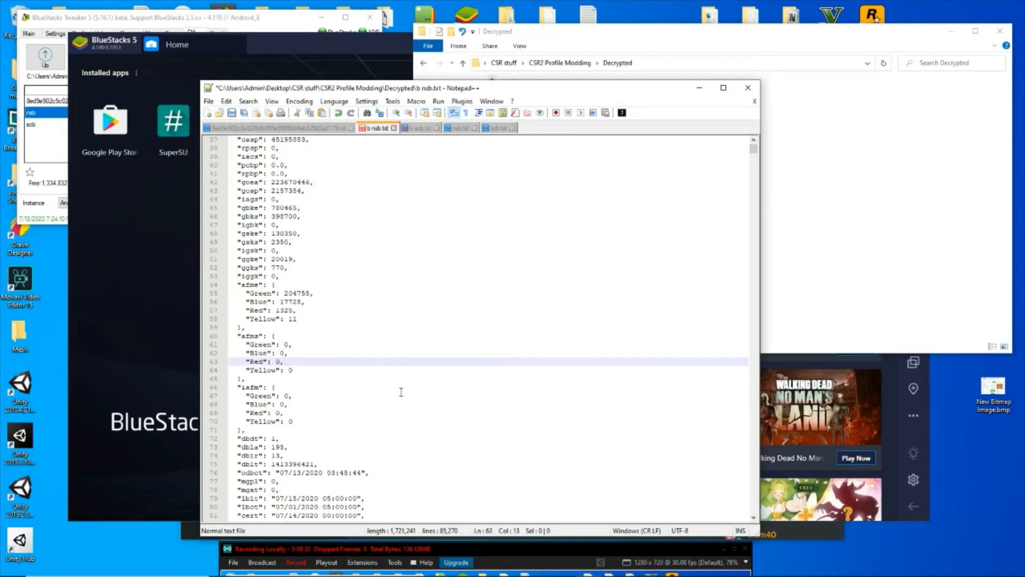
scroll("up", 3)
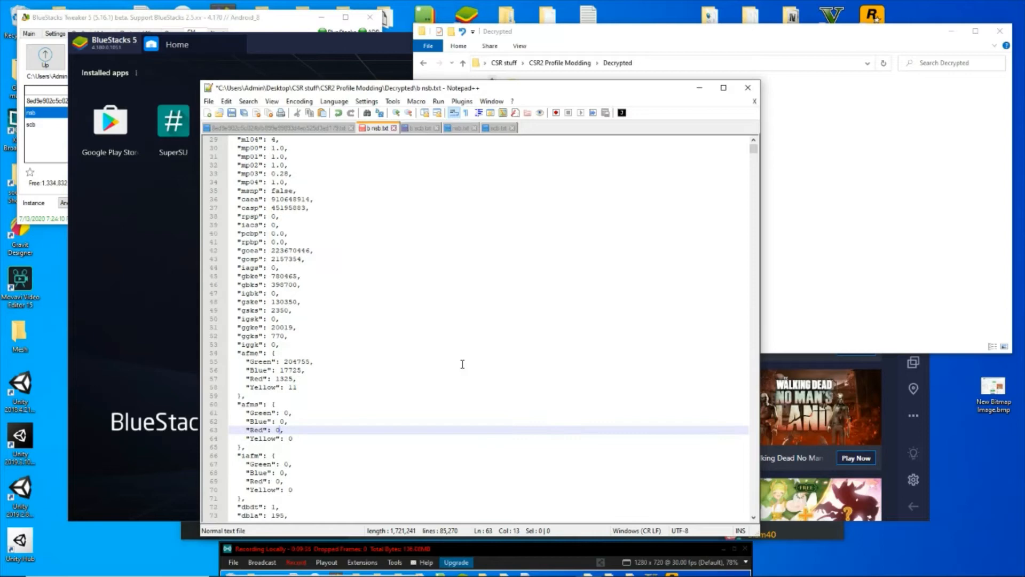
mouse_move(466, 215)
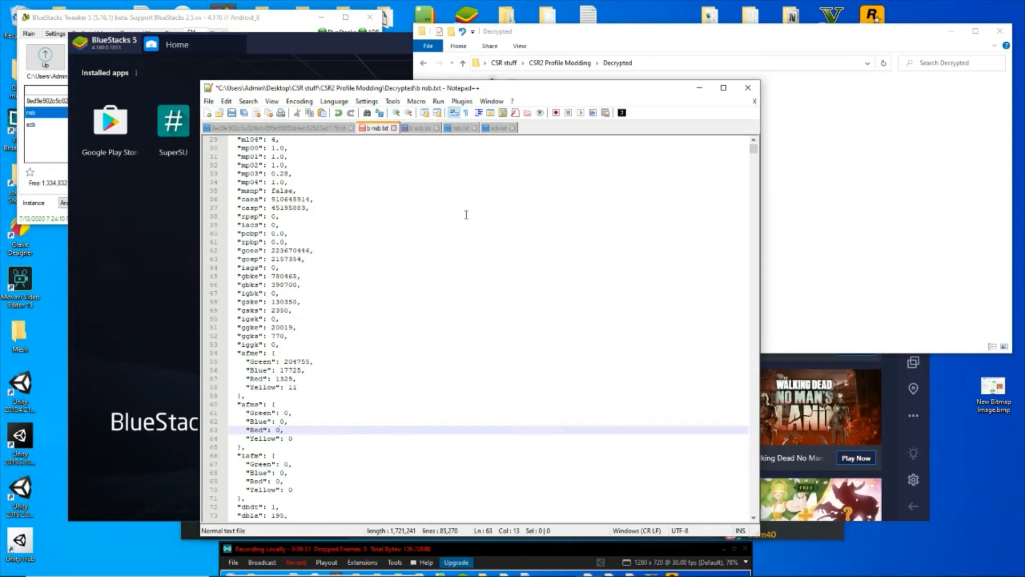
left_click(465, 215)
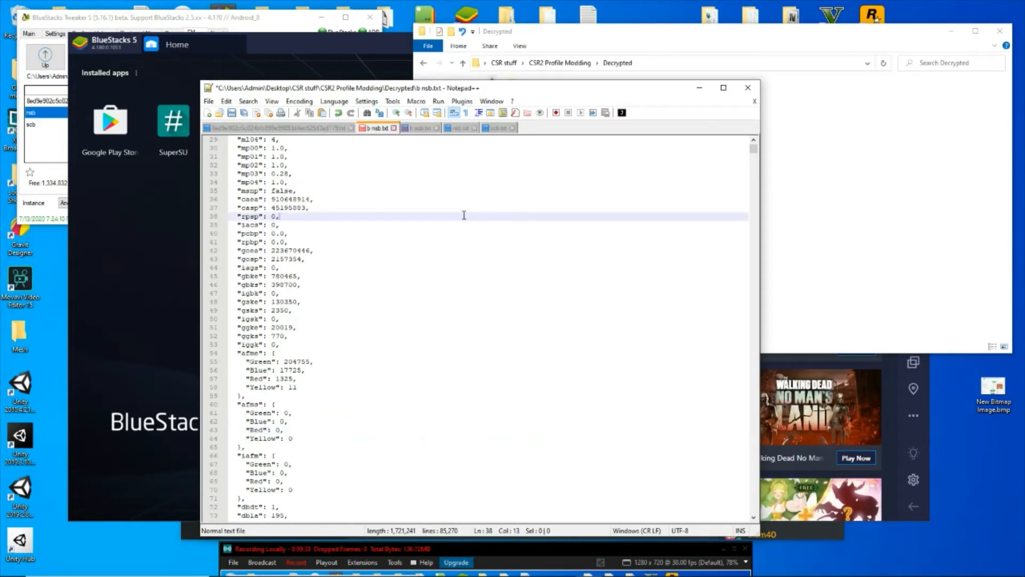
key("Ctrl+f")
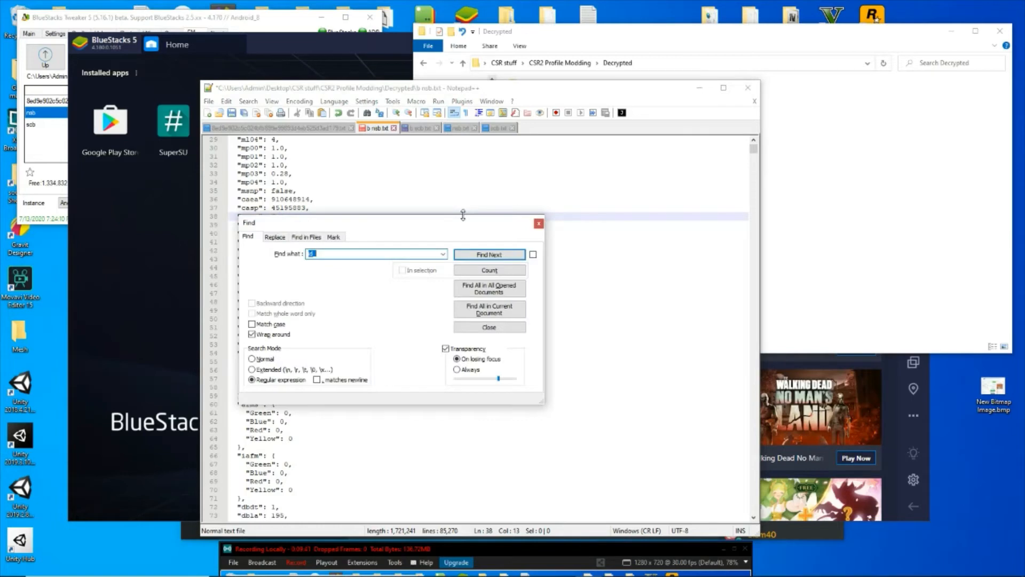
Set the tcbl entry near line 83583 to 0 and enter cmlv as the next search term.
left_click(488, 254)
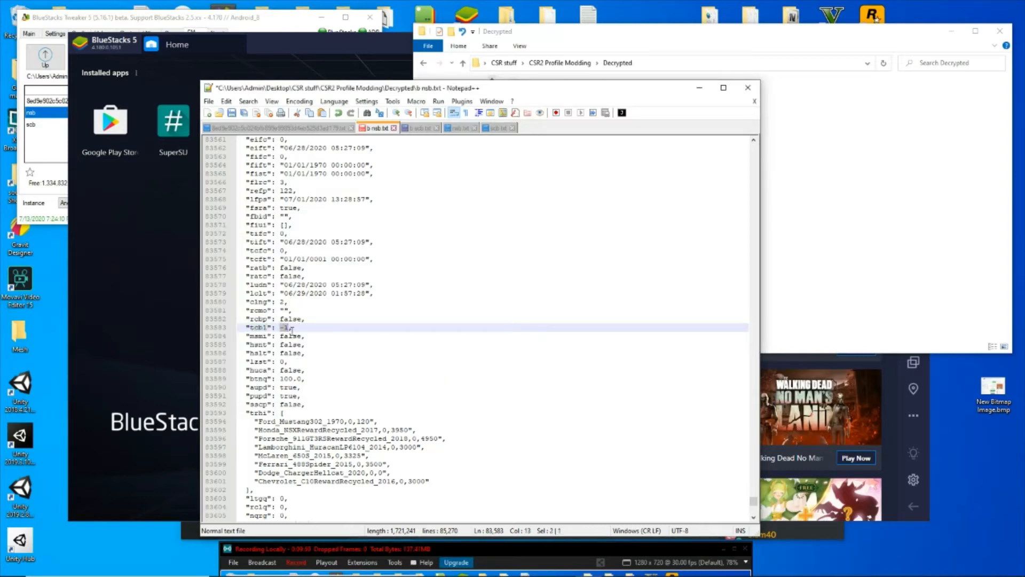
type("0")
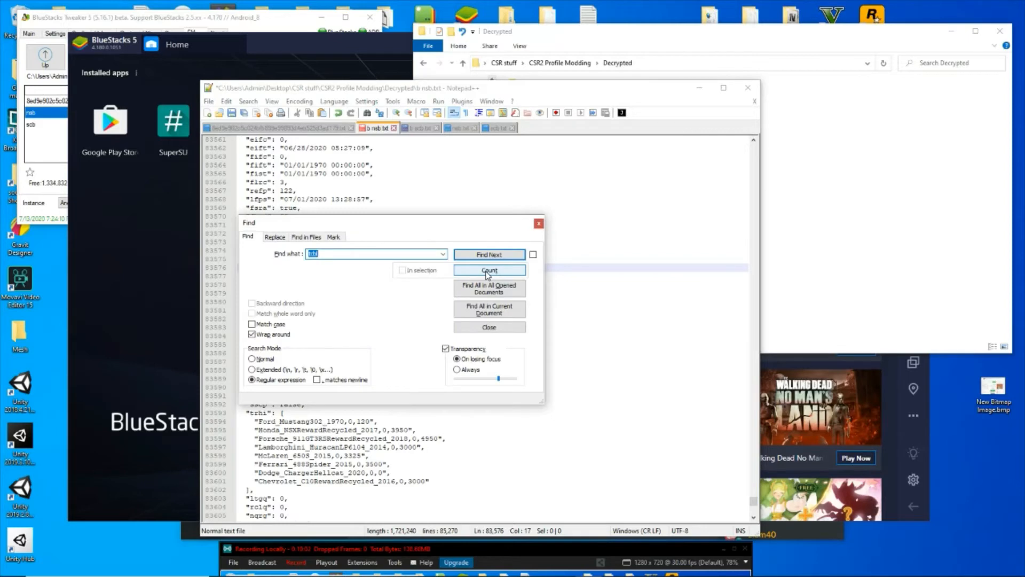
type("cmlv")
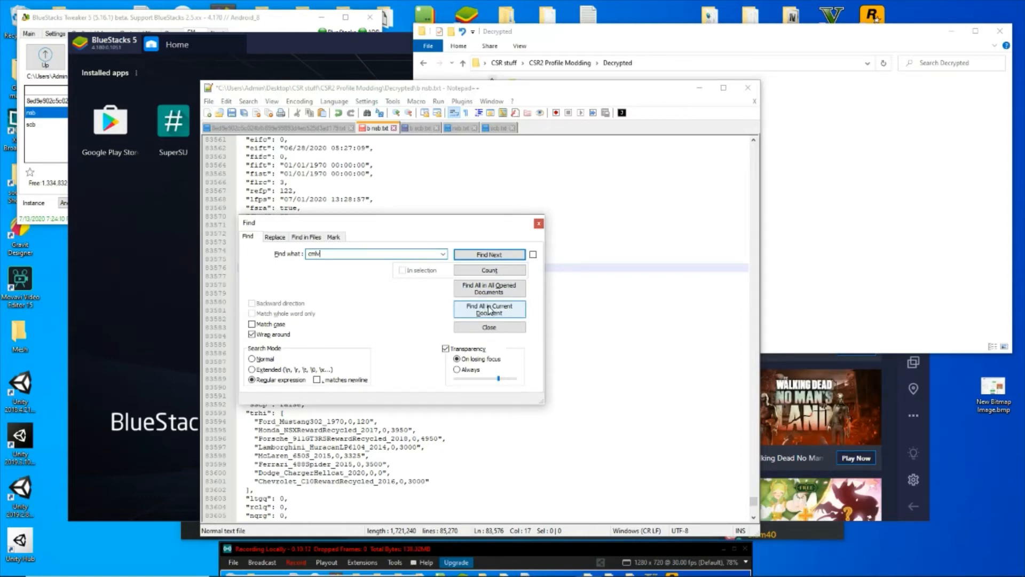
List all 110 cmlv hits in b nsb.txt and set the one at line 53923 to 0.
left_click(488, 310)
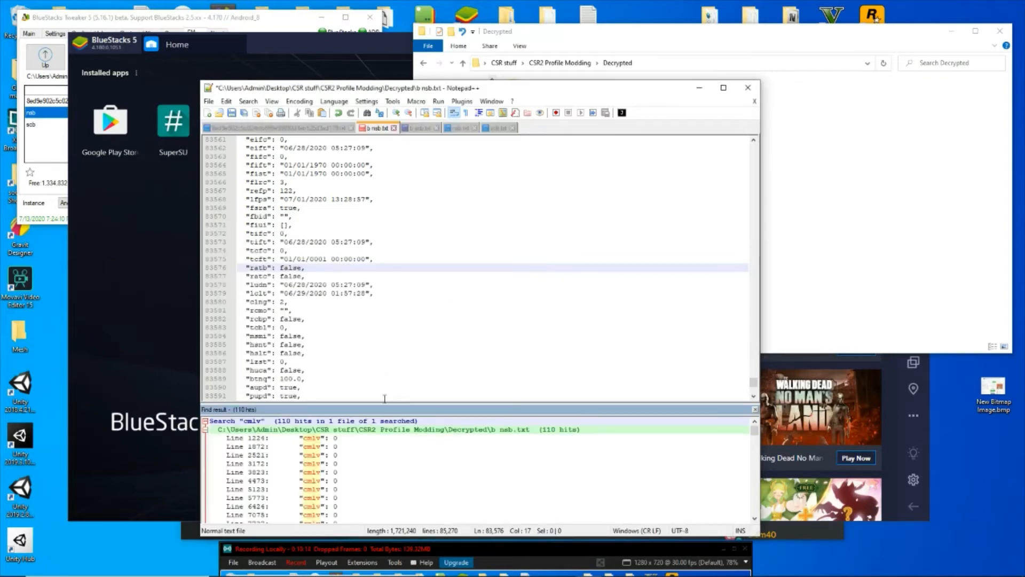
scroll("down", 3)
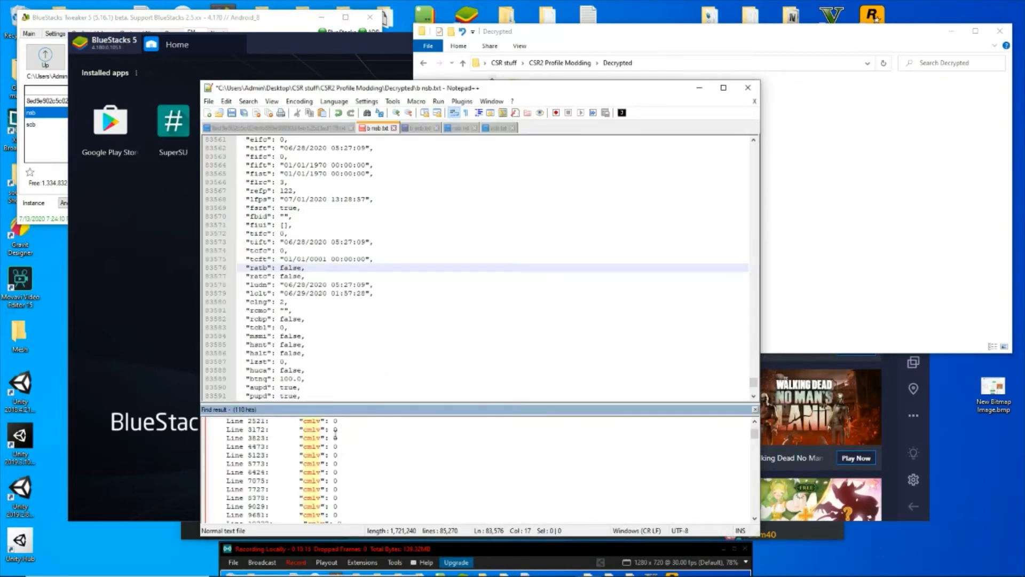
scroll("down", 3)
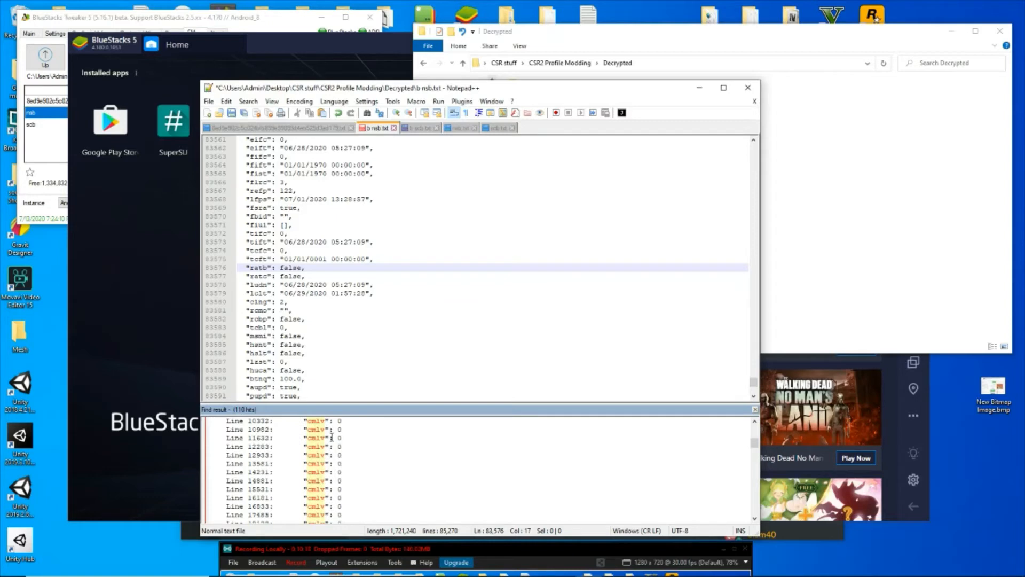
scroll("down", 3)
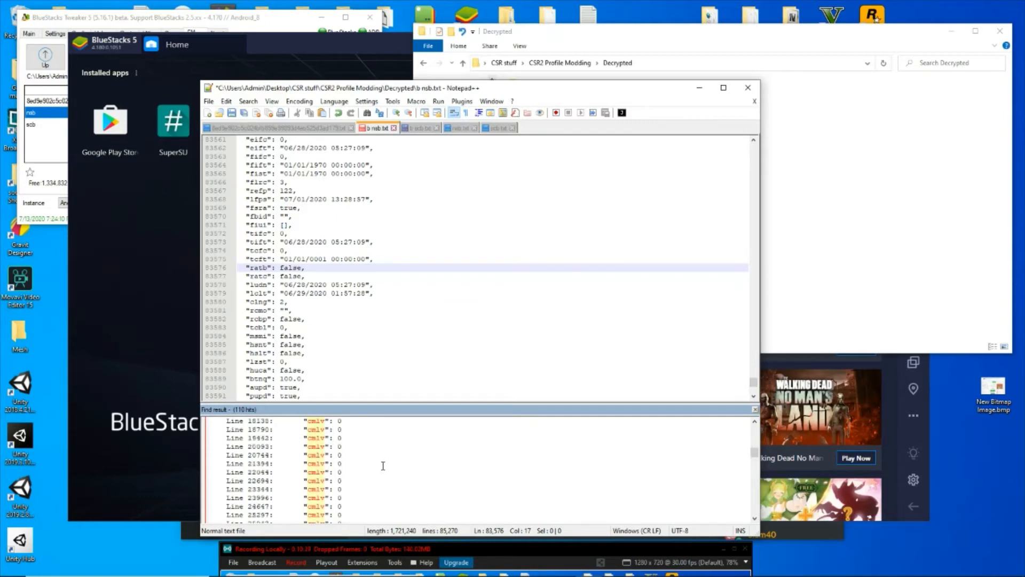
scroll("down", 3)
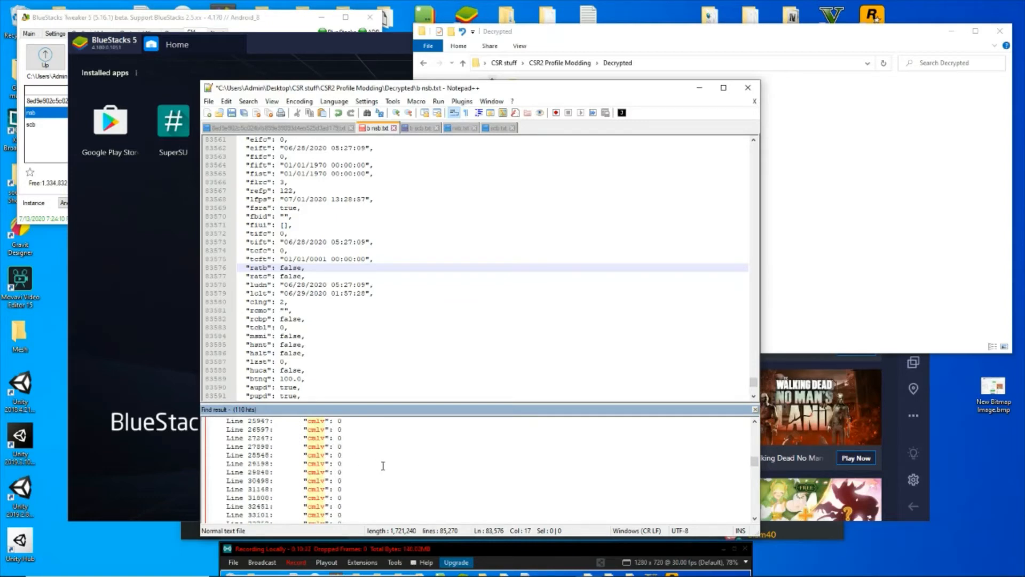
scroll("down", 3)
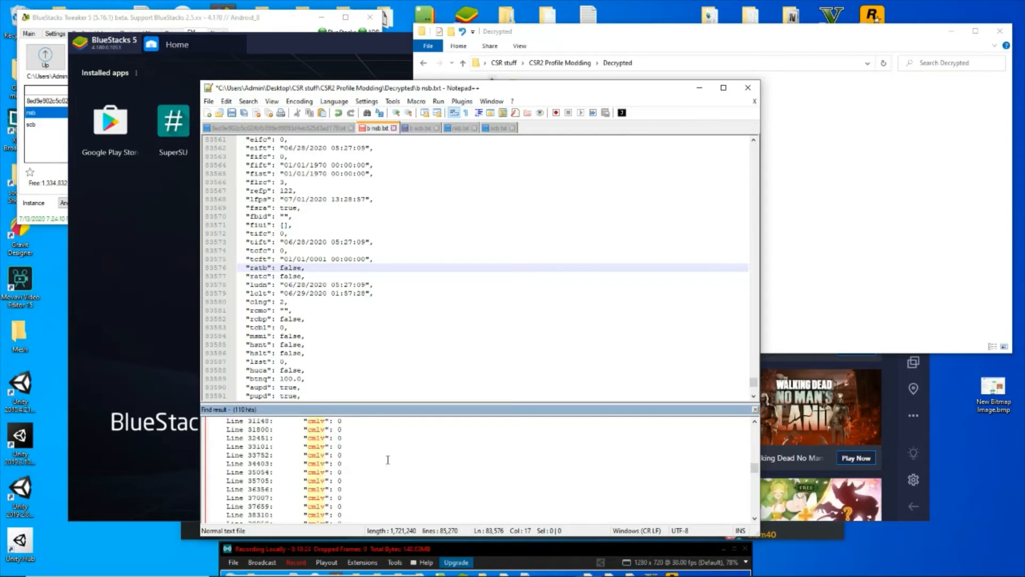
scroll("down", 3)
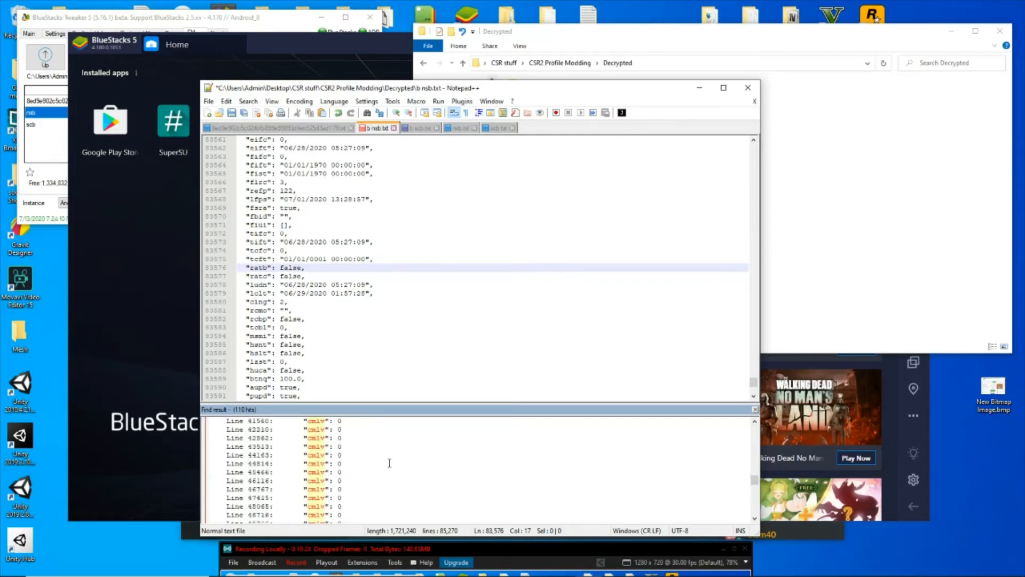
scroll("down", 3)
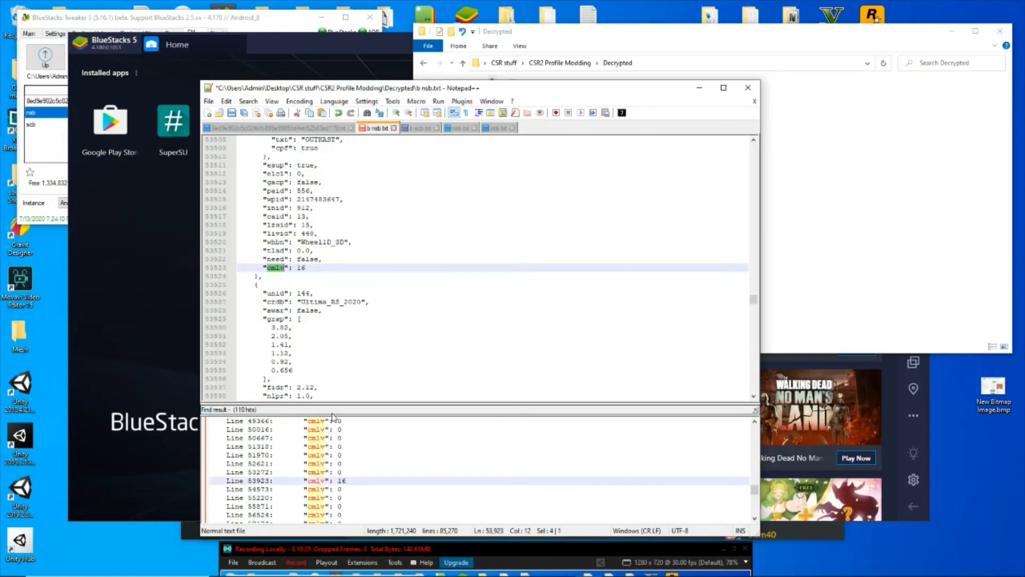
type("0")
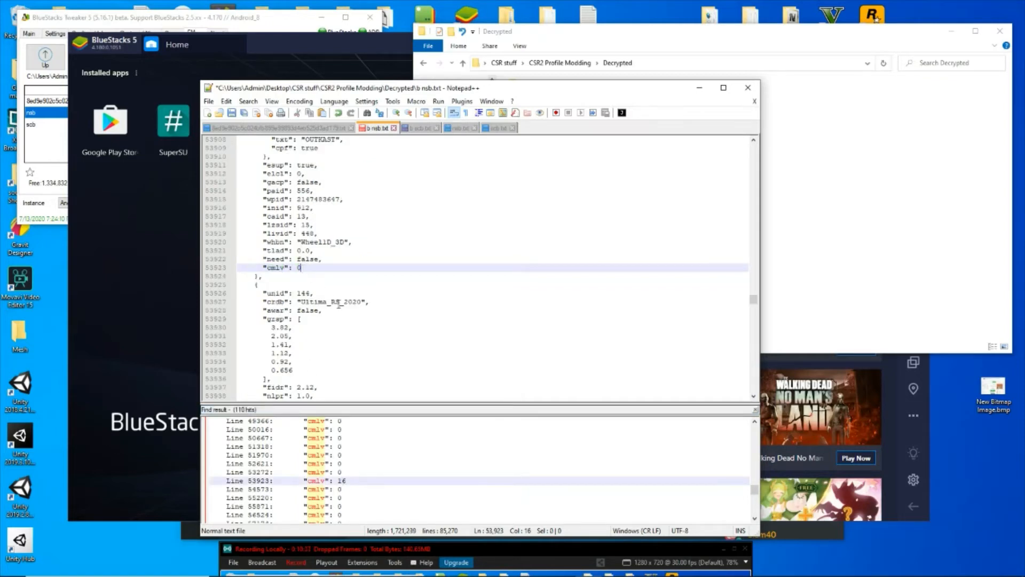
scroll("down", 3)
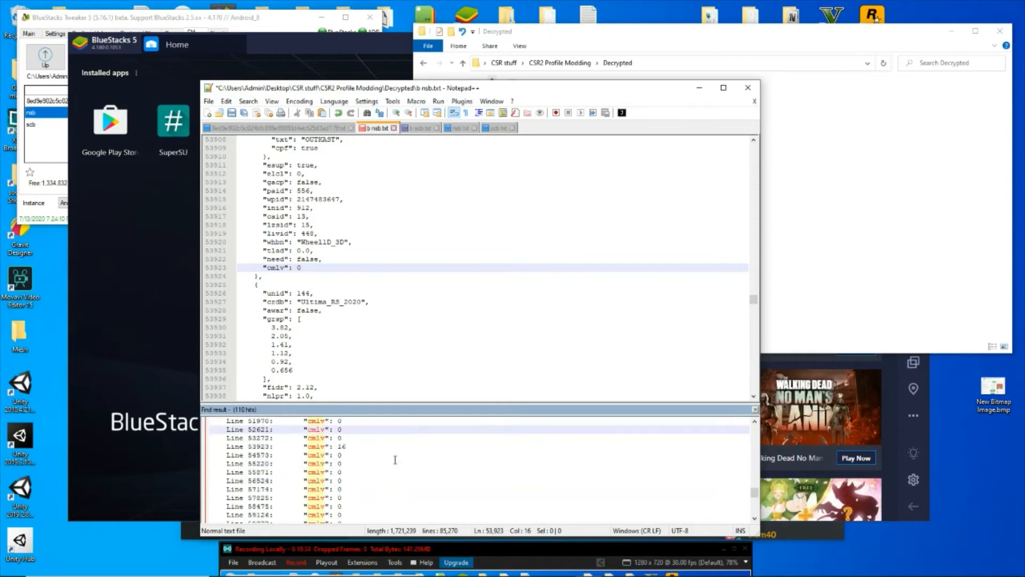
scroll("down", 3)
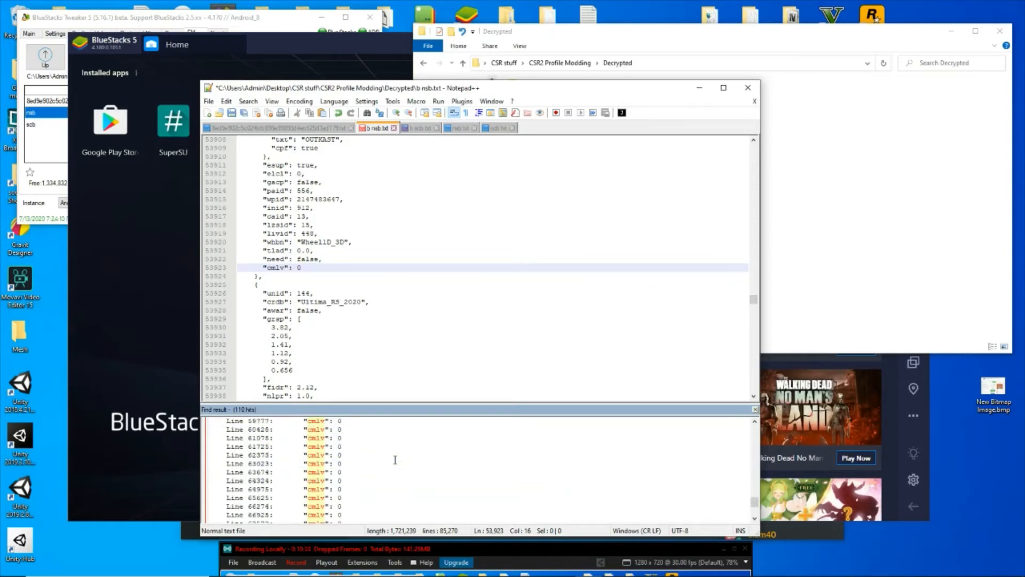
scroll("down", 3)
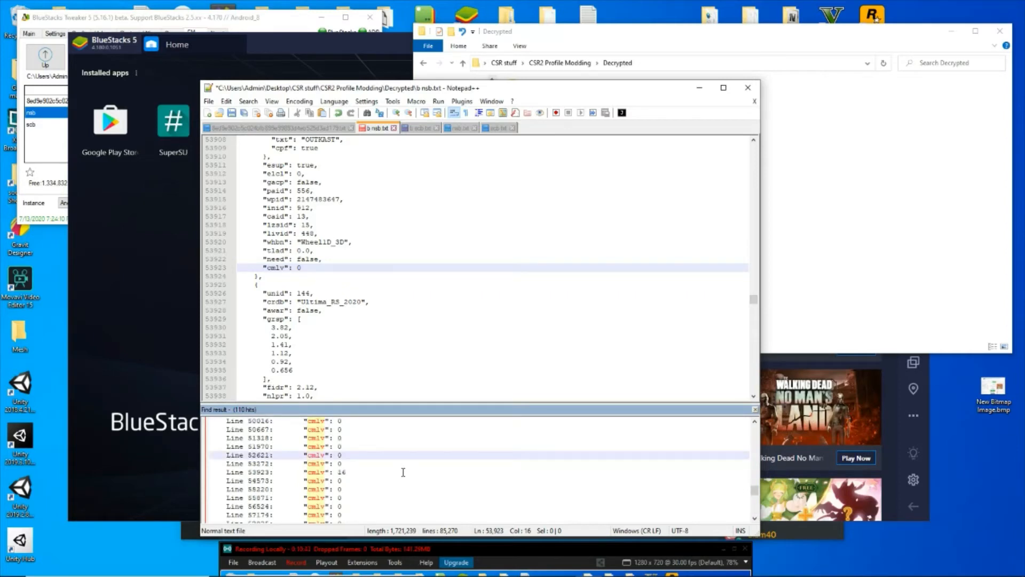
scroll("up", 3)
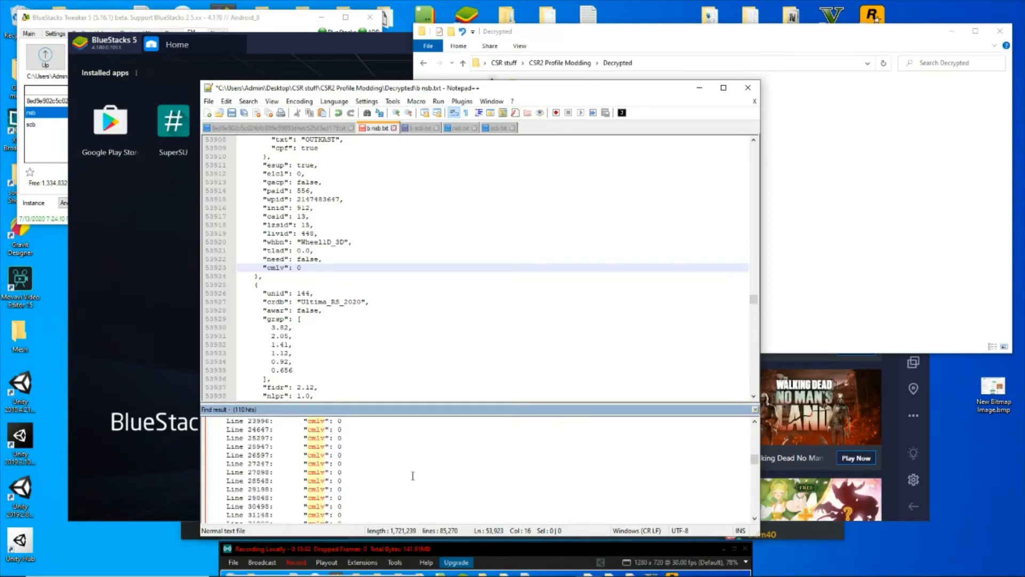
scroll("up", 3)
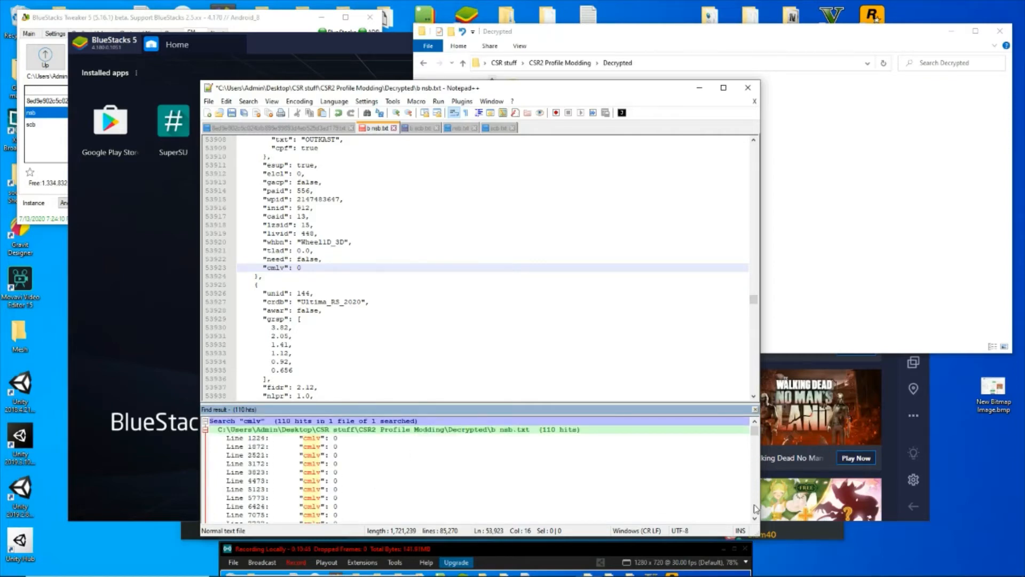
mouse_move(415, 505)
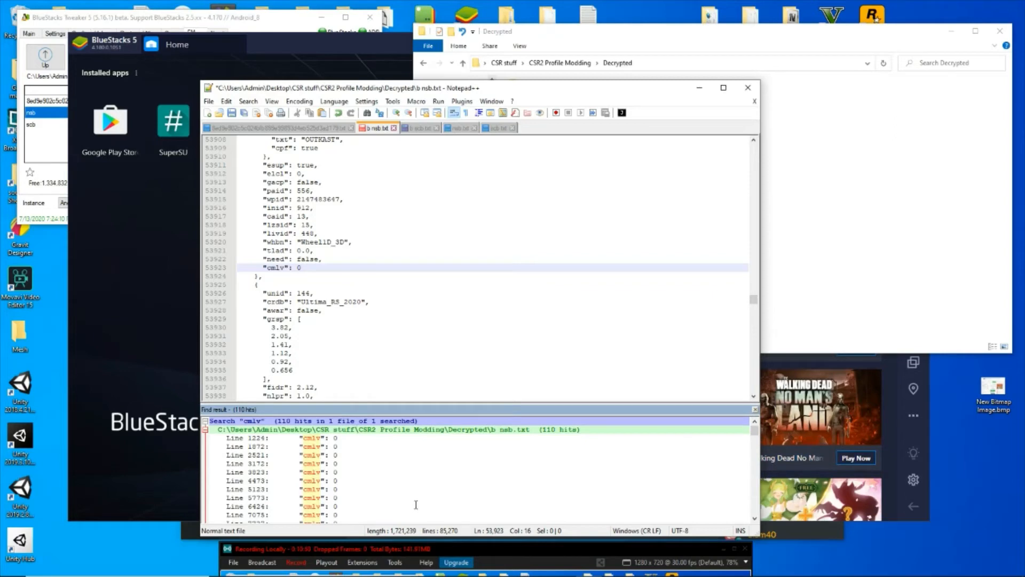
scroll("down", 3)
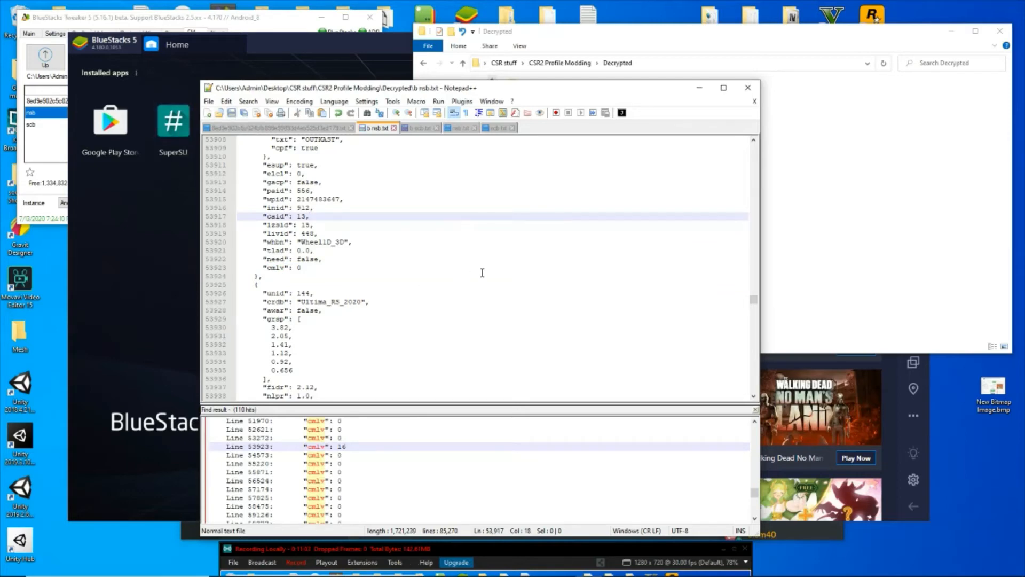
Replace nsb.txt's contents with the whole edited b nsb.txt text, compacted to one JSON line.
key("ctrl+f")
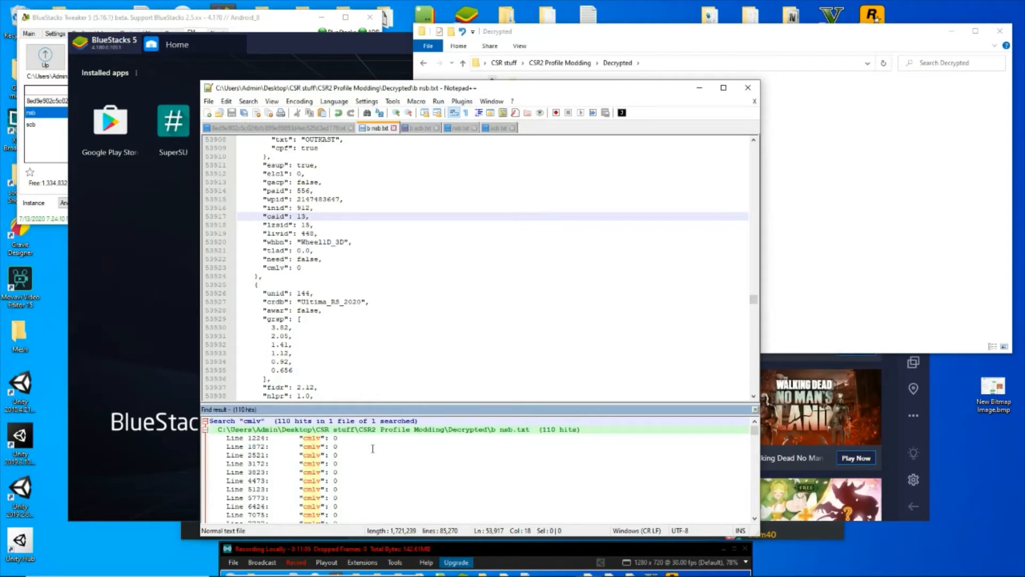
scroll("down", 3)
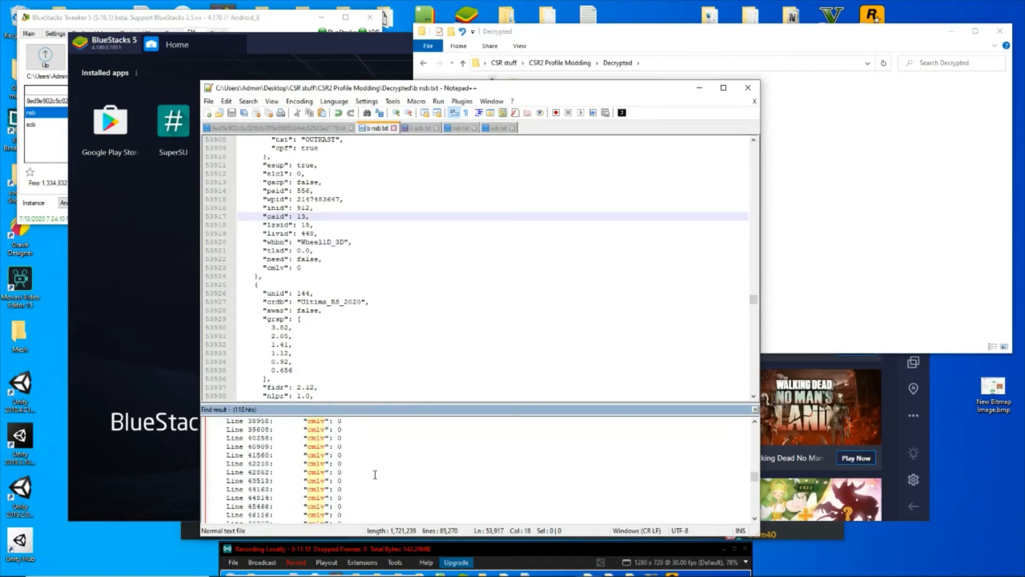
scroll("down", 3)
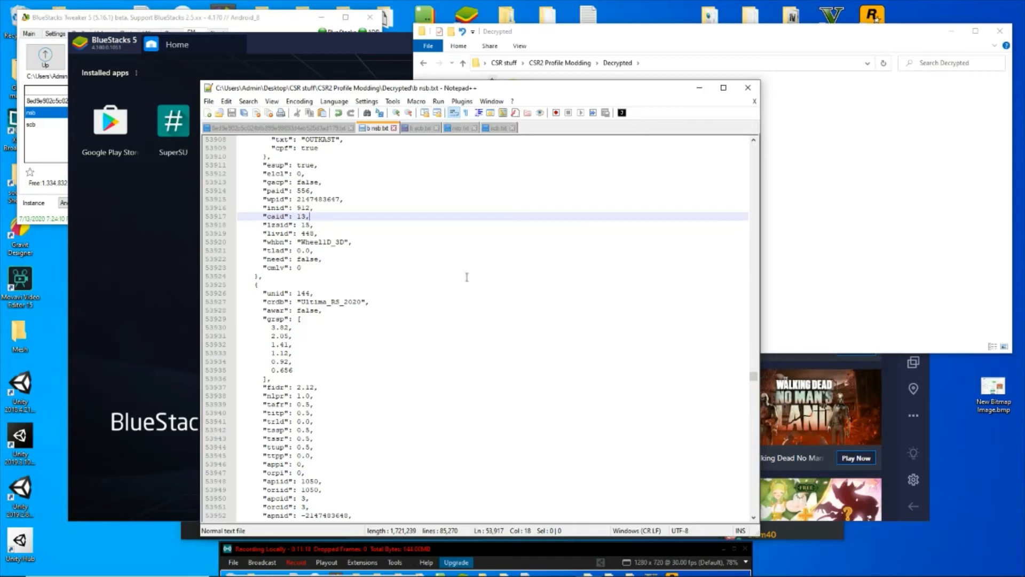
mouse_move(432, 292)
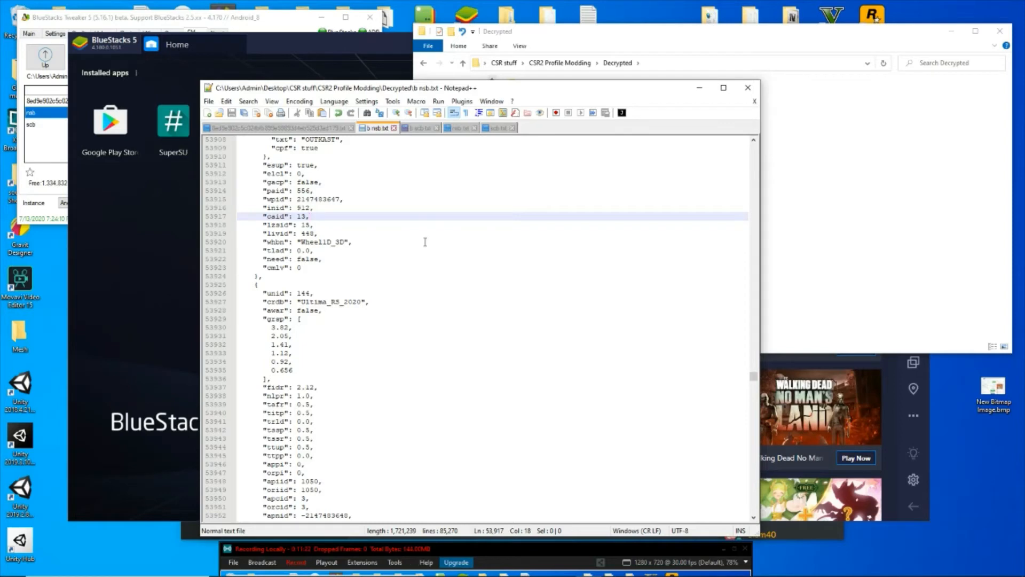
key("ctrl+a")
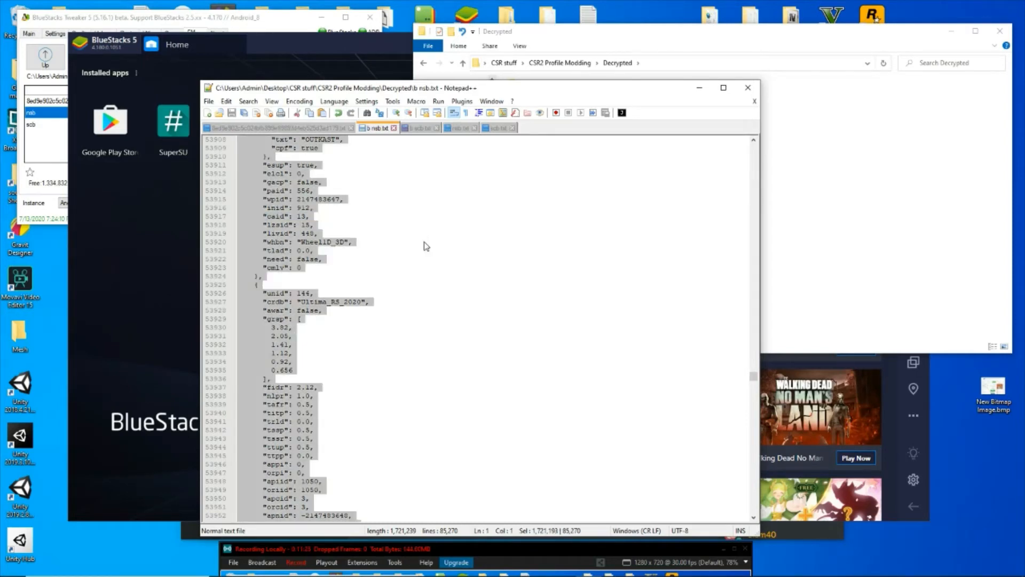
mouse_move(459, 127)
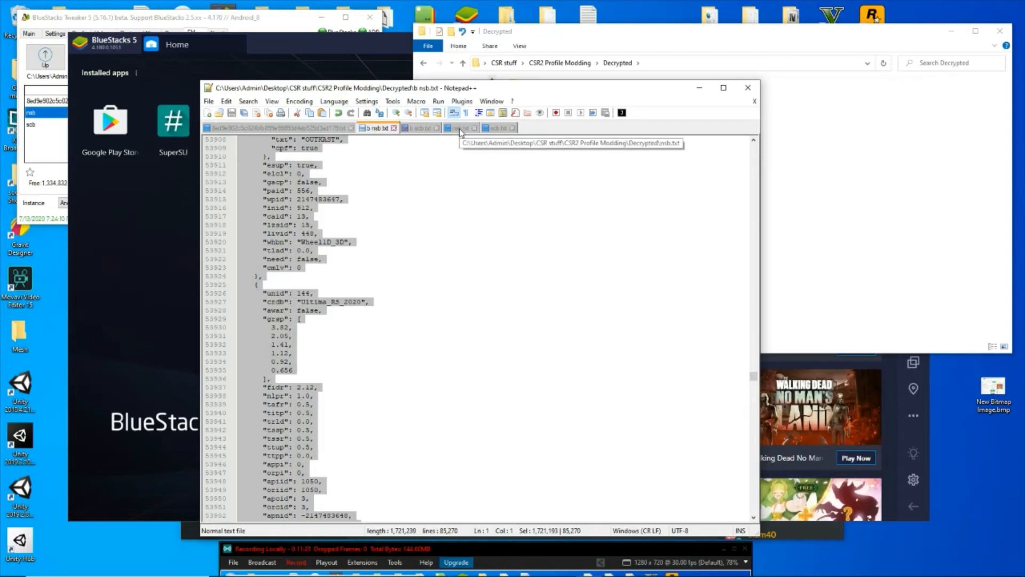
left_click(461, 127)
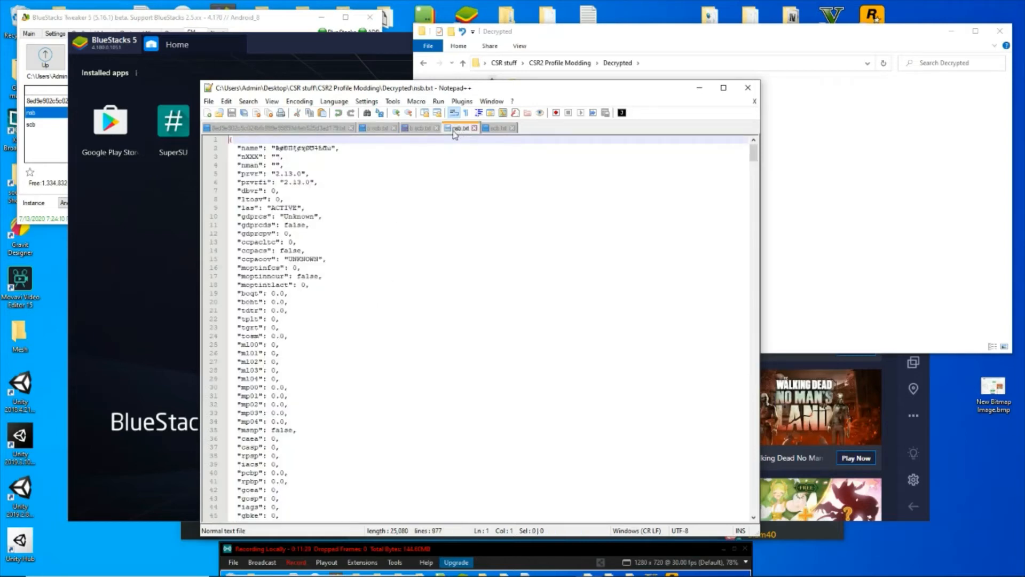
mouse_move(372, 138)
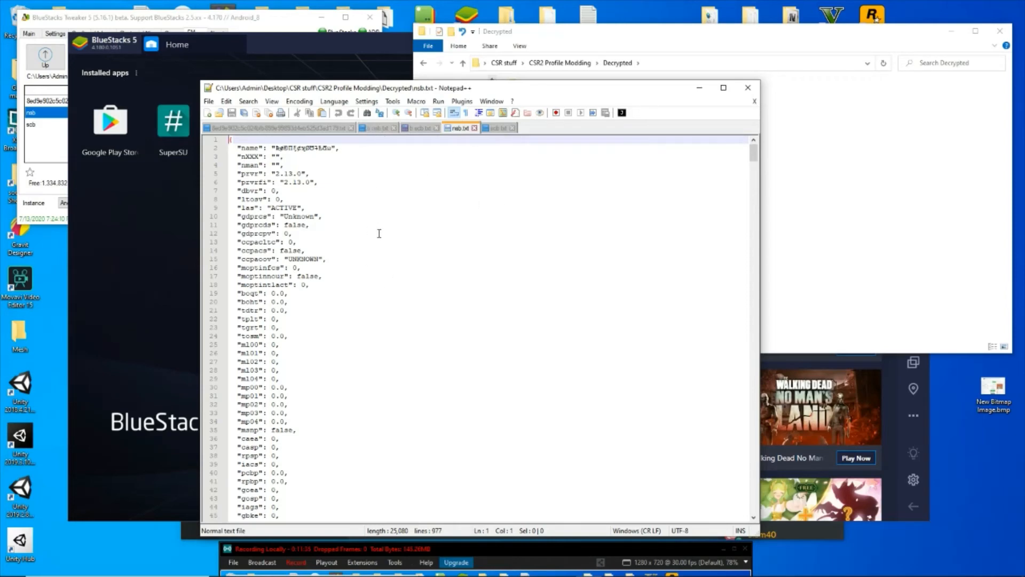
key("ctrl+a")
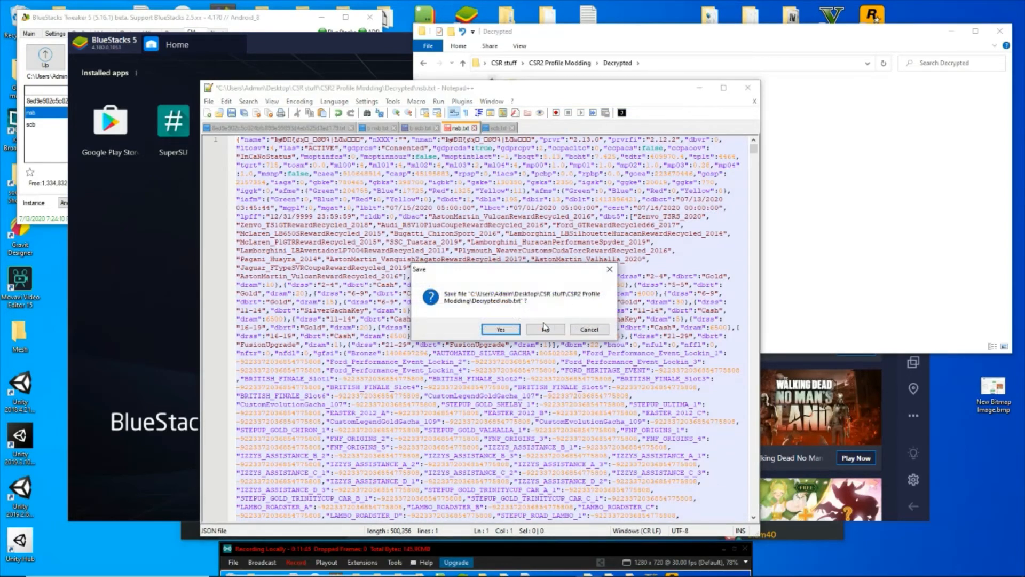
Save nsb.txt, close b nsb.txt, and copy all of b scb.txt into scb.txt.
left_click(500, 327)
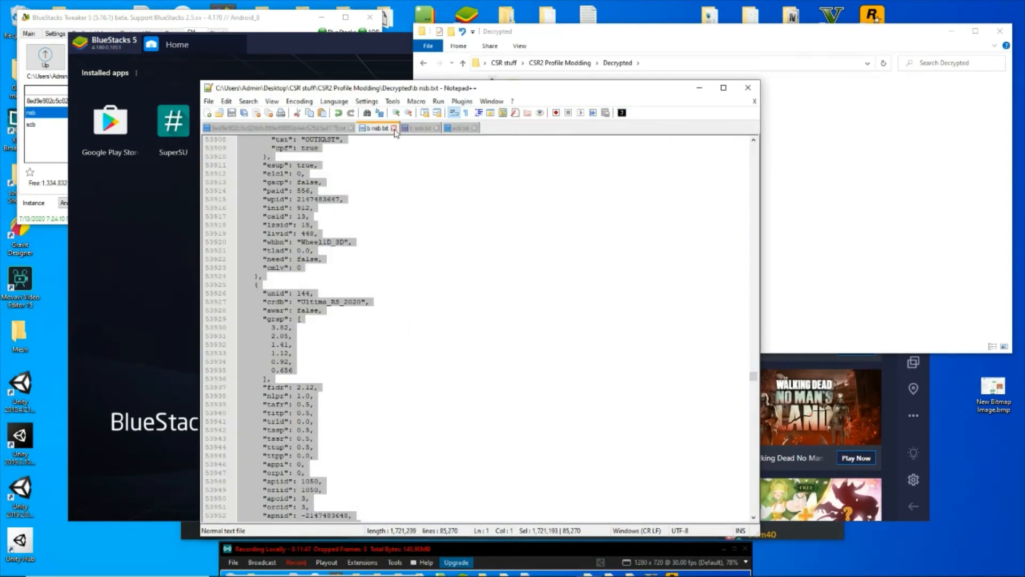
left_click(375, 127)
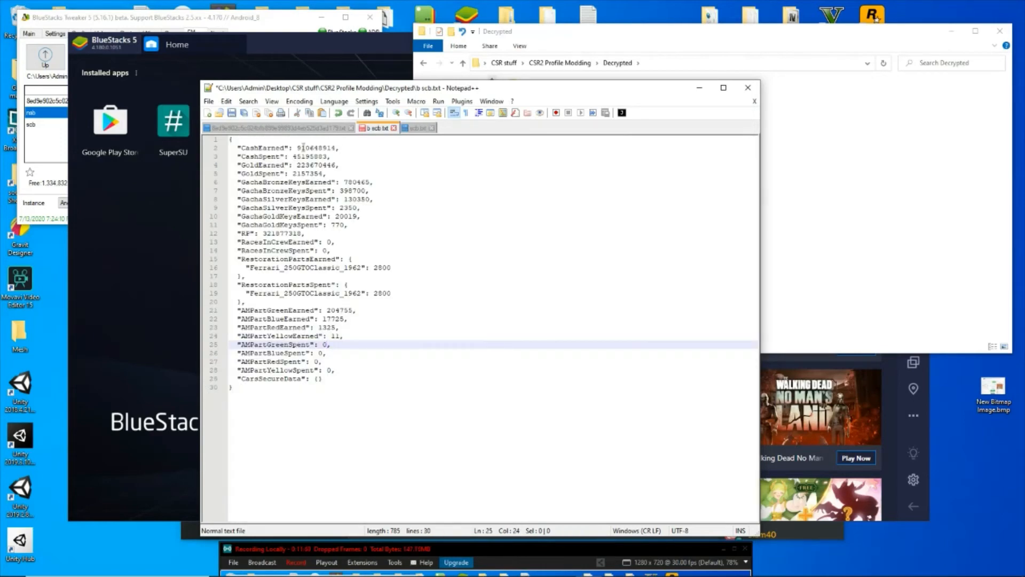
key("ctrl+a")
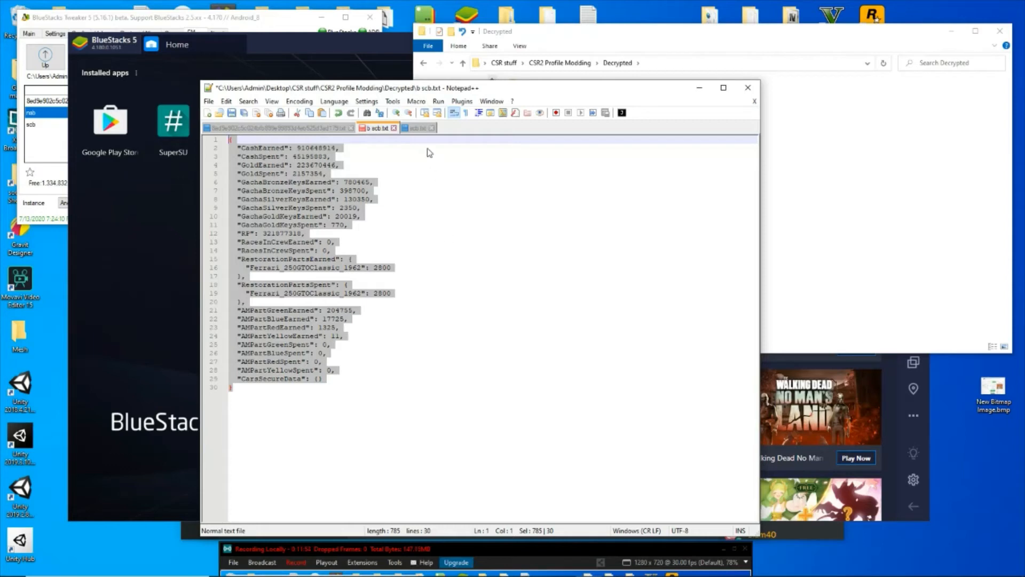
left_click(417, 128)
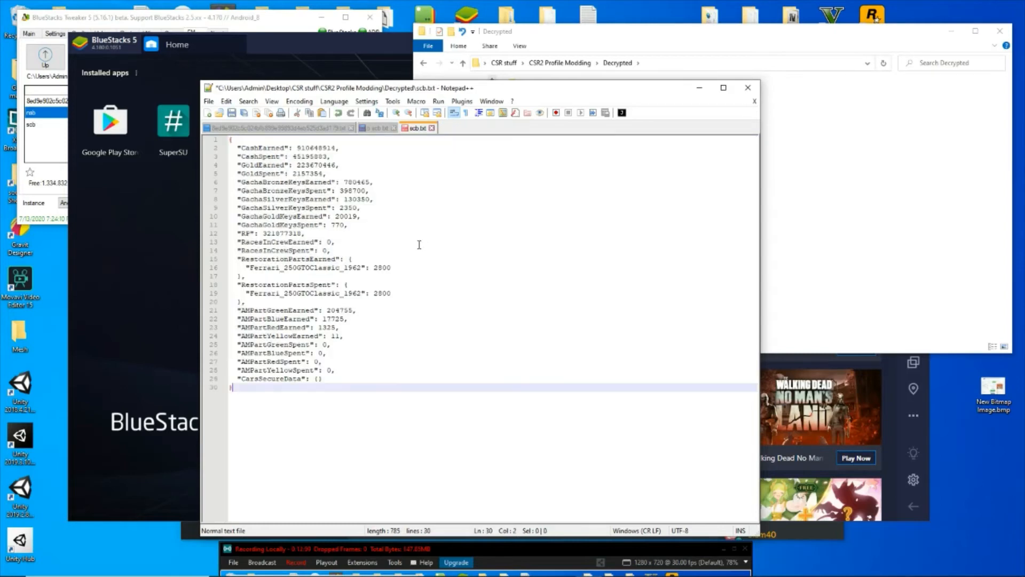
mouse_move(355, 296)
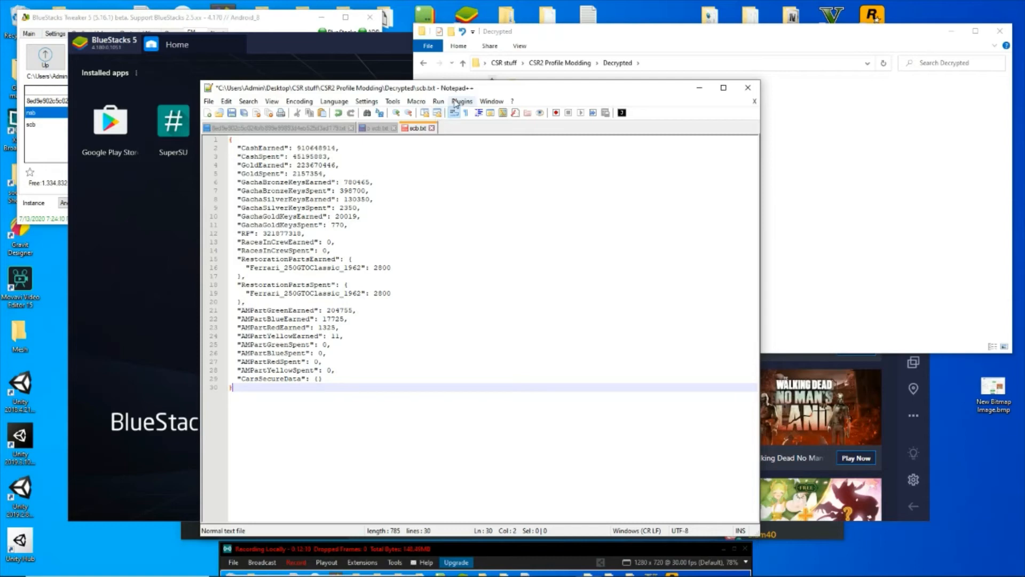
Minify scb.txt with JSTool JSMin and close both scb tabs.
left_click(462, 100)
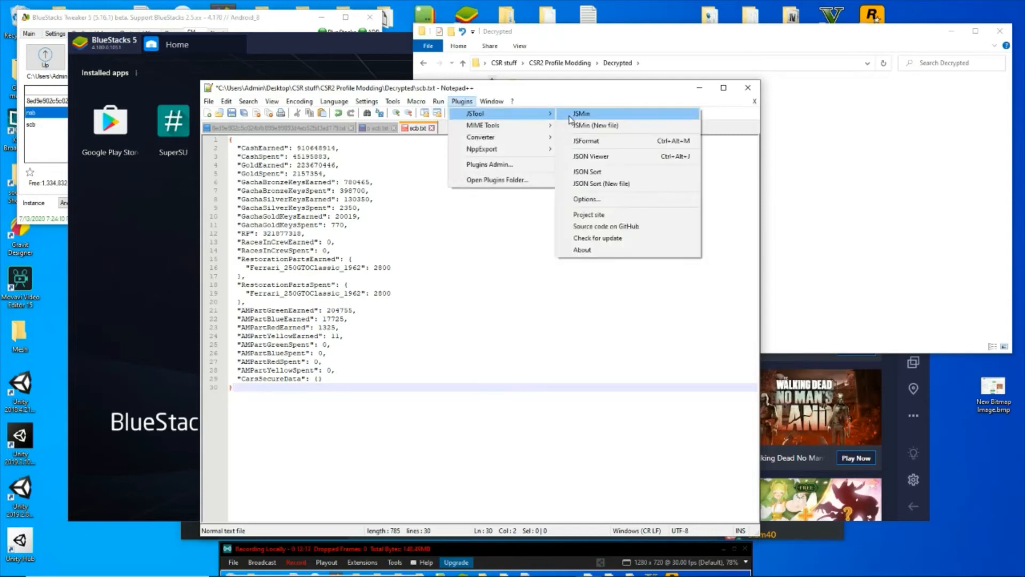
left_click(581, 113)
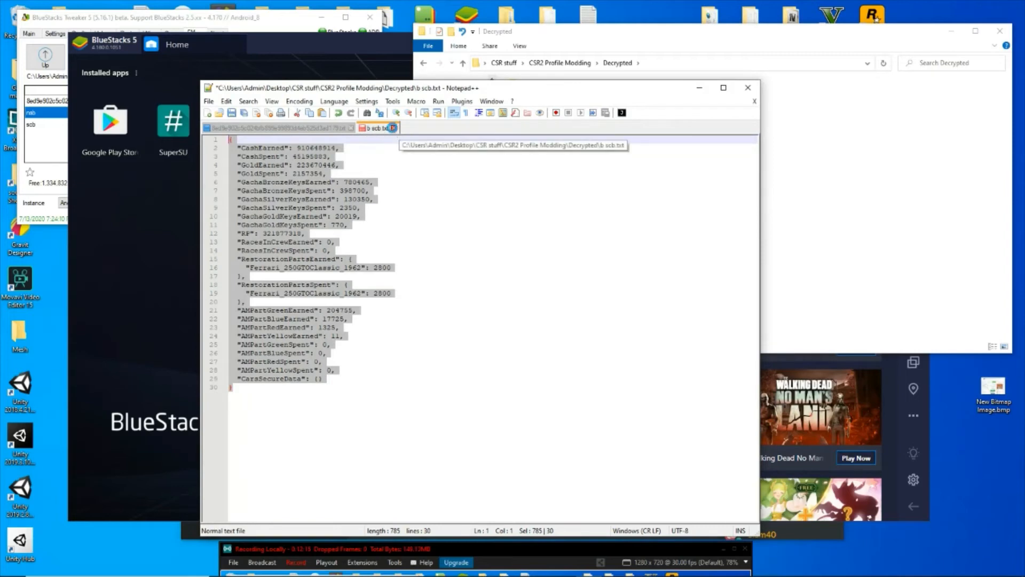
left_click(280, 127)
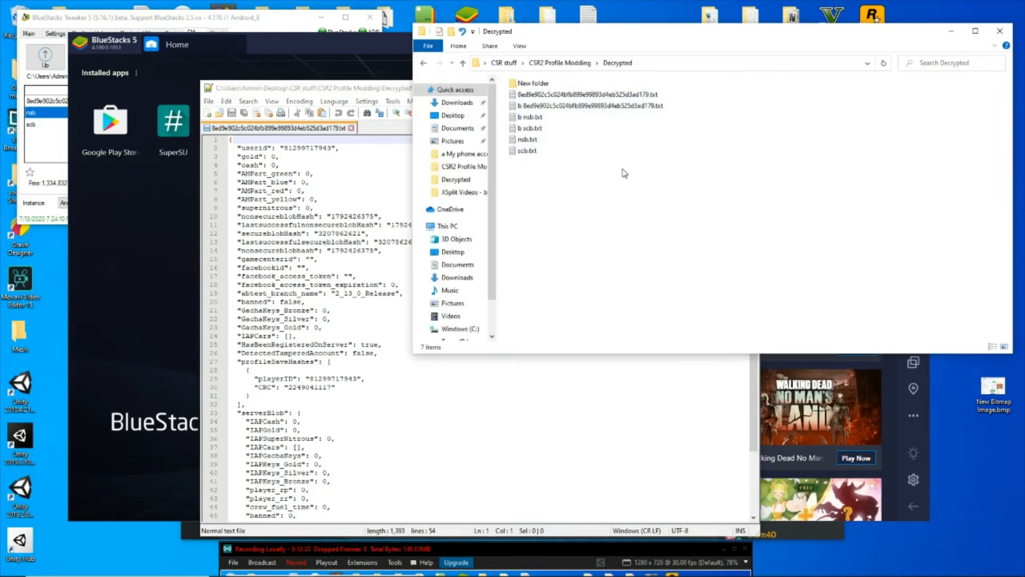
Compute nsb.txt's checksums in HashMyFiles and copy its CRC32 value.
left_click(527, 139)
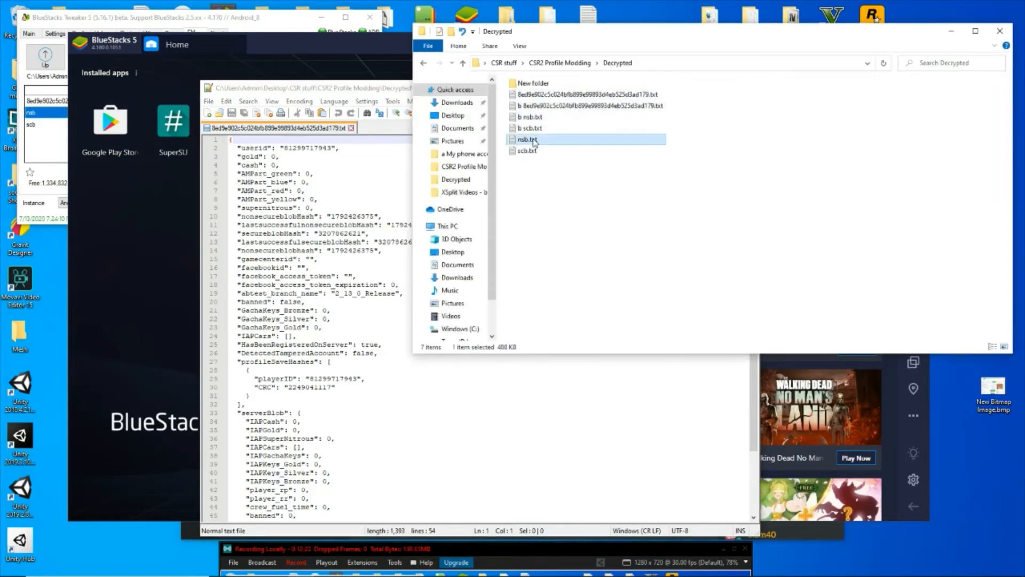
right_click(529, 139)
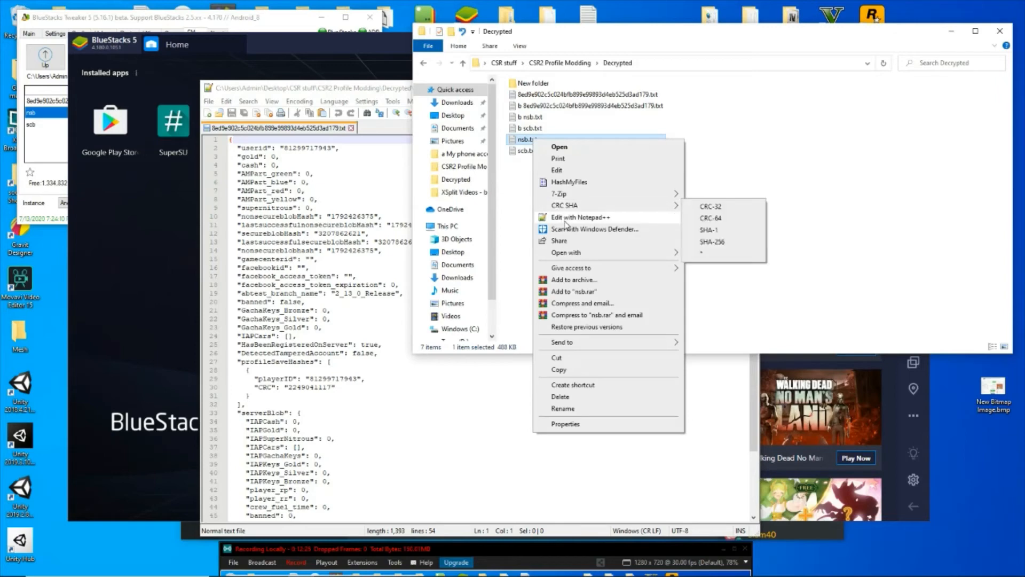
left_click(567, 182)
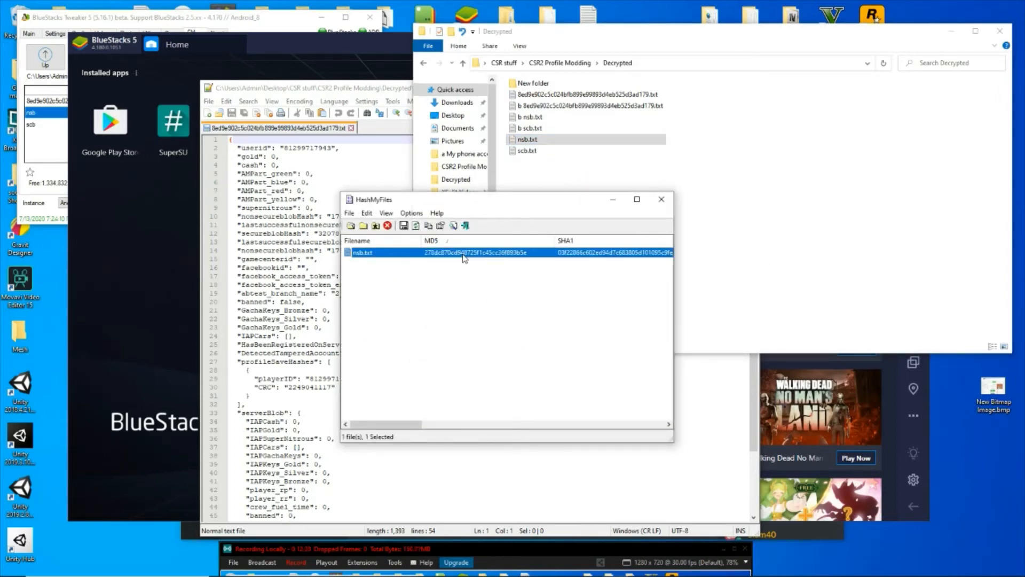
right_click(478, 252)
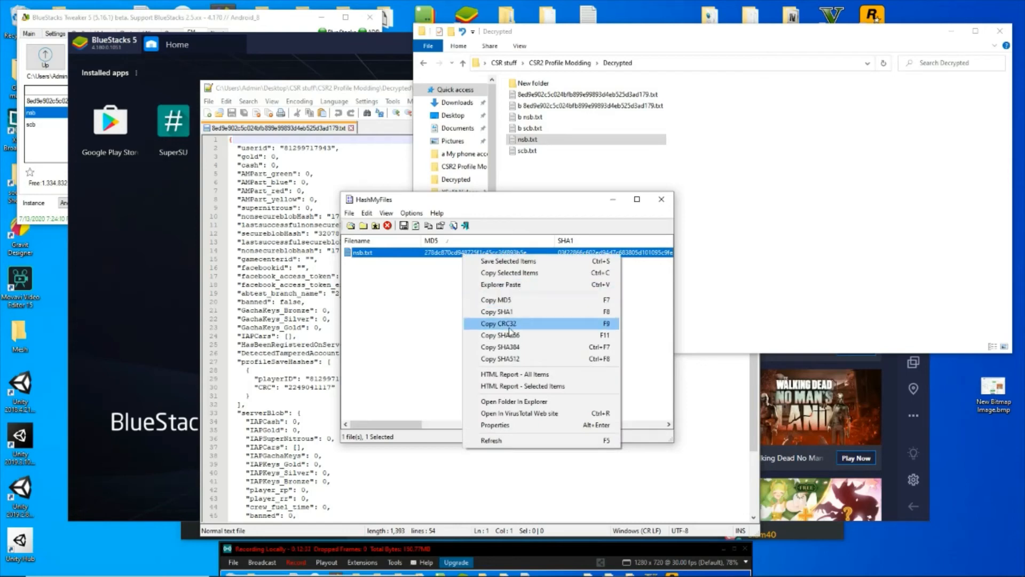
left_click(499, 322)
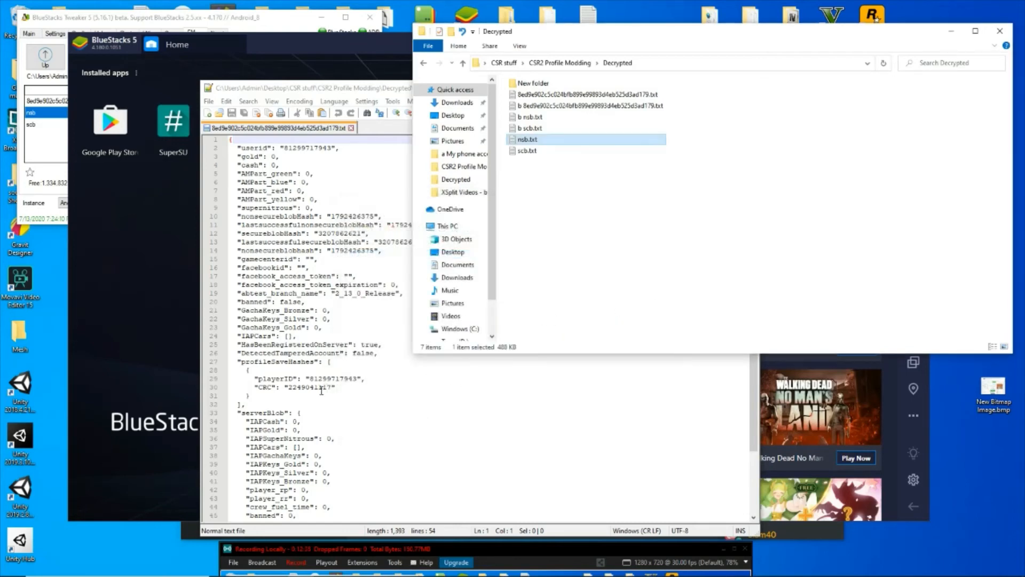
right_click(307, 387)
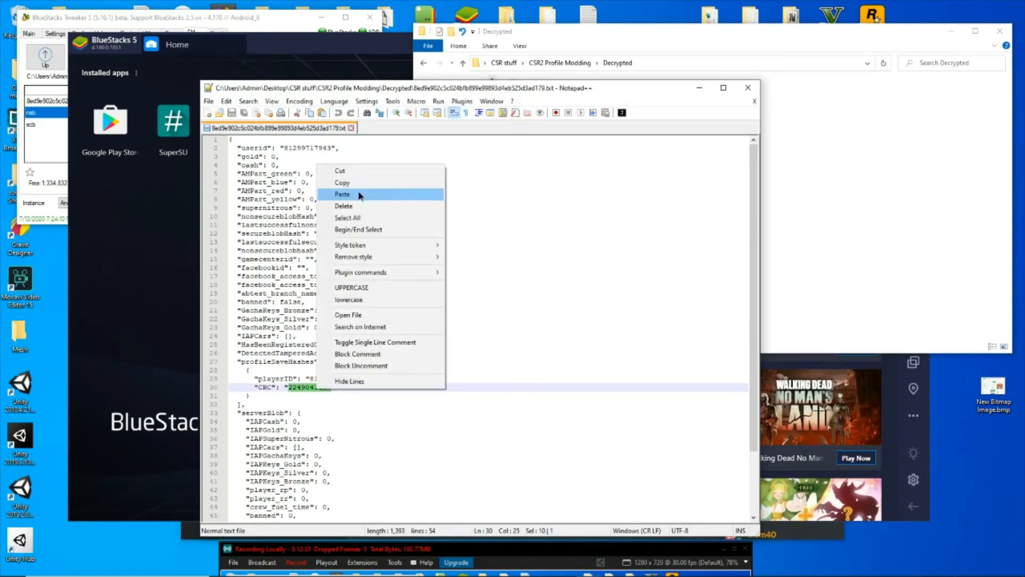
left_click(341, 194)
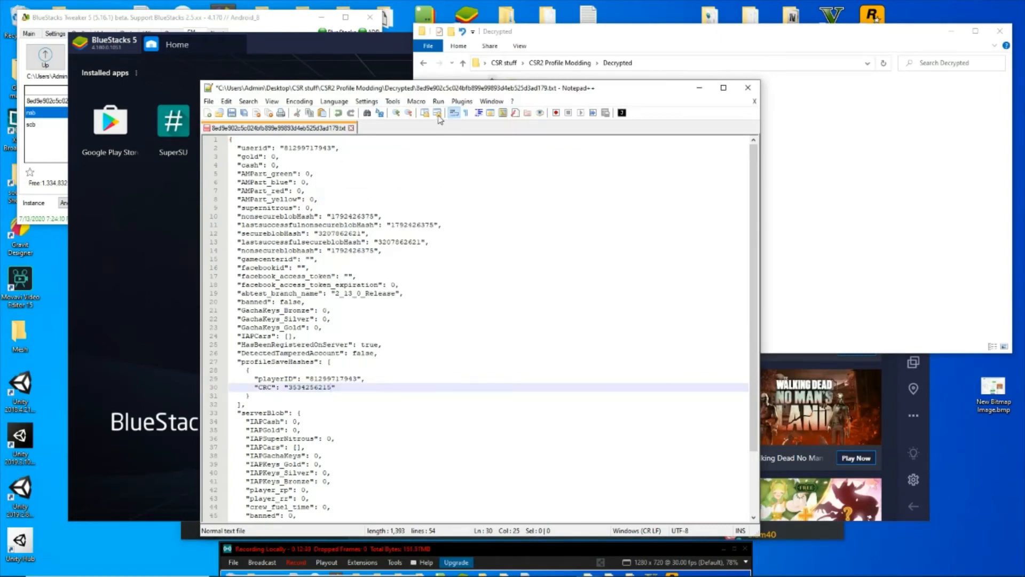
left_click(461, 100)
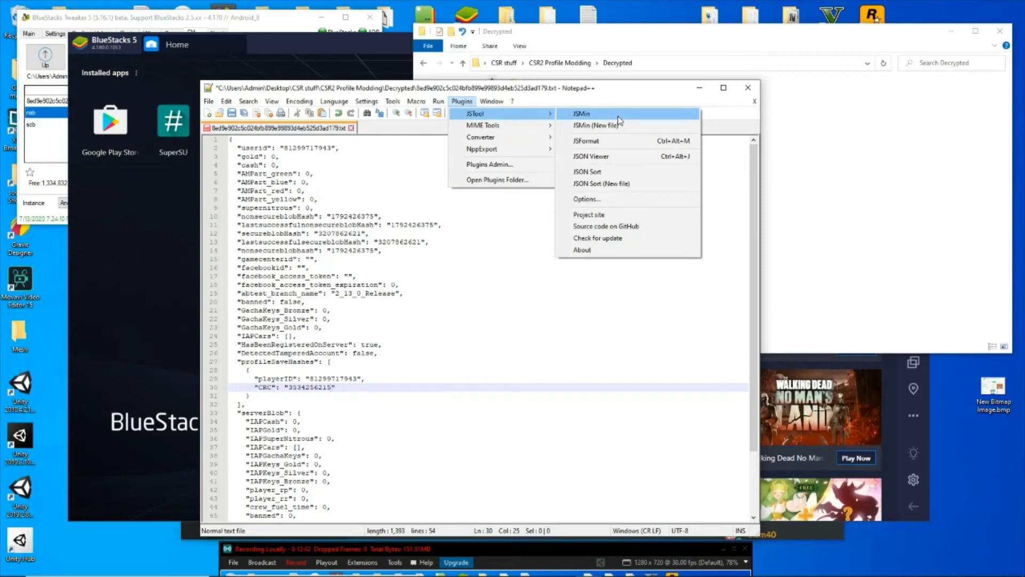
left_click(581, 113)
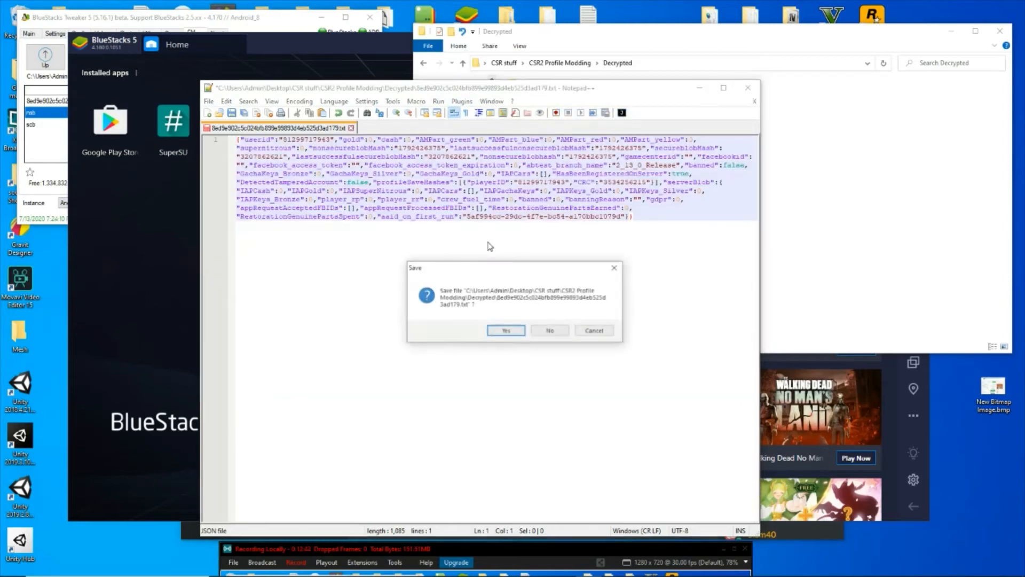
Save the modified profile file and run CSRPacker UI.exe to repack it.
left_click(505, 330)
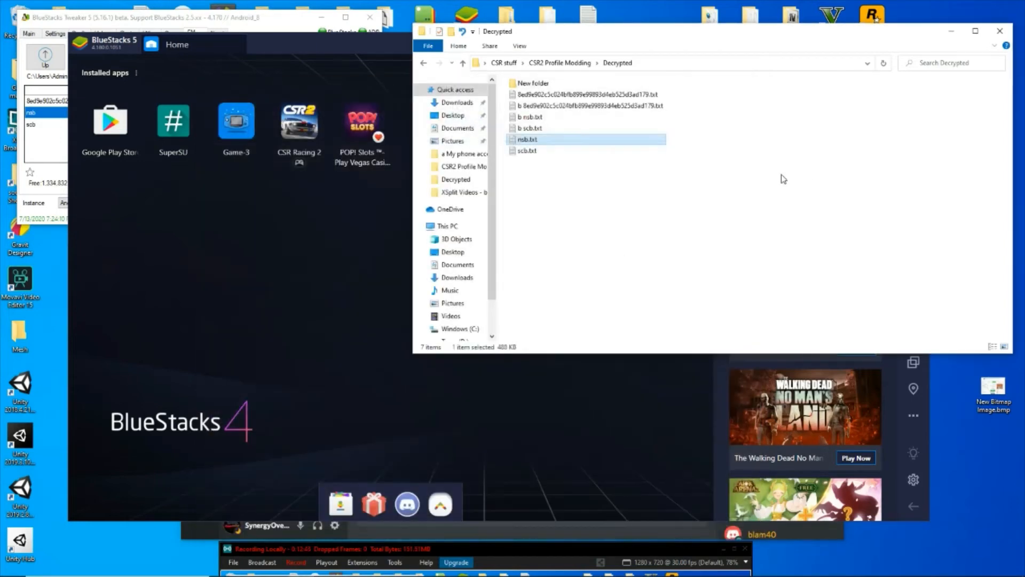
left_click(424, 63)
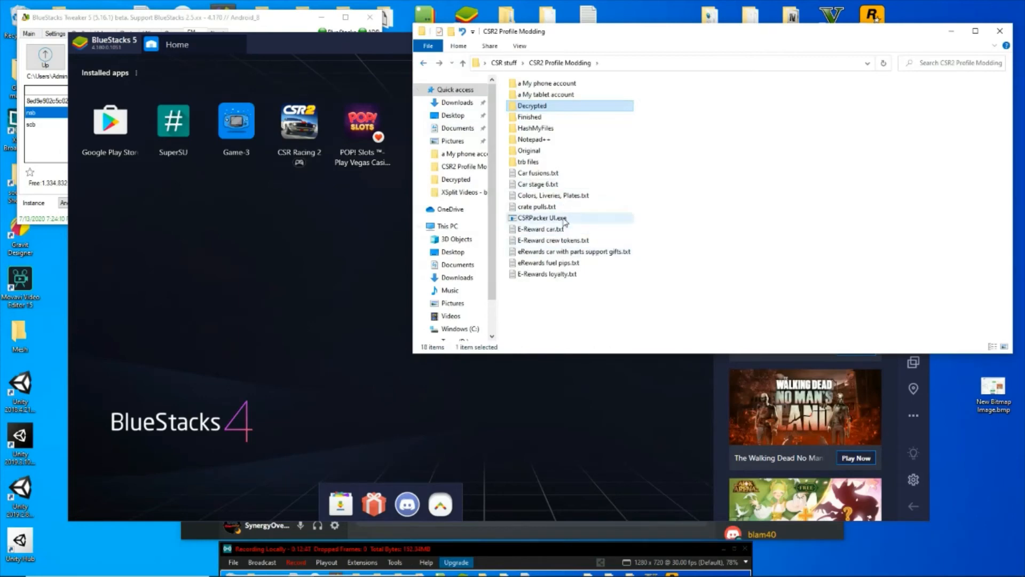
double_click(541, 217)
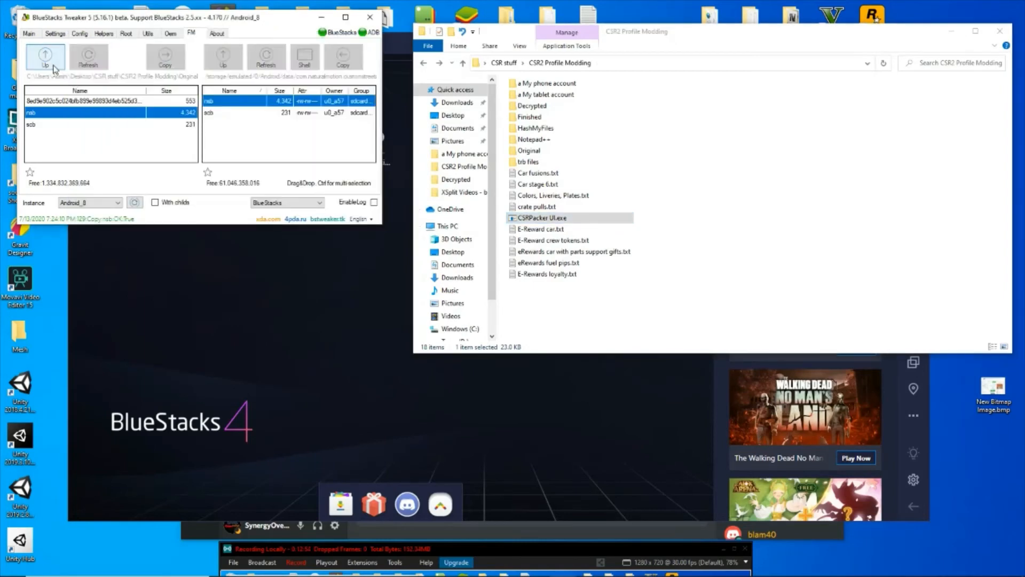
Copy the repacked profile file from the Finished folder into the game's data folder on the device.
left_click(45, 57)
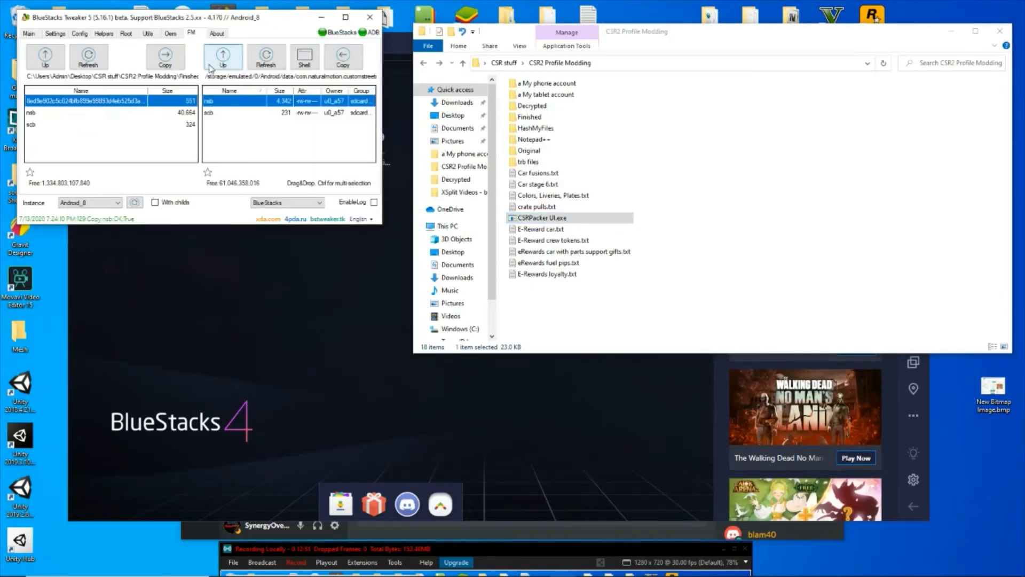
left_click(223, 55)
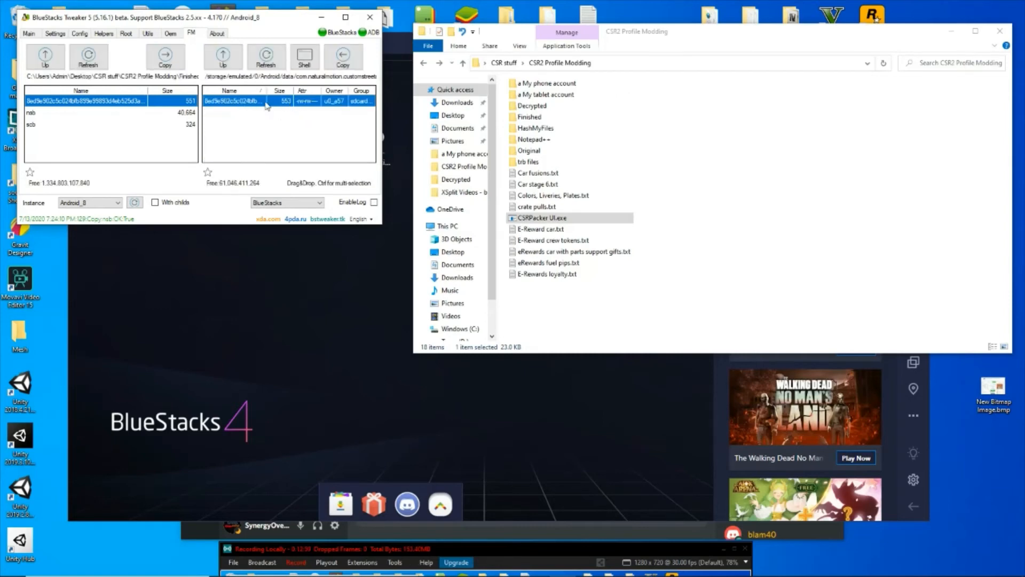
mouse_move(299, 130)
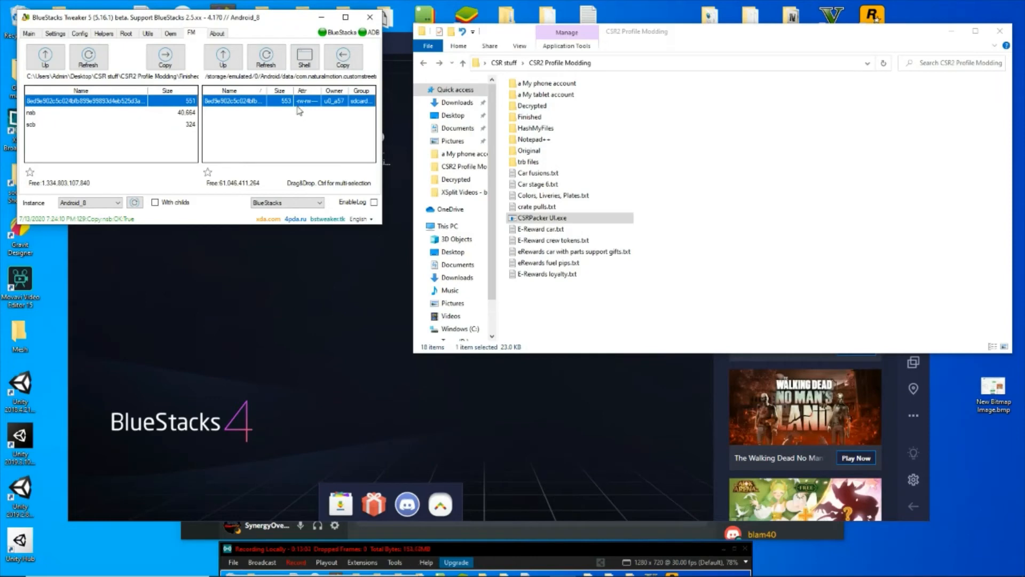
mouse_move(351, 215)
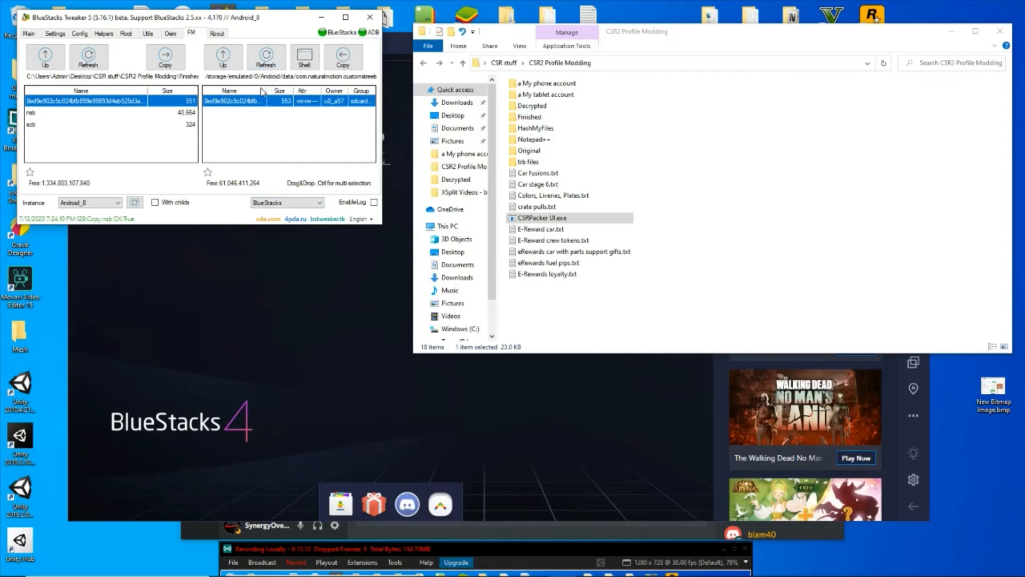
mouse_move(287, 109)
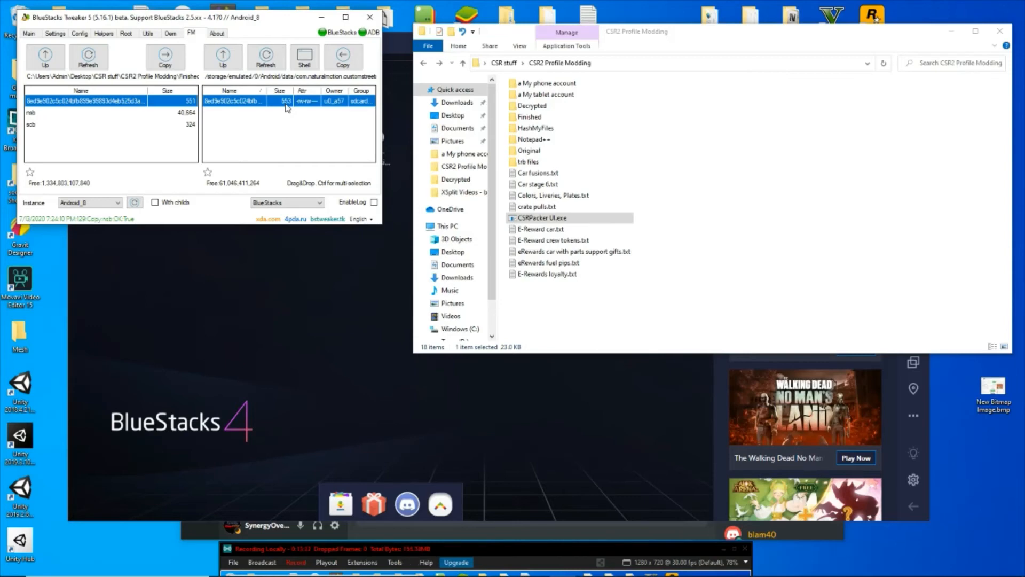
mouse_move(275, 190)
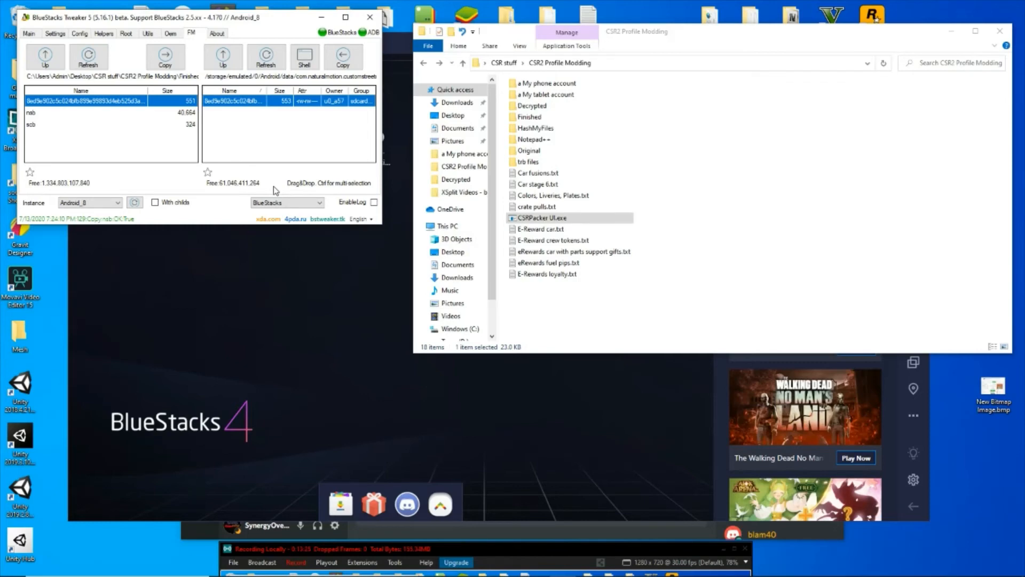
mouse_move(226, 125)
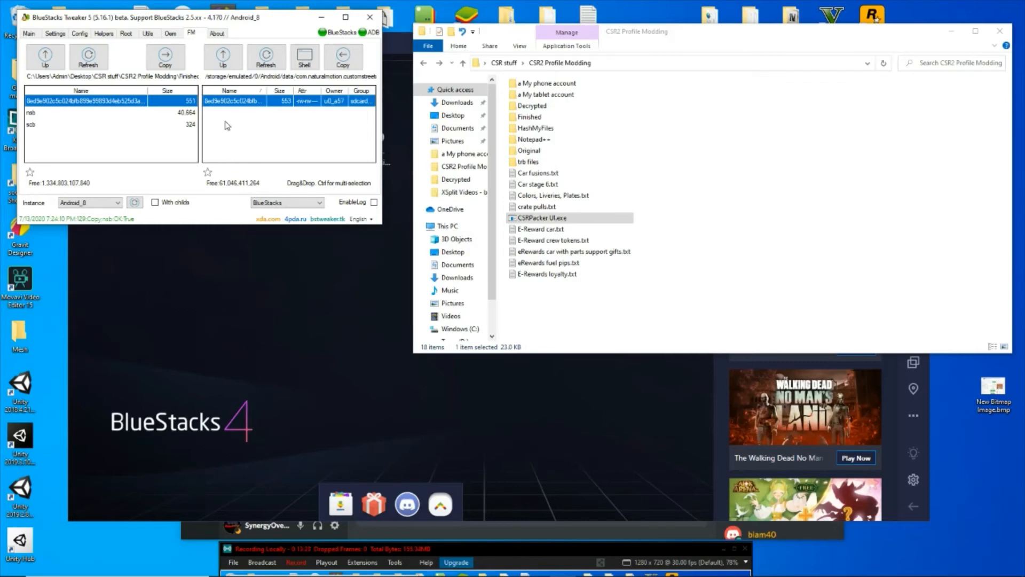
left_click(164, 58)
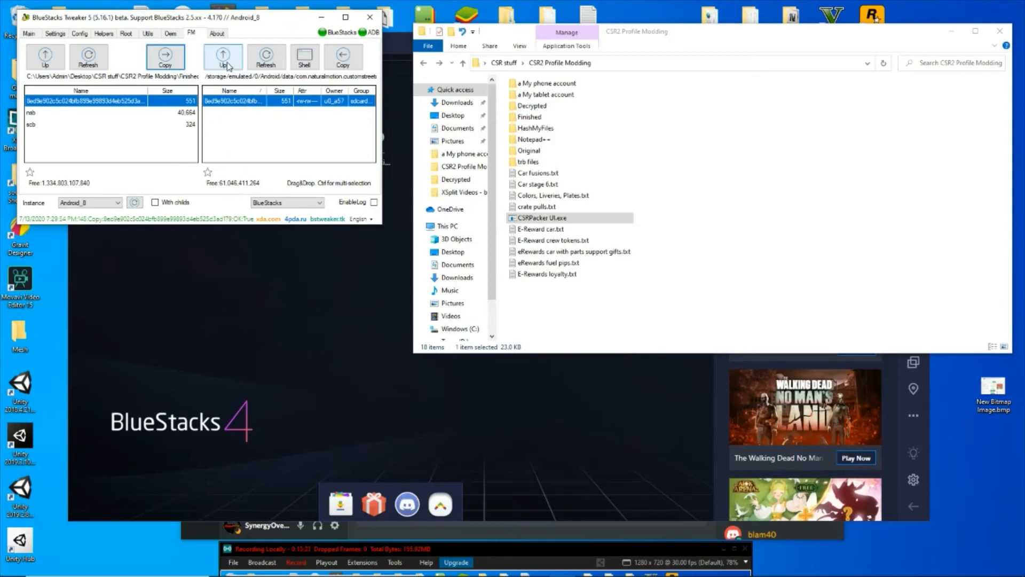
left_click(223, 57)
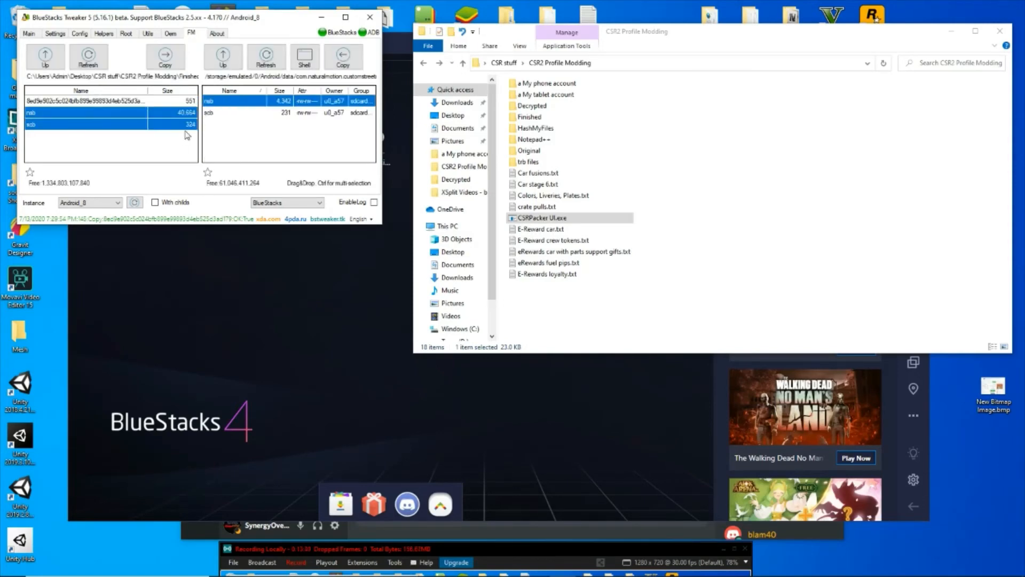
left_click(164, 57)
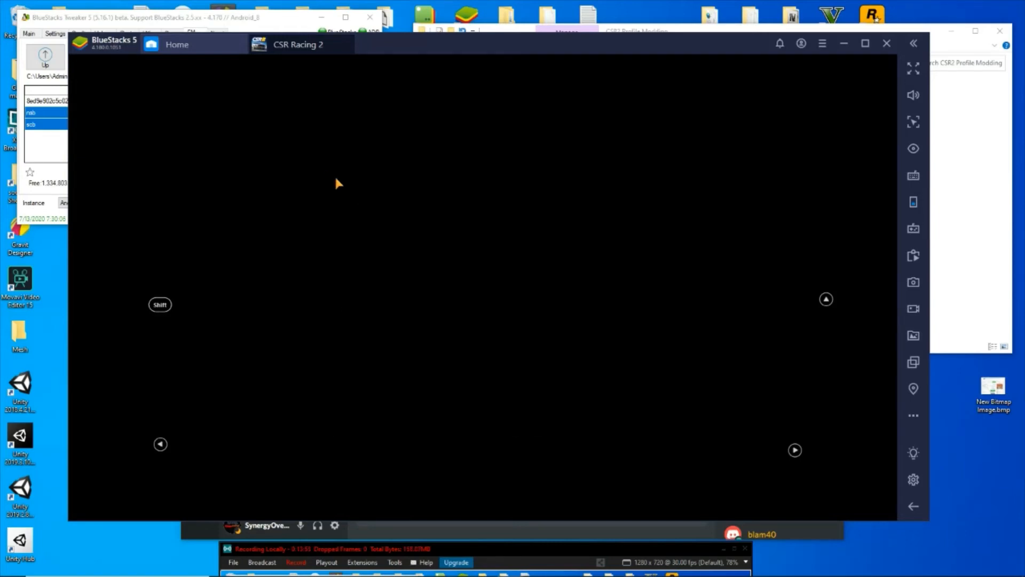
mouse_move(404, 283)
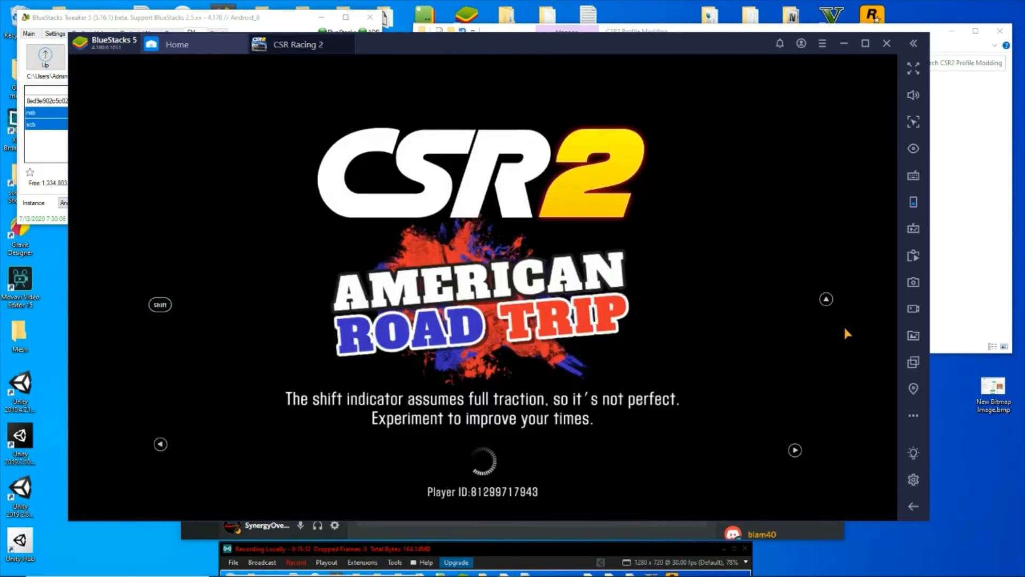
mouse_move(579, 419)
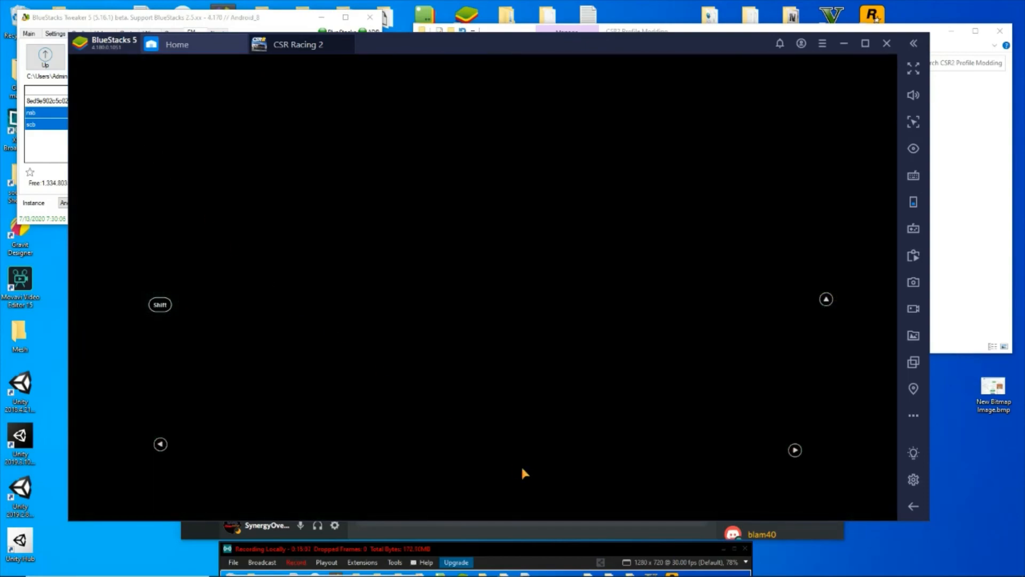
mouse_move(514, 470)
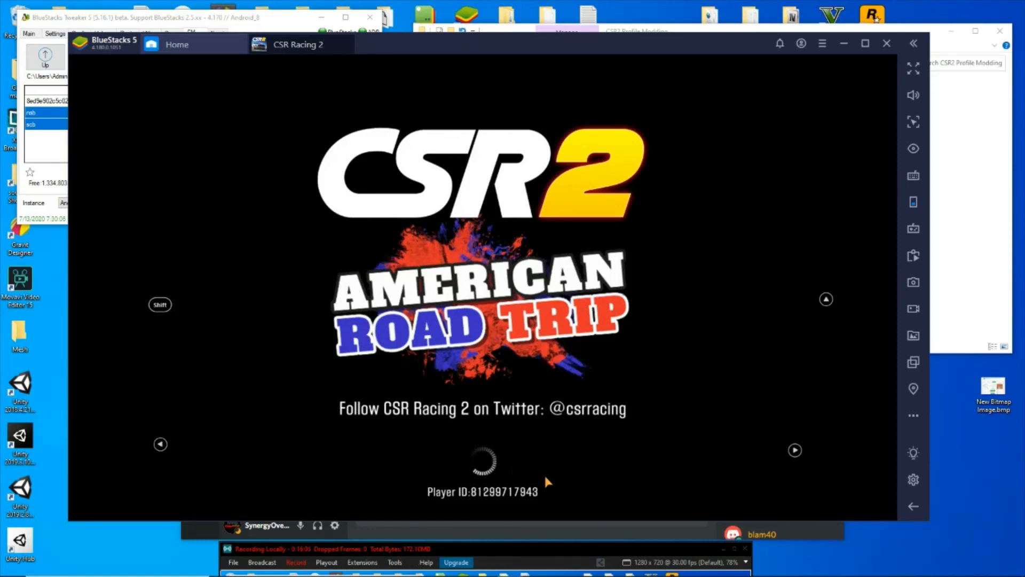
mouse_move(717, 480)
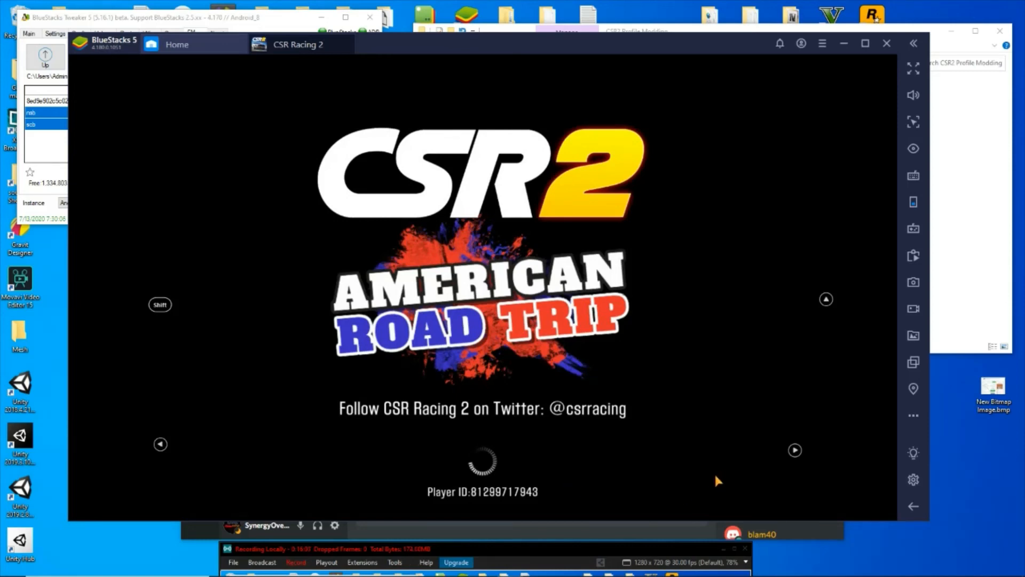
mouse_move(641, 437)
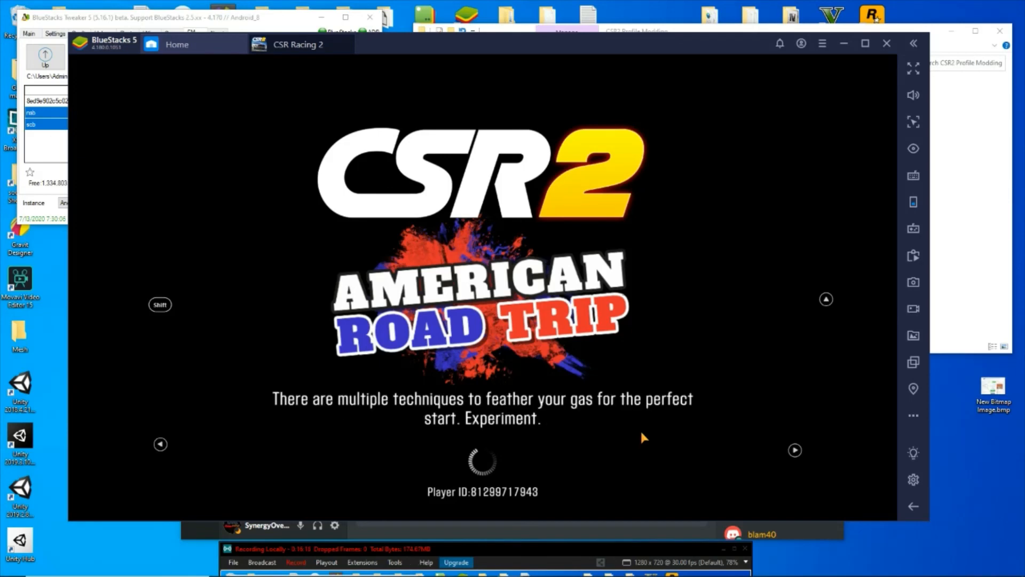
mouse_move(520, 456)
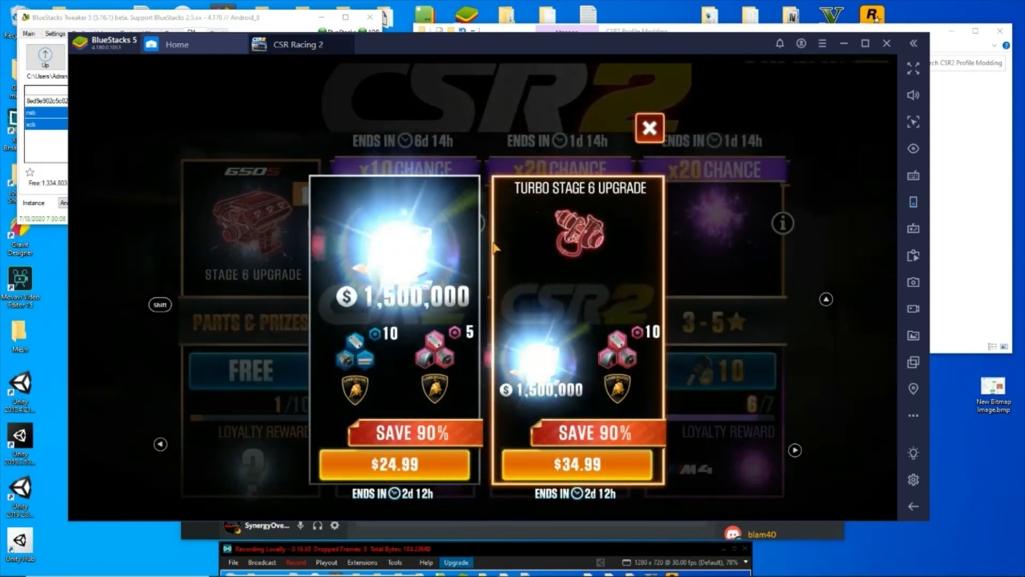
Dismiss the special offer popup and claim the free Parts & Prizes crate.
left_click(649, 127)
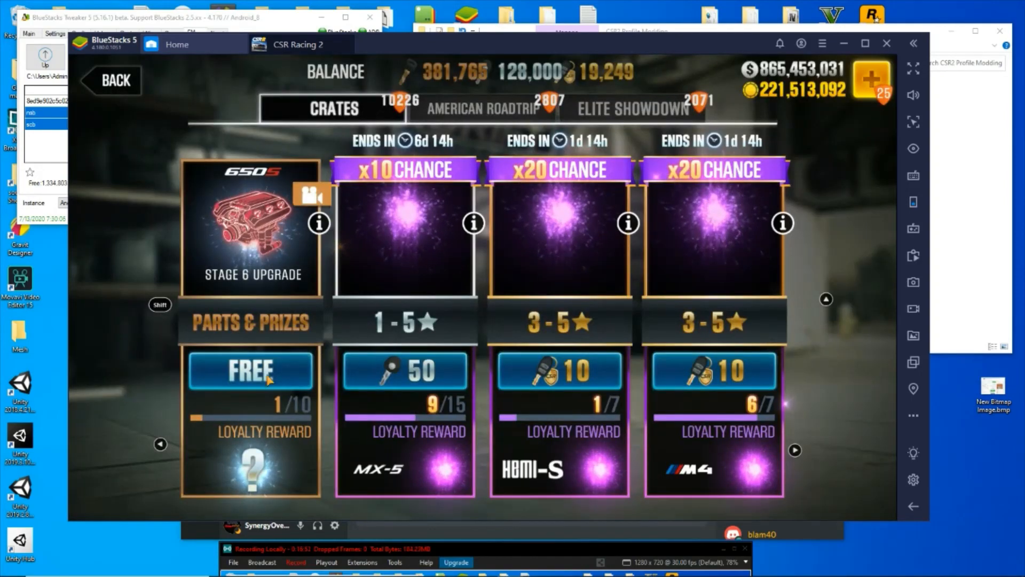
left_click(250, 370)
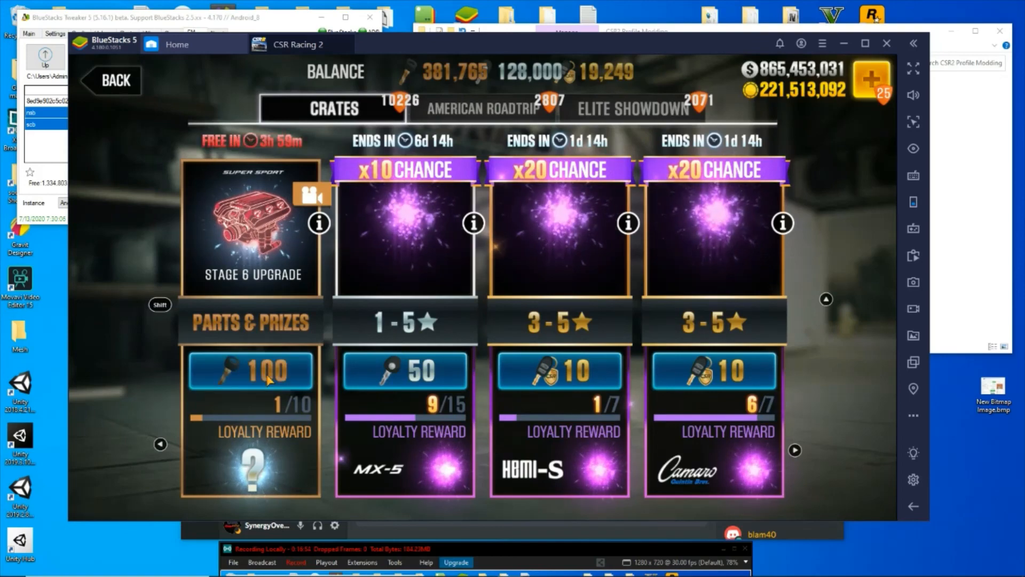